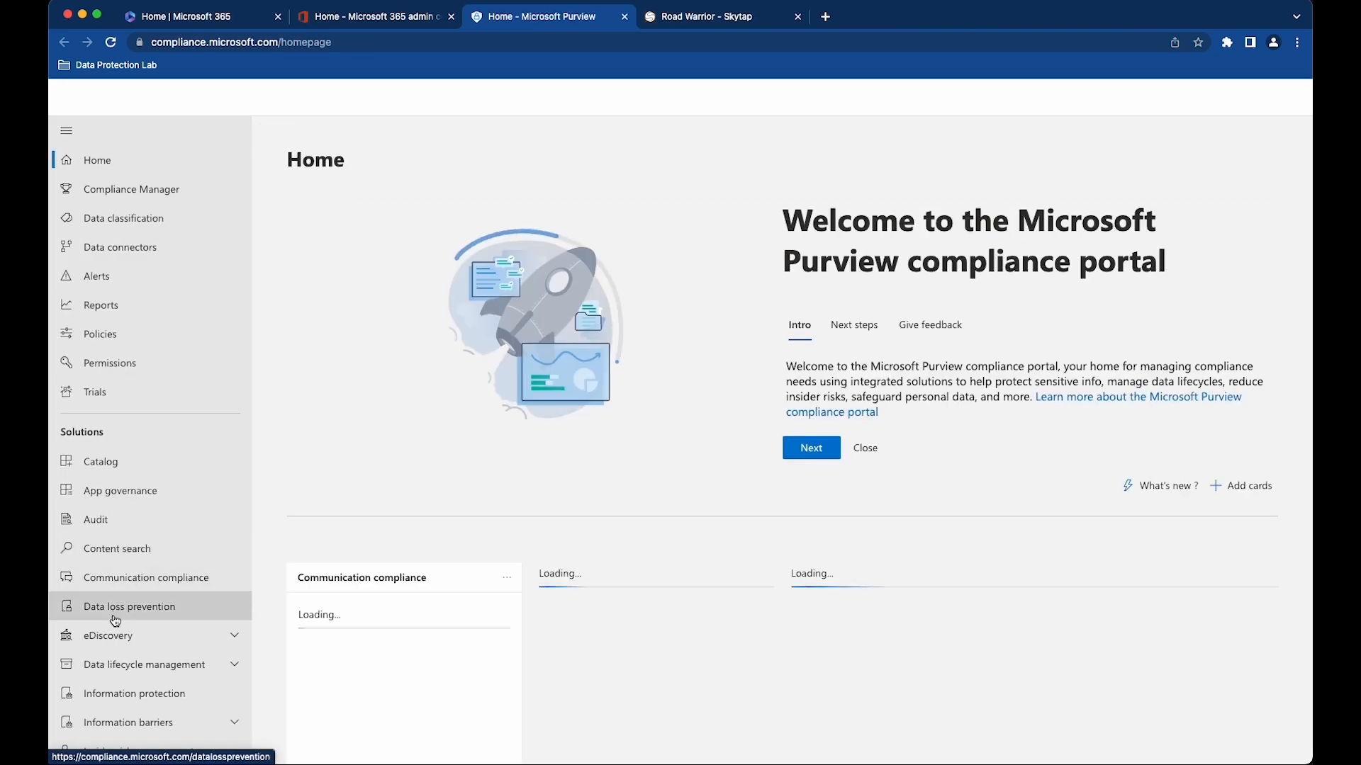
# Review the three label policies under Information protection and return to the six sensitivity labels list.
pyautogui.click(136, 693)
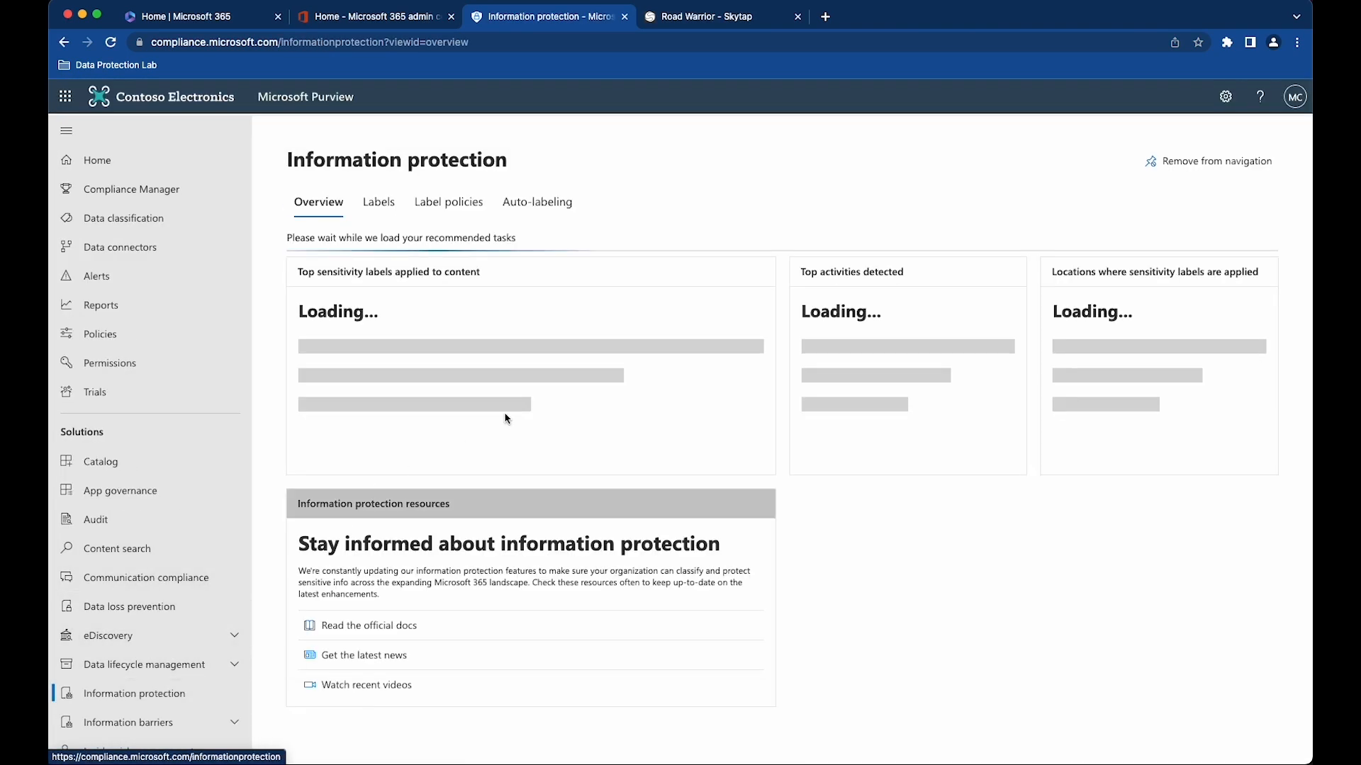
pyautogui.click(377, 201)
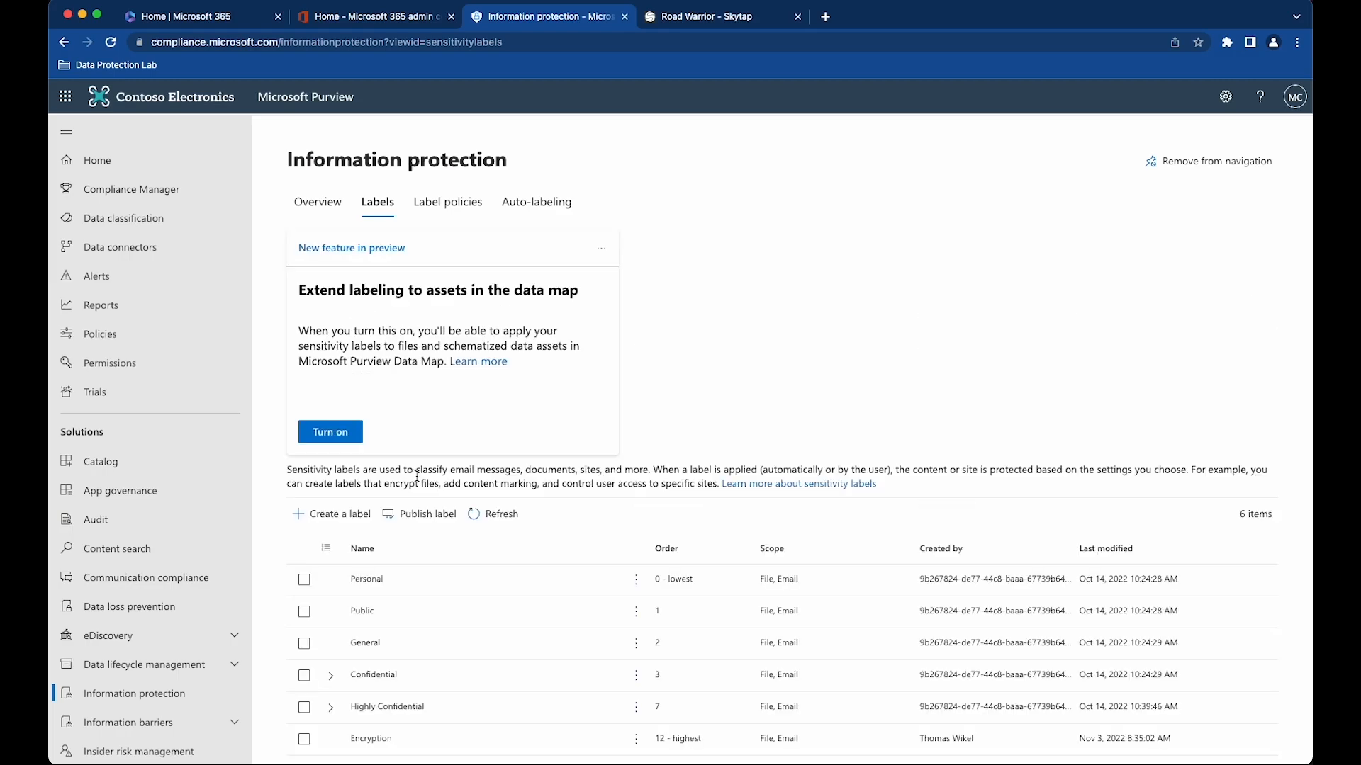
pyautogui.moveTo(420, 513)
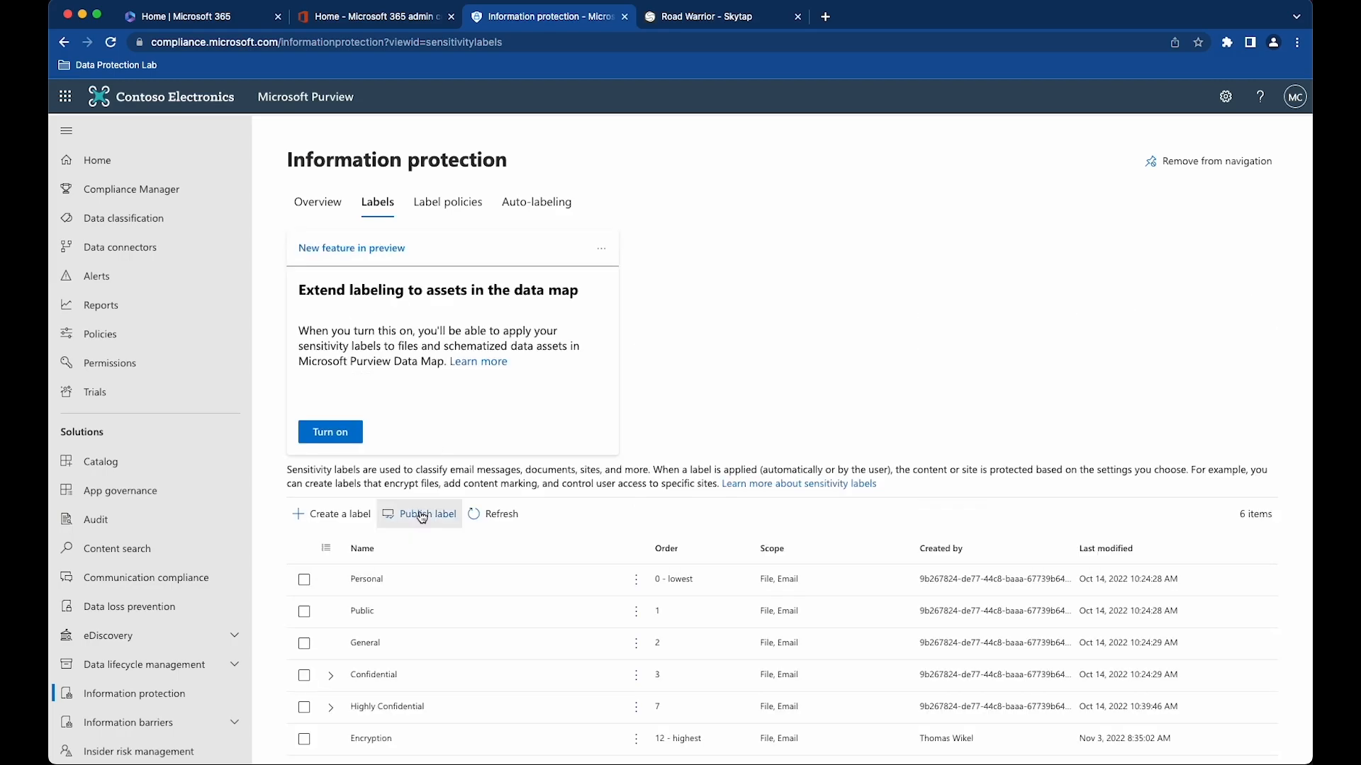
pyautogui.click(448, 201)
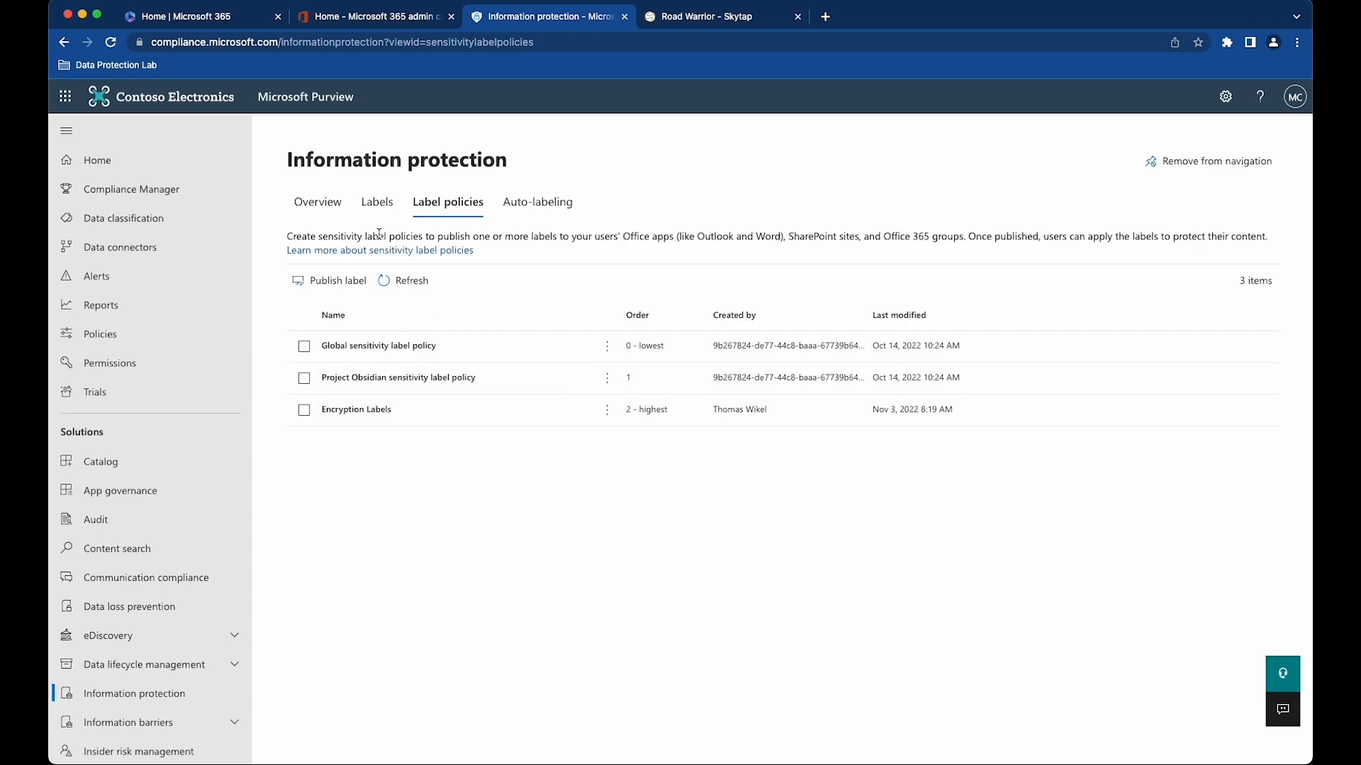
pyautogui.click(377, 202)
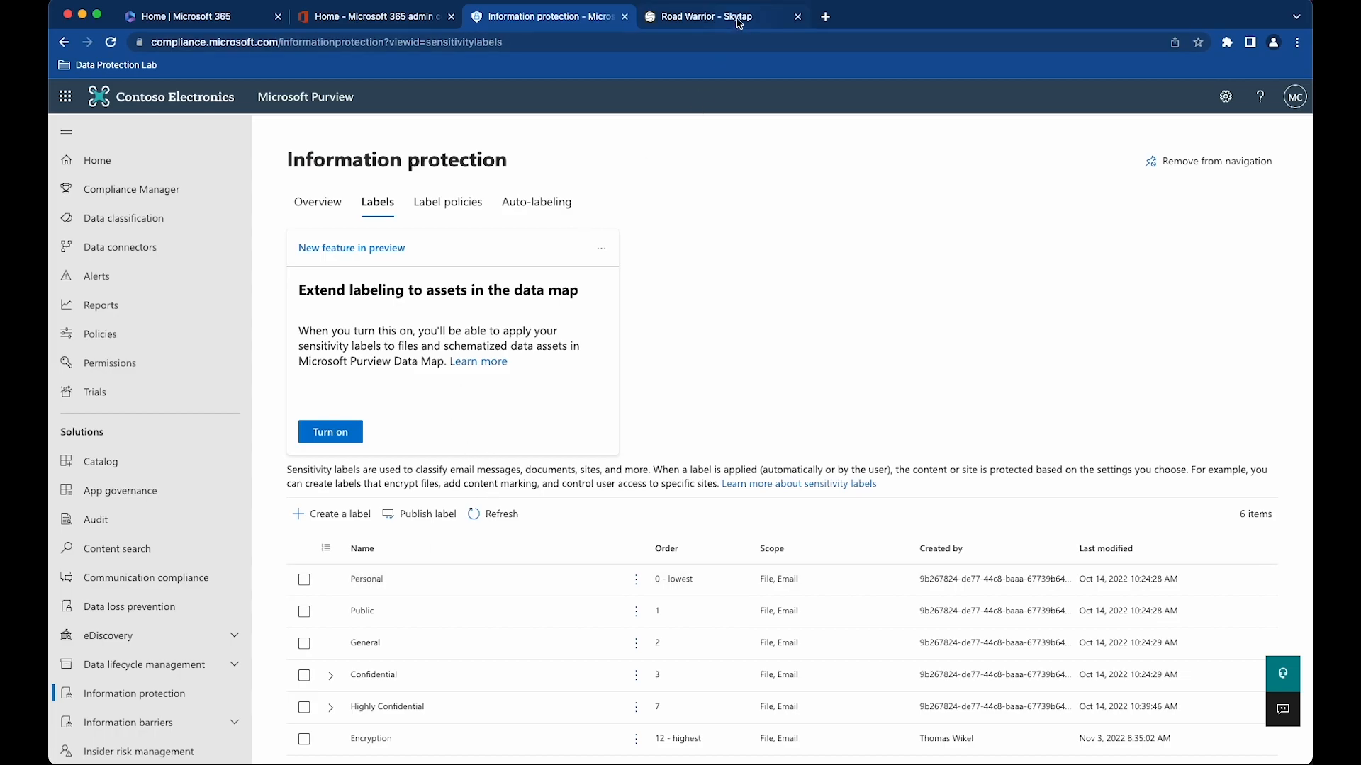
# In a new Word document on the remote desktop, apply the Personal label and enter 'Dummy Data'.
pyautogui.click(711, 15)
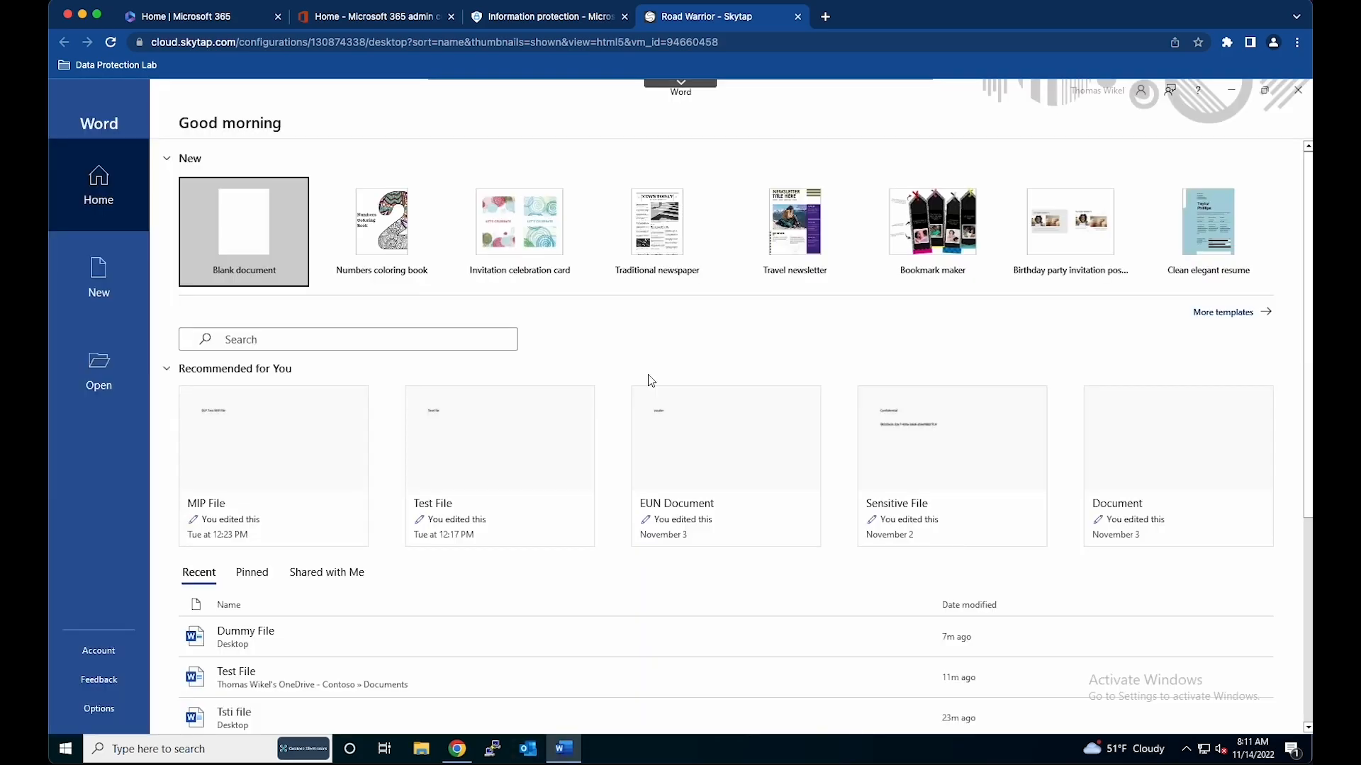
pyautogui.click(547, 15)
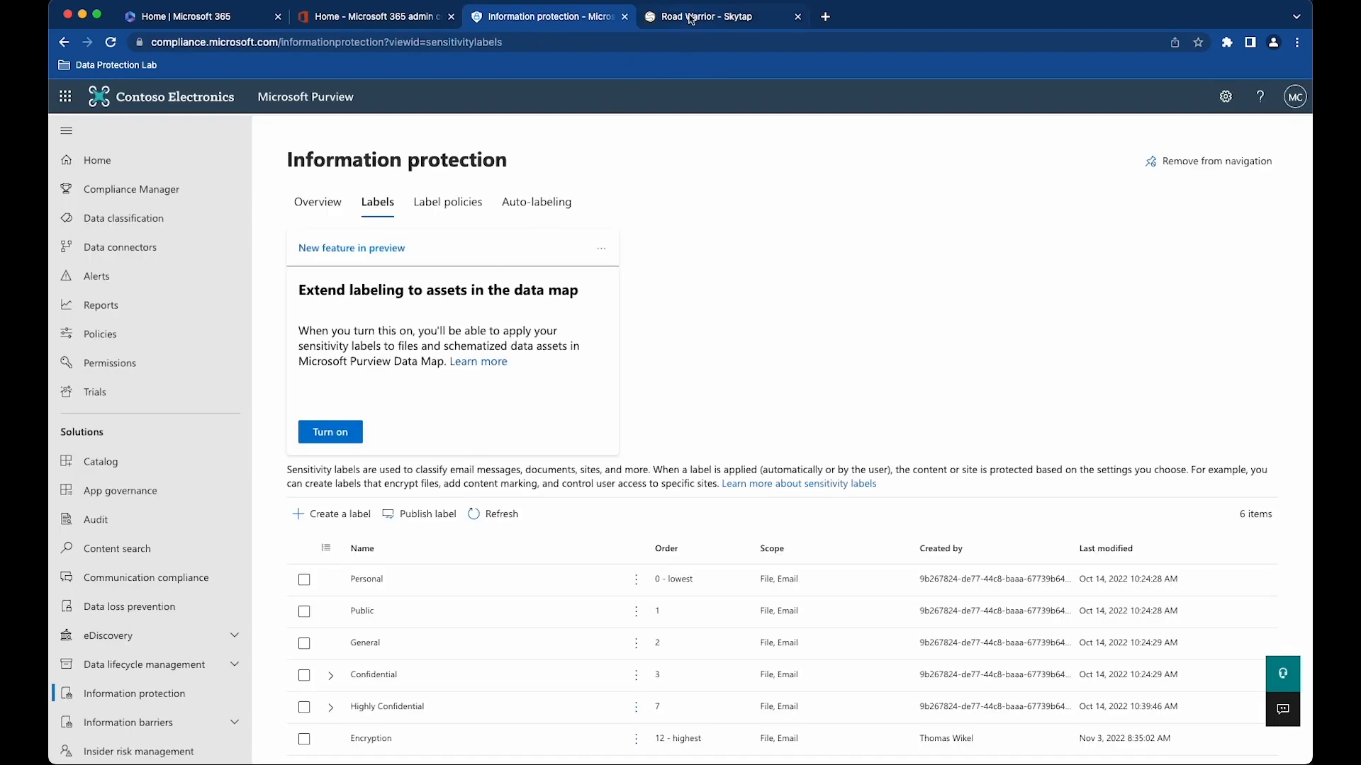
pyautogui.click(720, 16)
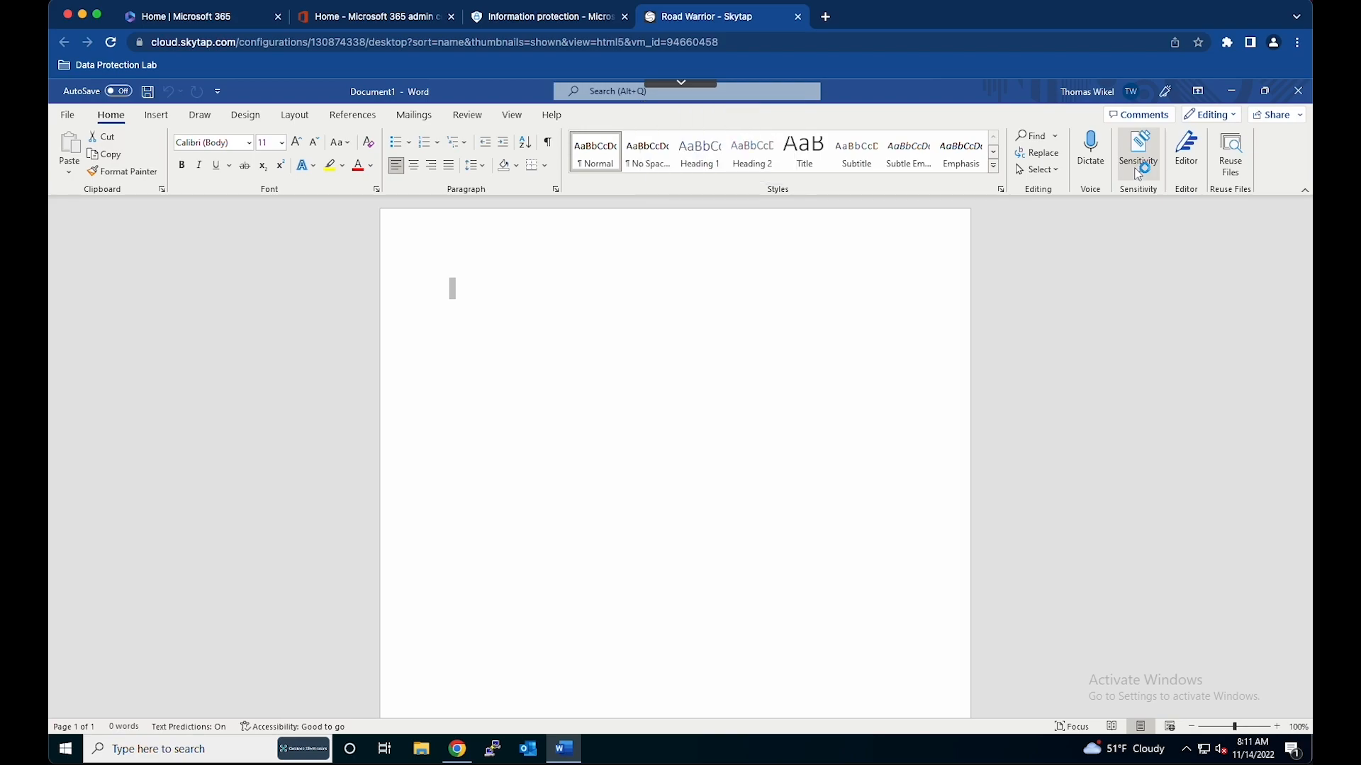
pyautogui.click(1138, 154)
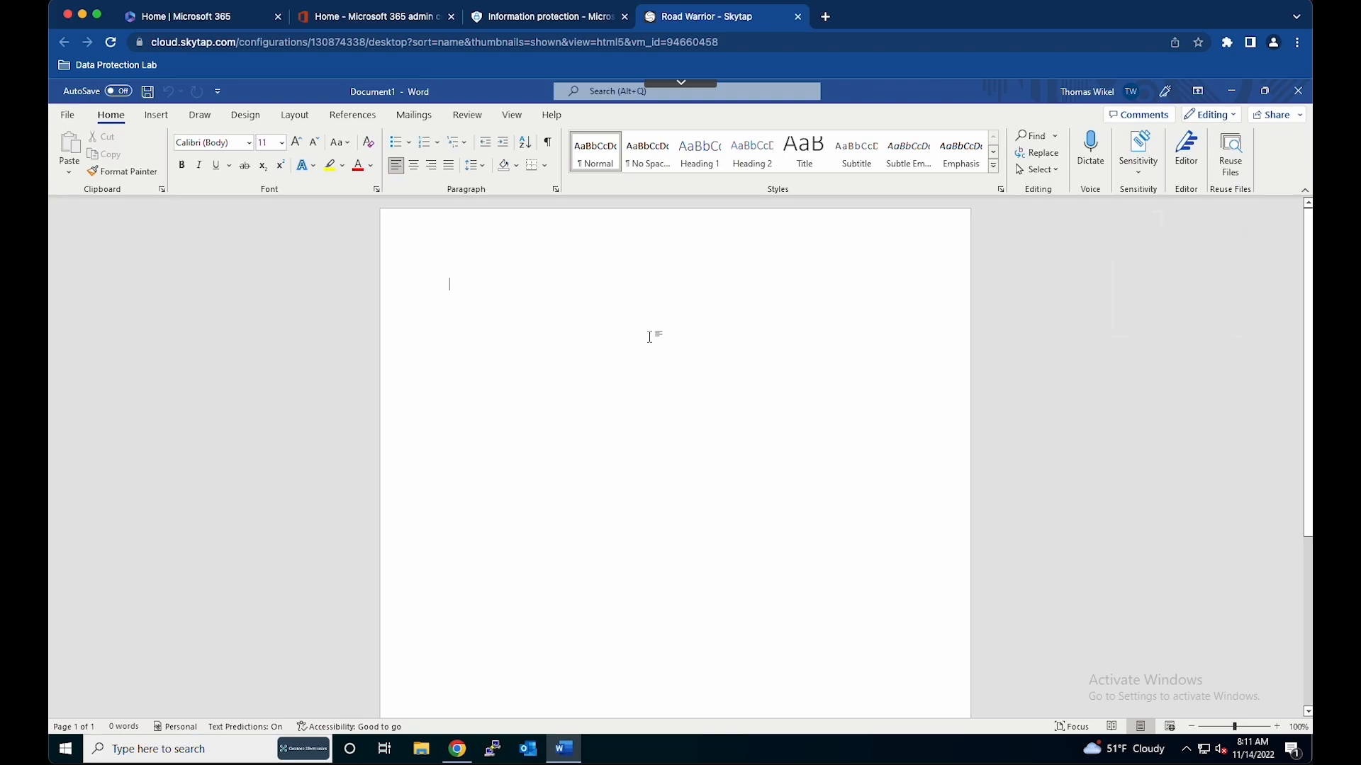
pyautogui.write('Dummy Dat')
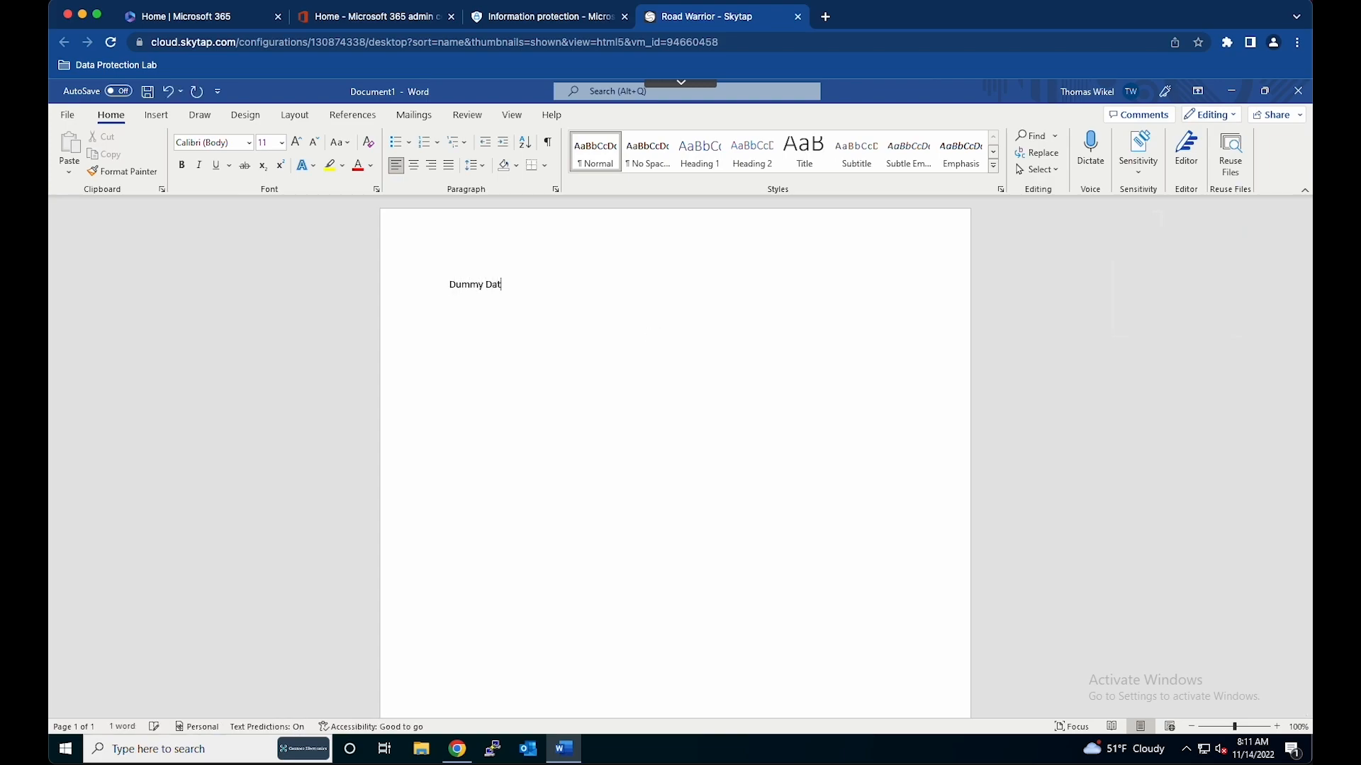
pyautogui.write('a')
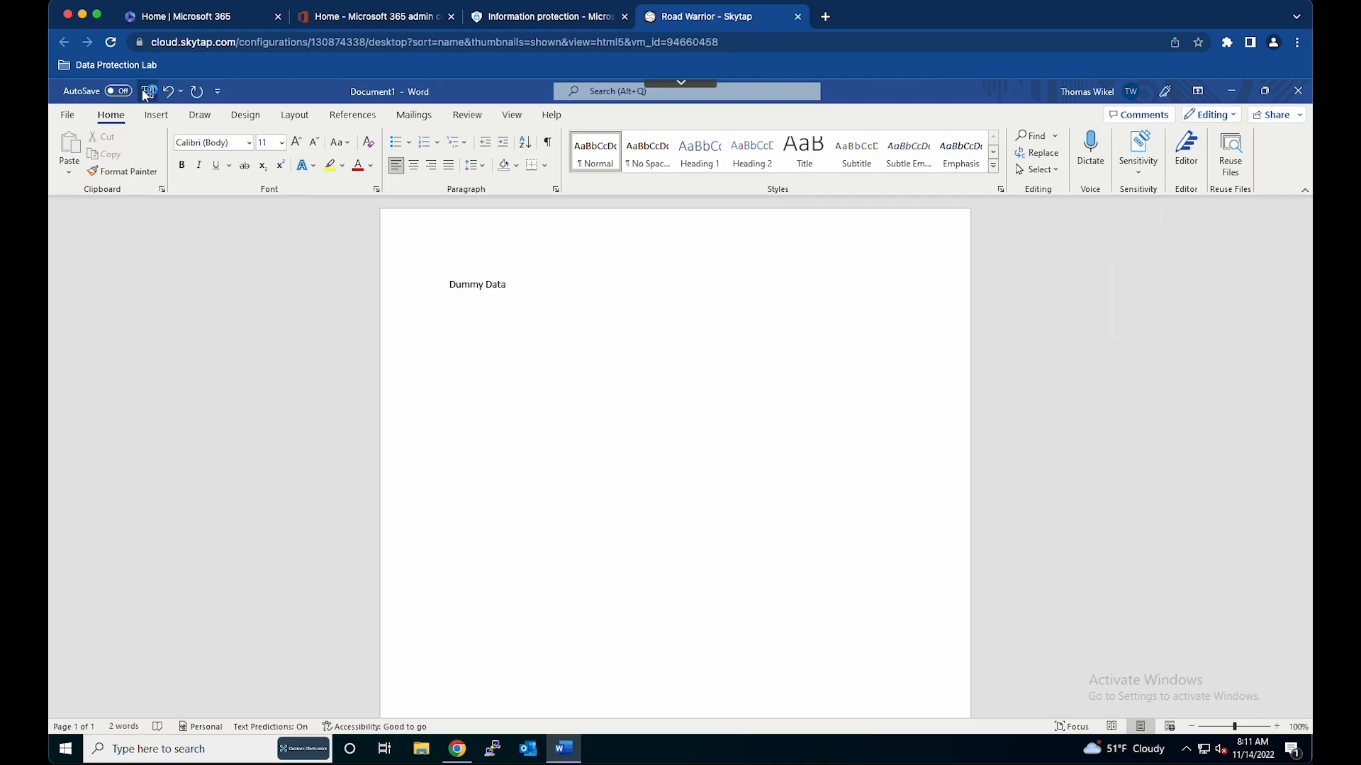
# Save the document to the Desktop as 'MIP Test File'.
pyautogui.click(147, 91)
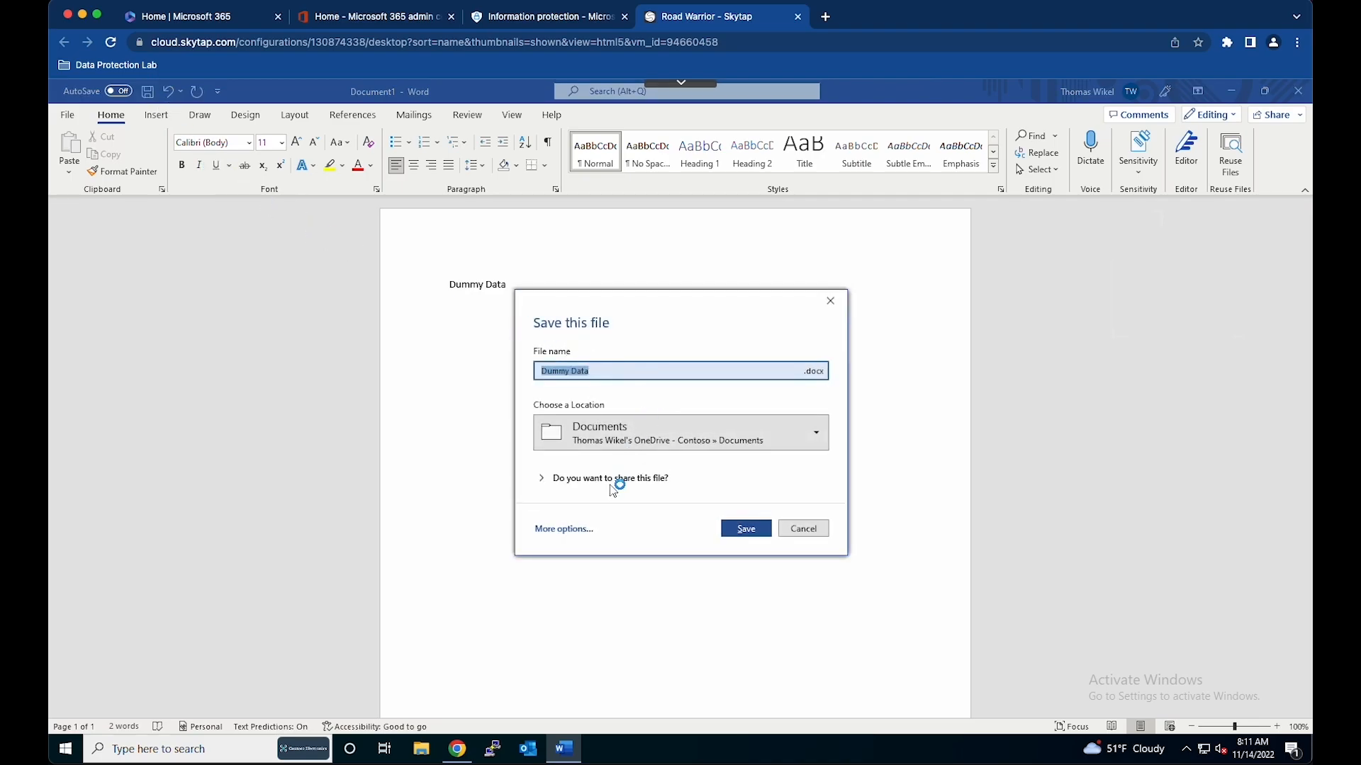
pyautogui.click(563, 528)
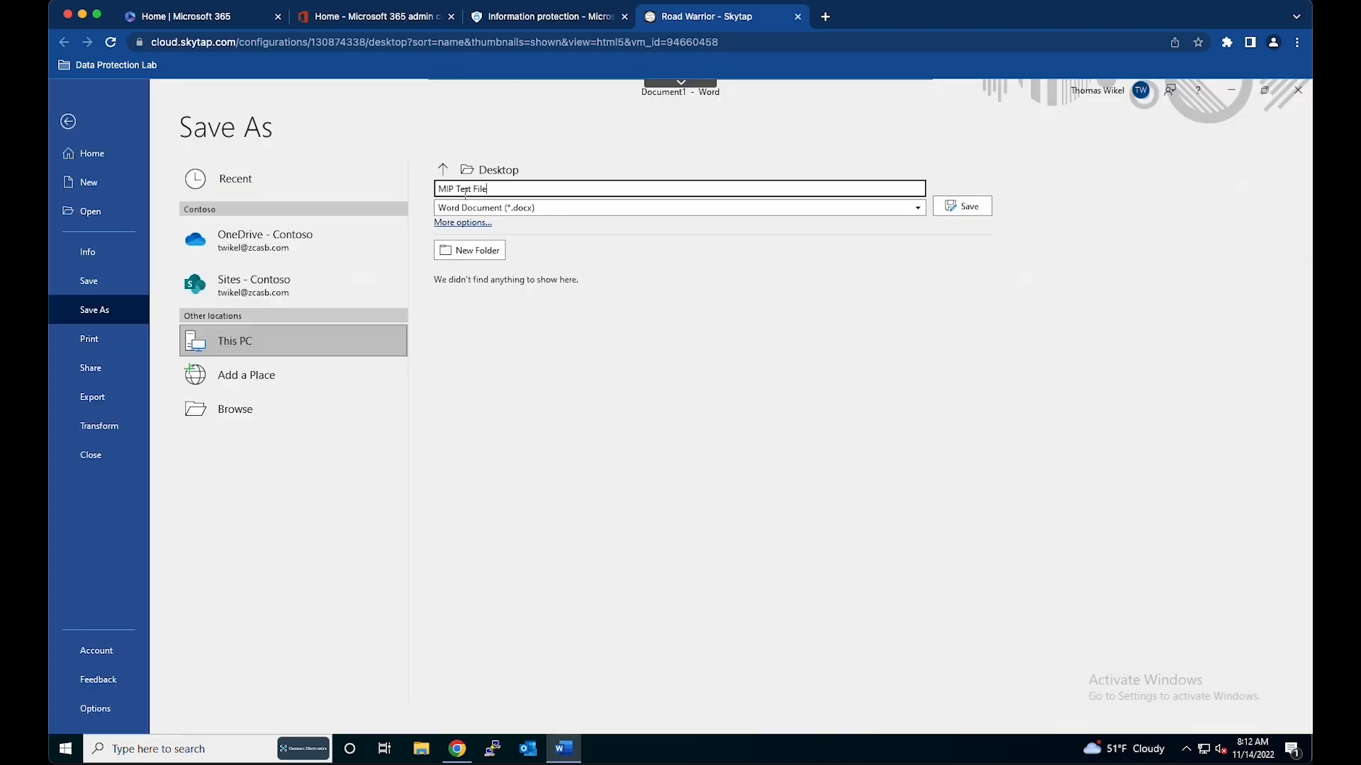
pyautogui.click(961, 206)
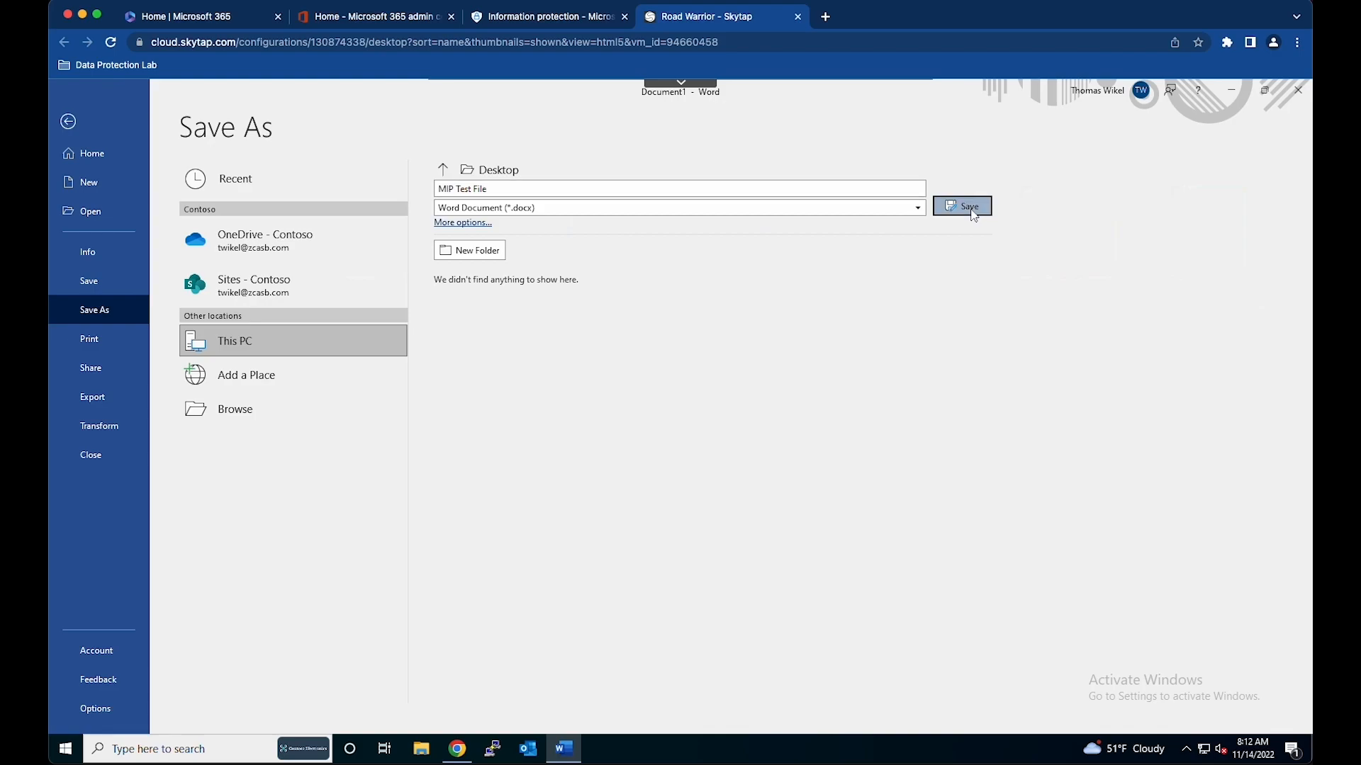
pyautogui.click(961, 207)
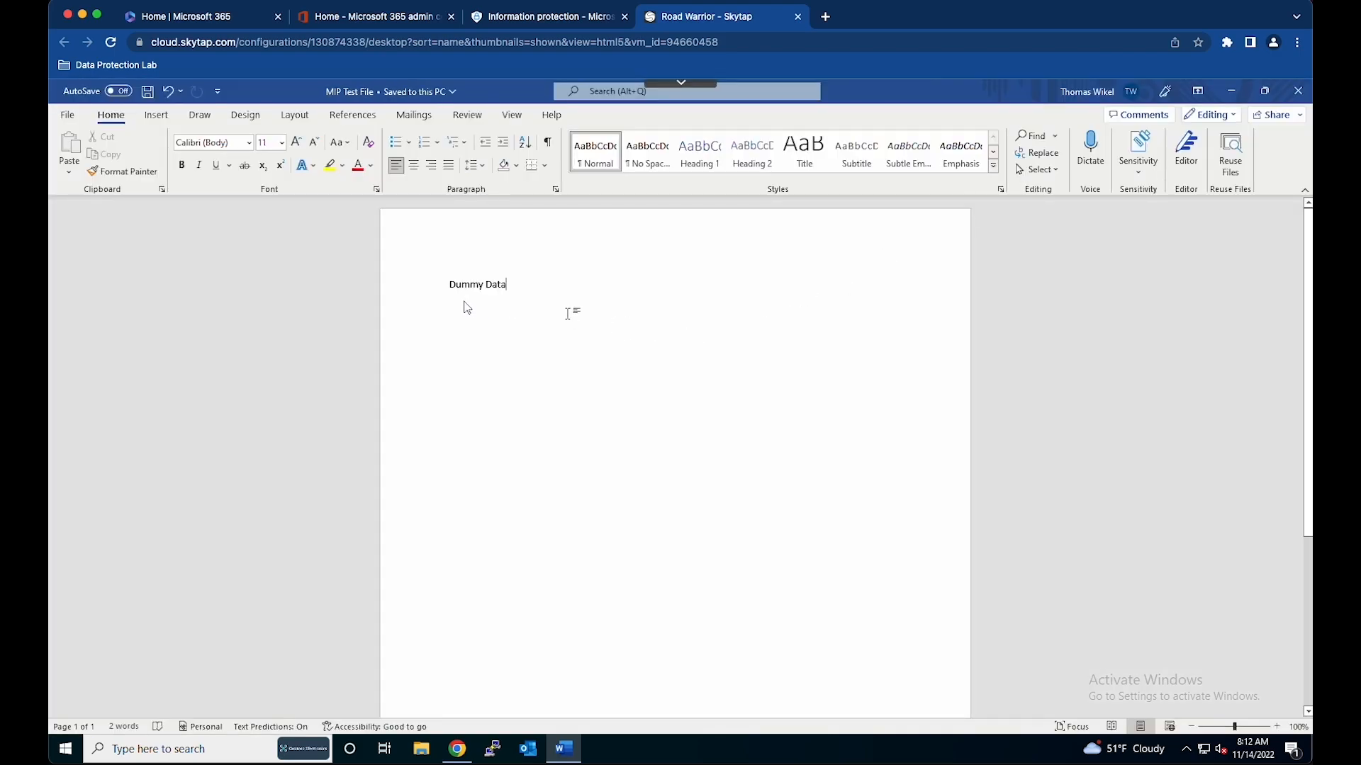
pyautogui.click(1138, 152)
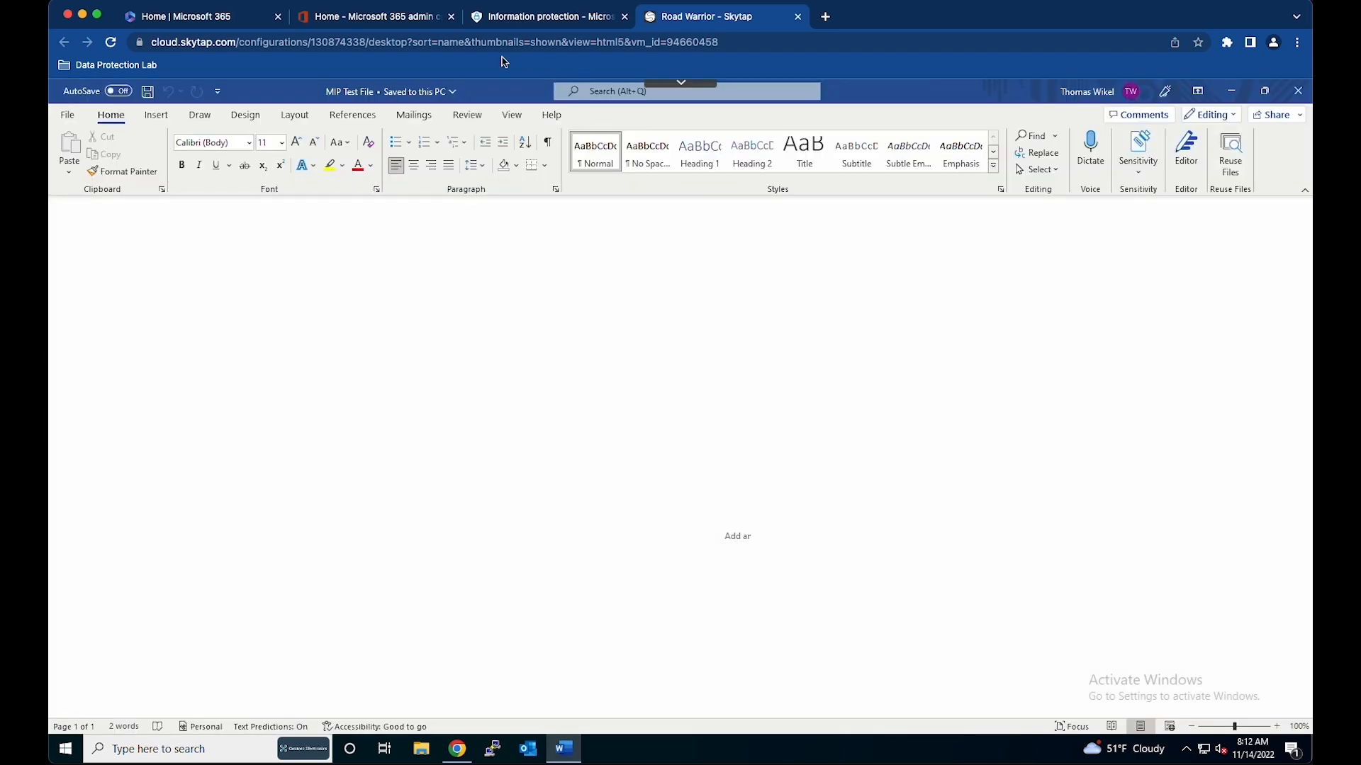
# Sign in to the ZIA admin portal in a new tab, dismiss the beta notice and show Administration settings.
pyautogui.click(548, 15)
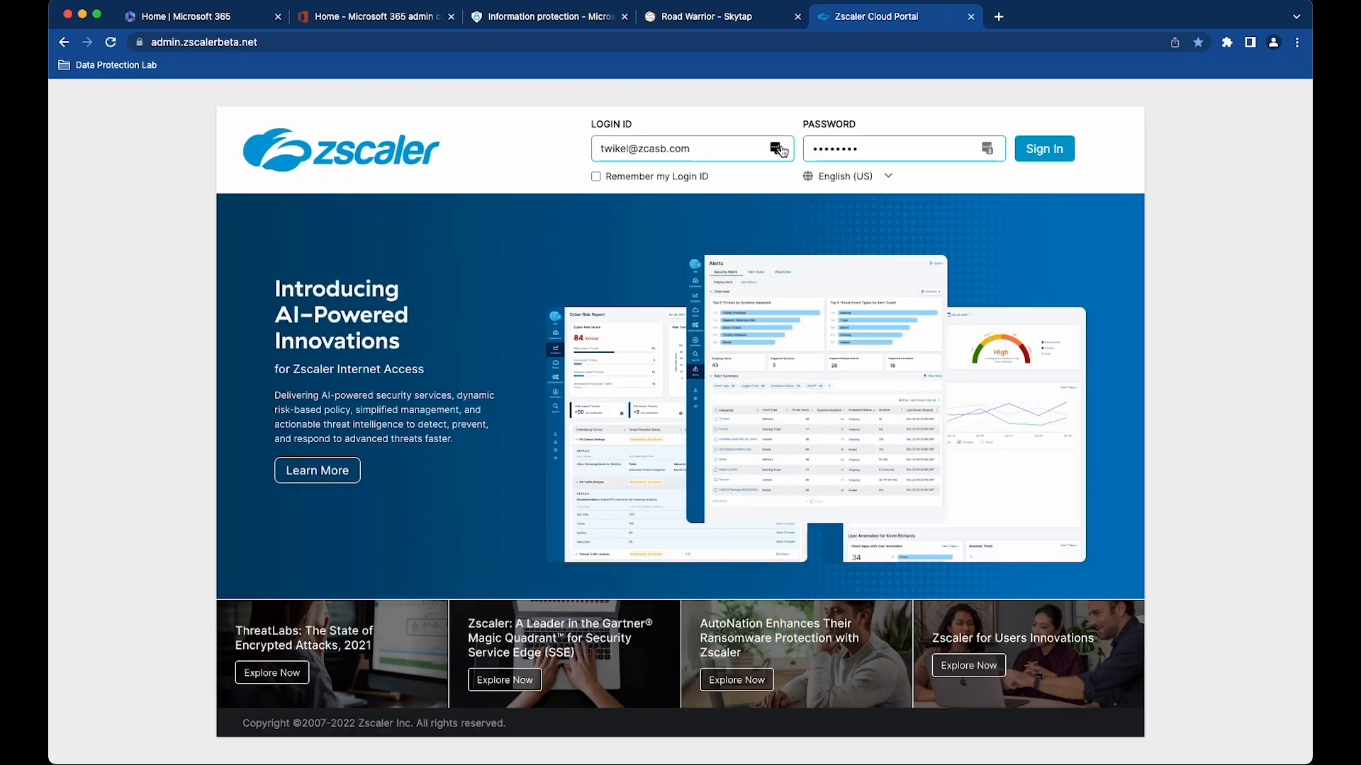
pyautogui.click(1044, 149)
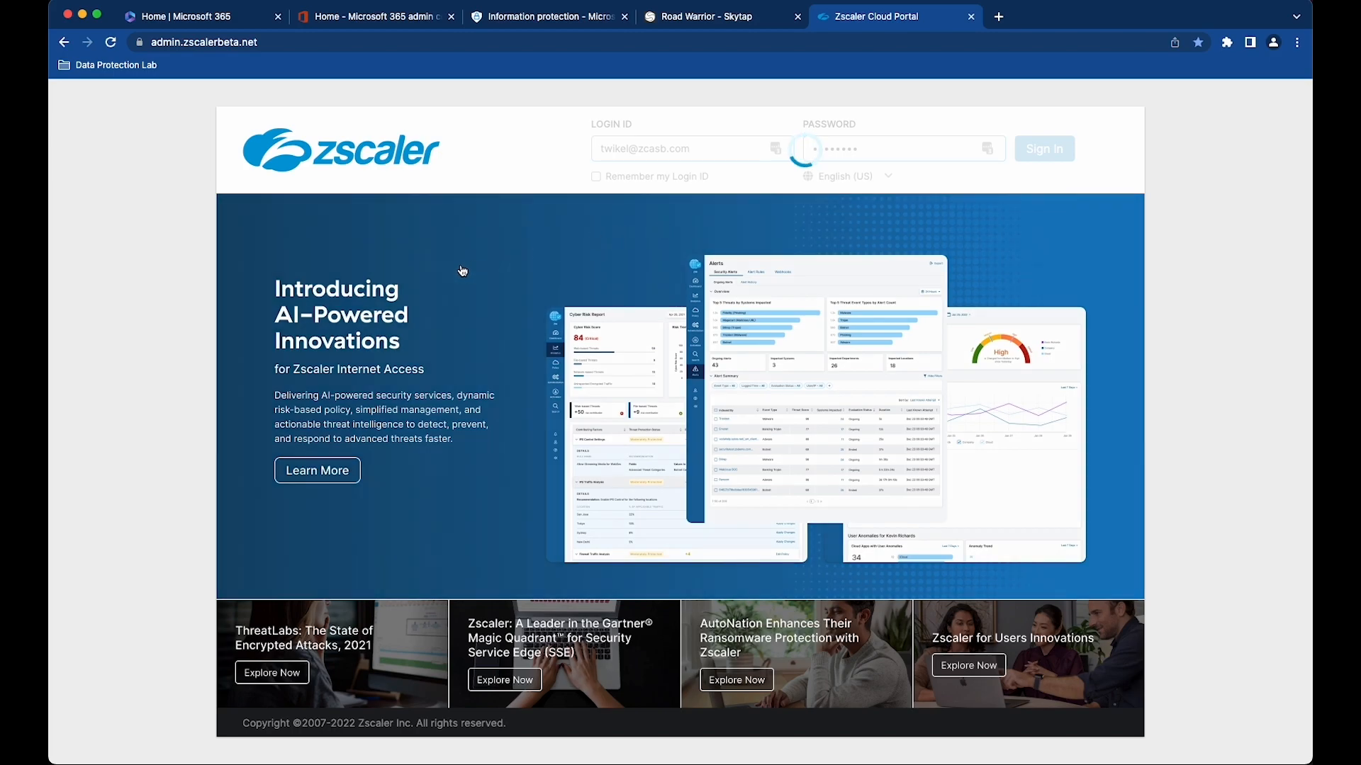
pyautogui.click(1043, 149)
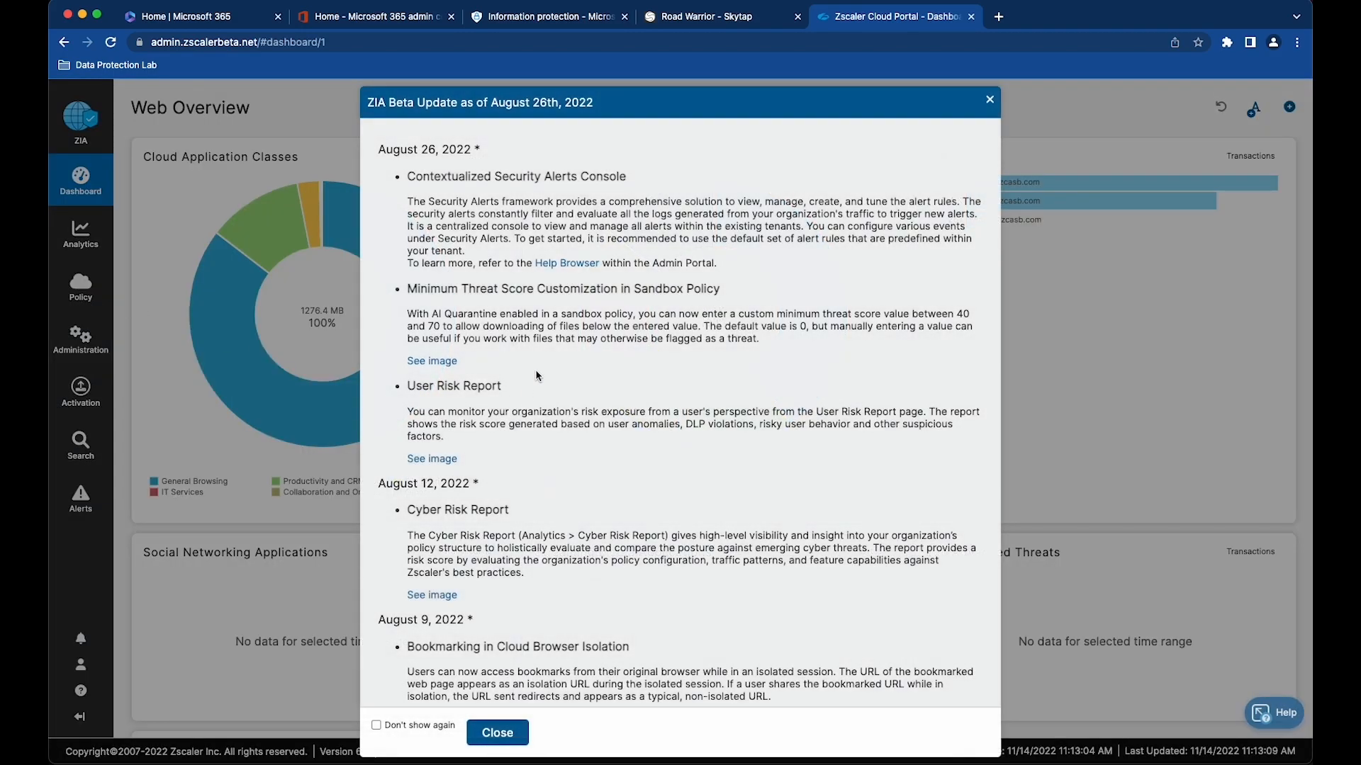
pyautogui.click(496, 733)
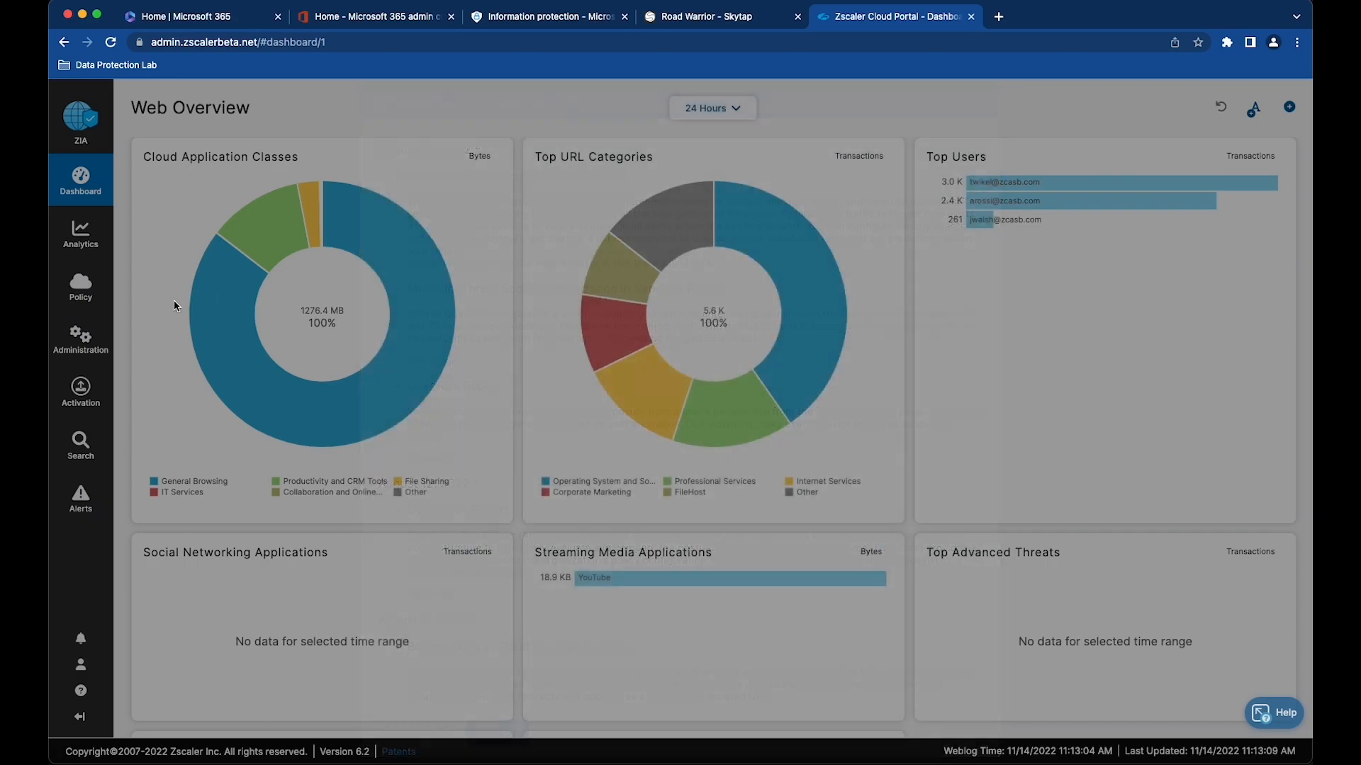
pyautogui.click(79, 339)
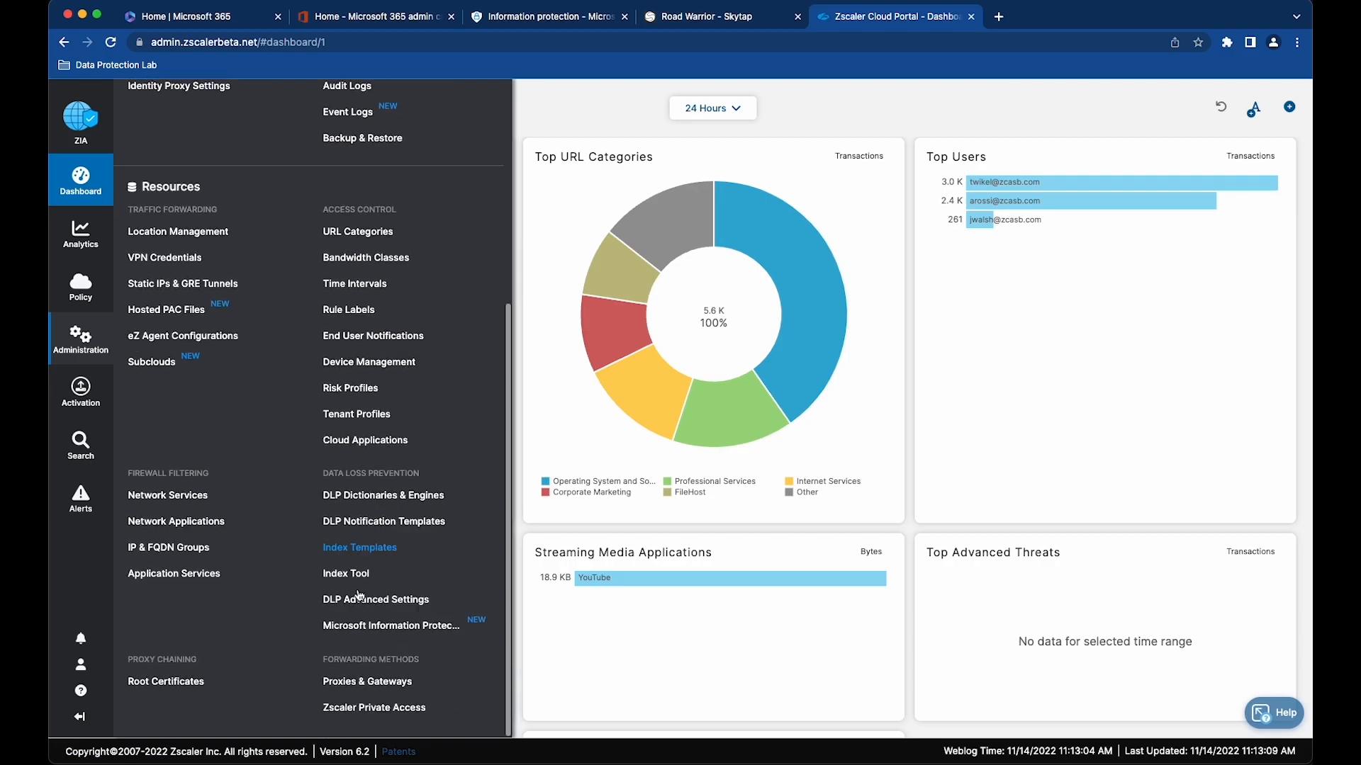
# Authorize and save a new MIP account named 'ZCASB MIP Labels' under Microsoft Information Protection.
pyautogui.click(392, 625)
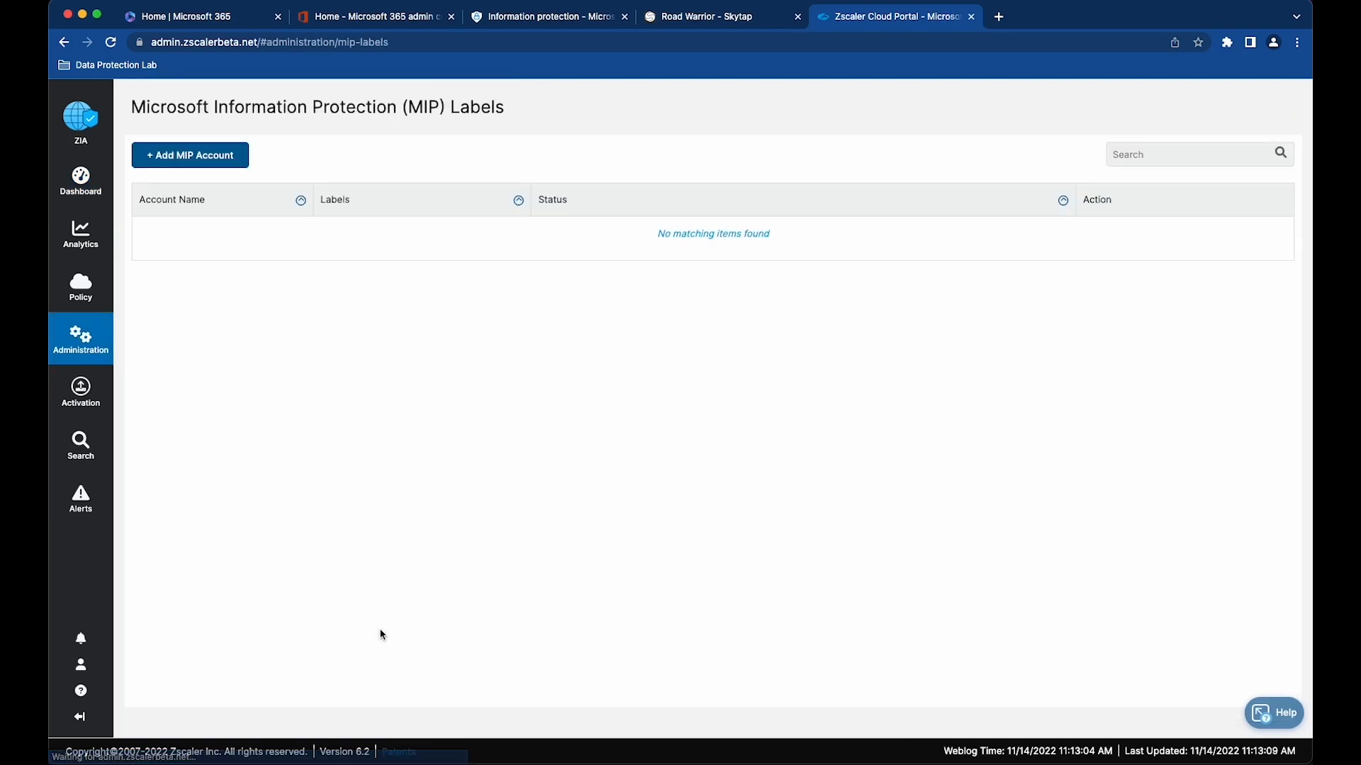
pyautogui.click(188, 154)
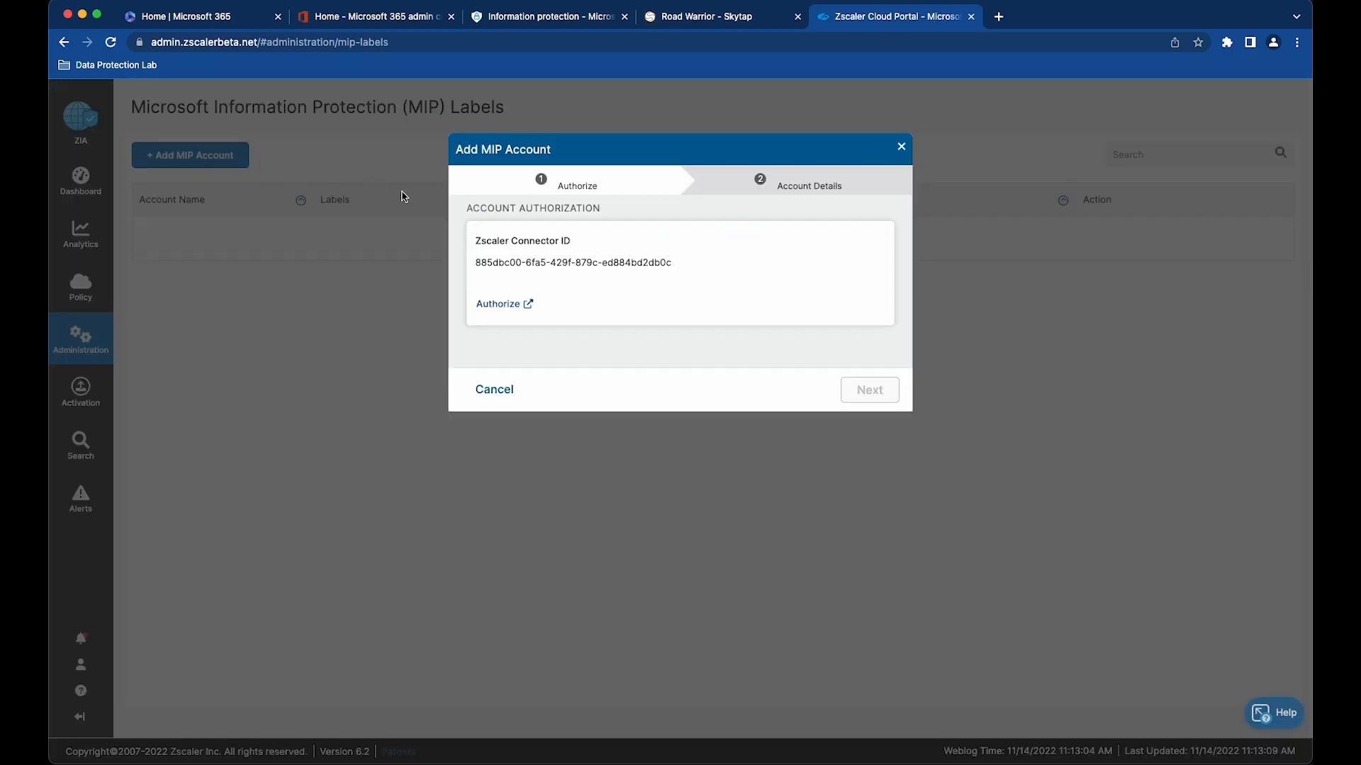
pyautogui.click(498, 304)
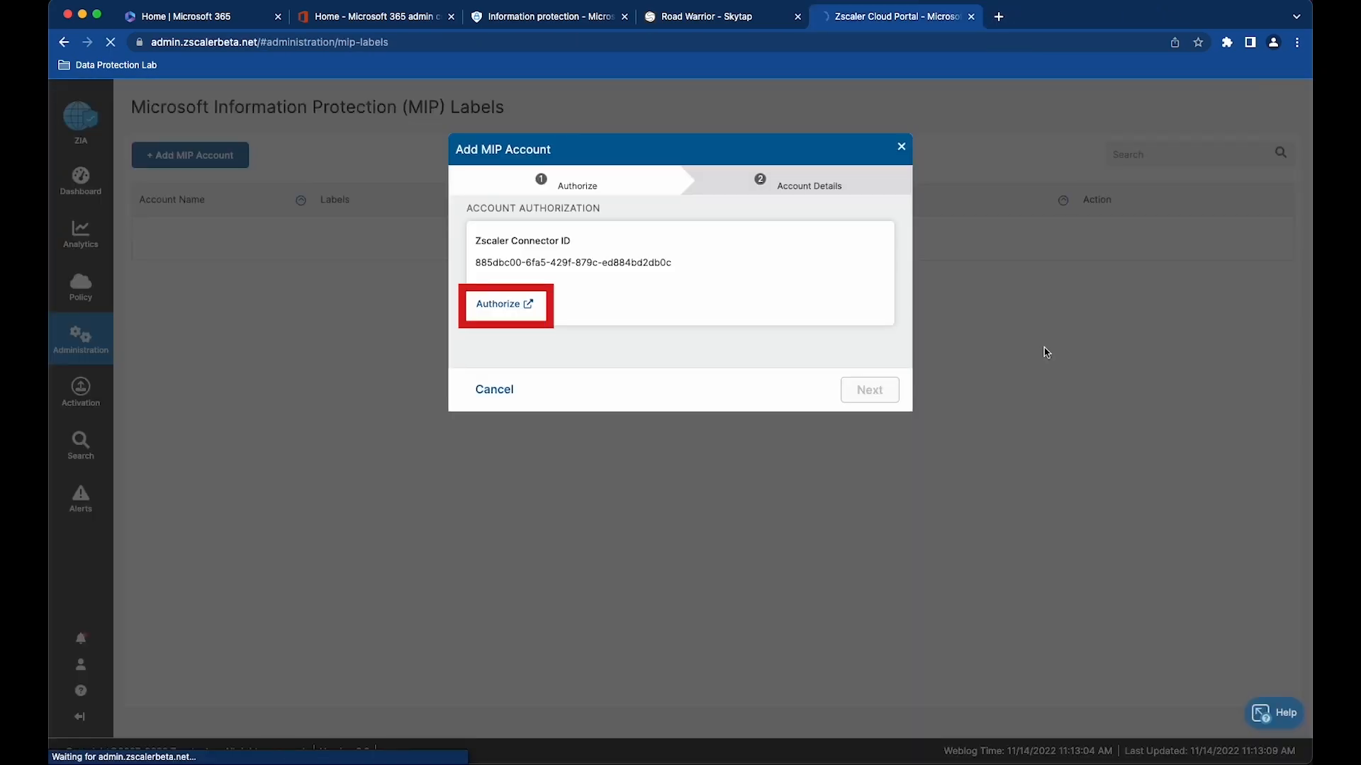
pyautogui.click(506, 305)
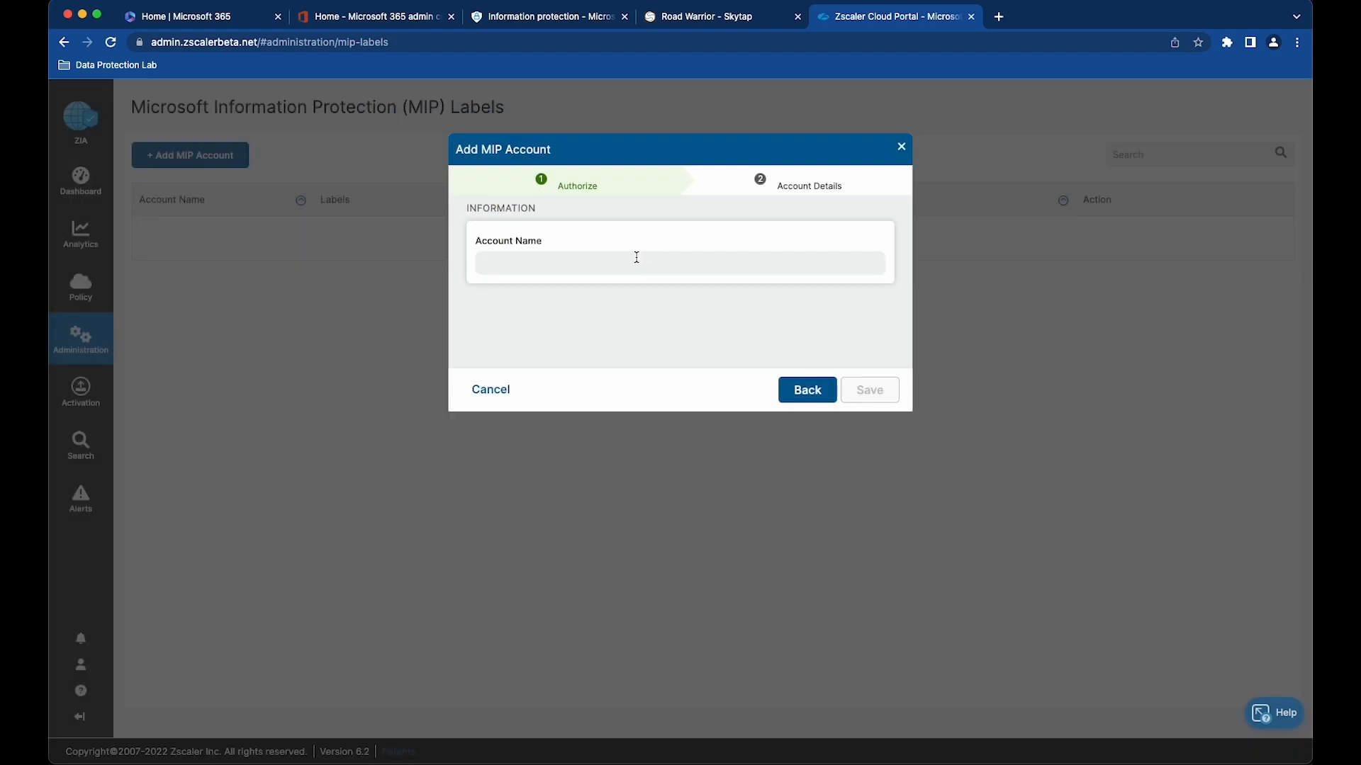
pyautogui.write('ZCASB MIP Labels')
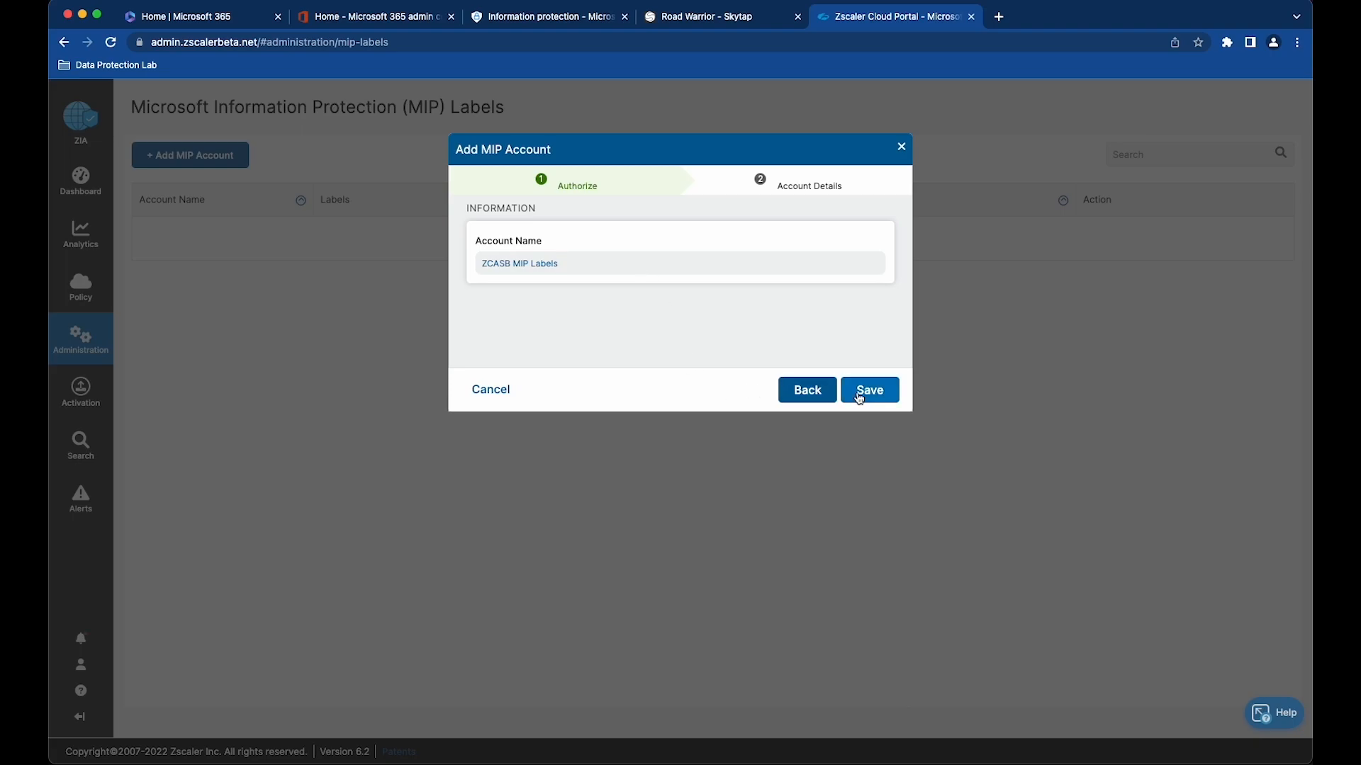
pyautogui.click(868, 388)
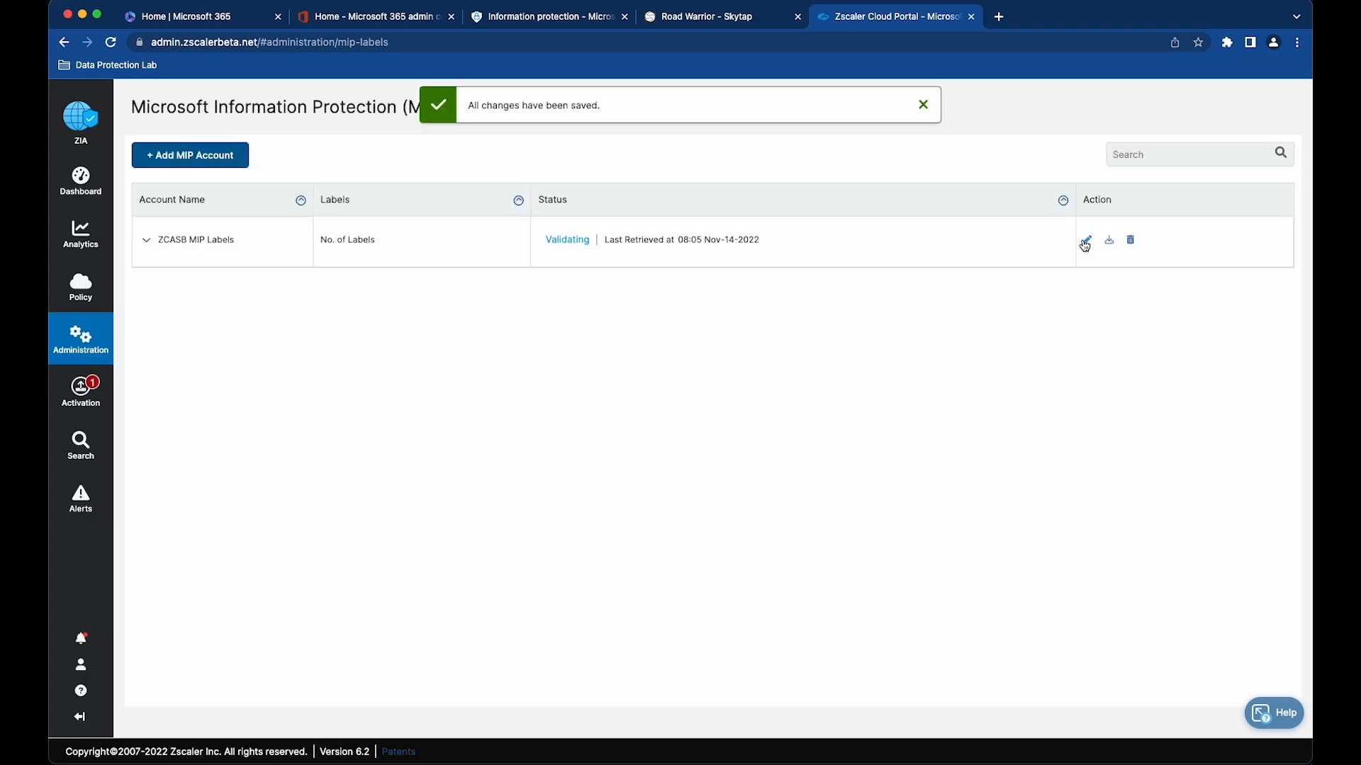
# Activate the pending changes, refresh, and expand ZCASB MIP Labels to show its 13 validated labels.
pyautogui.click(79, 391)
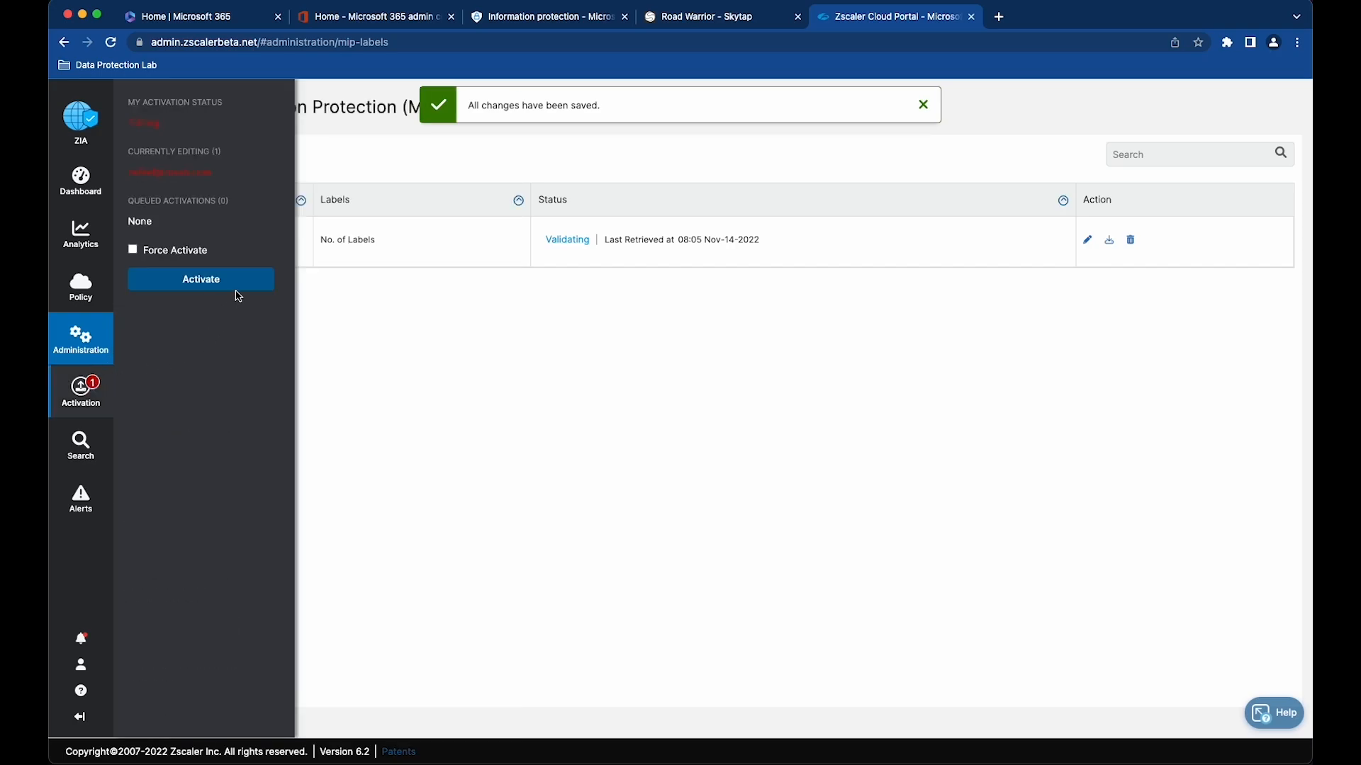
pyautogui.click(200, 280)
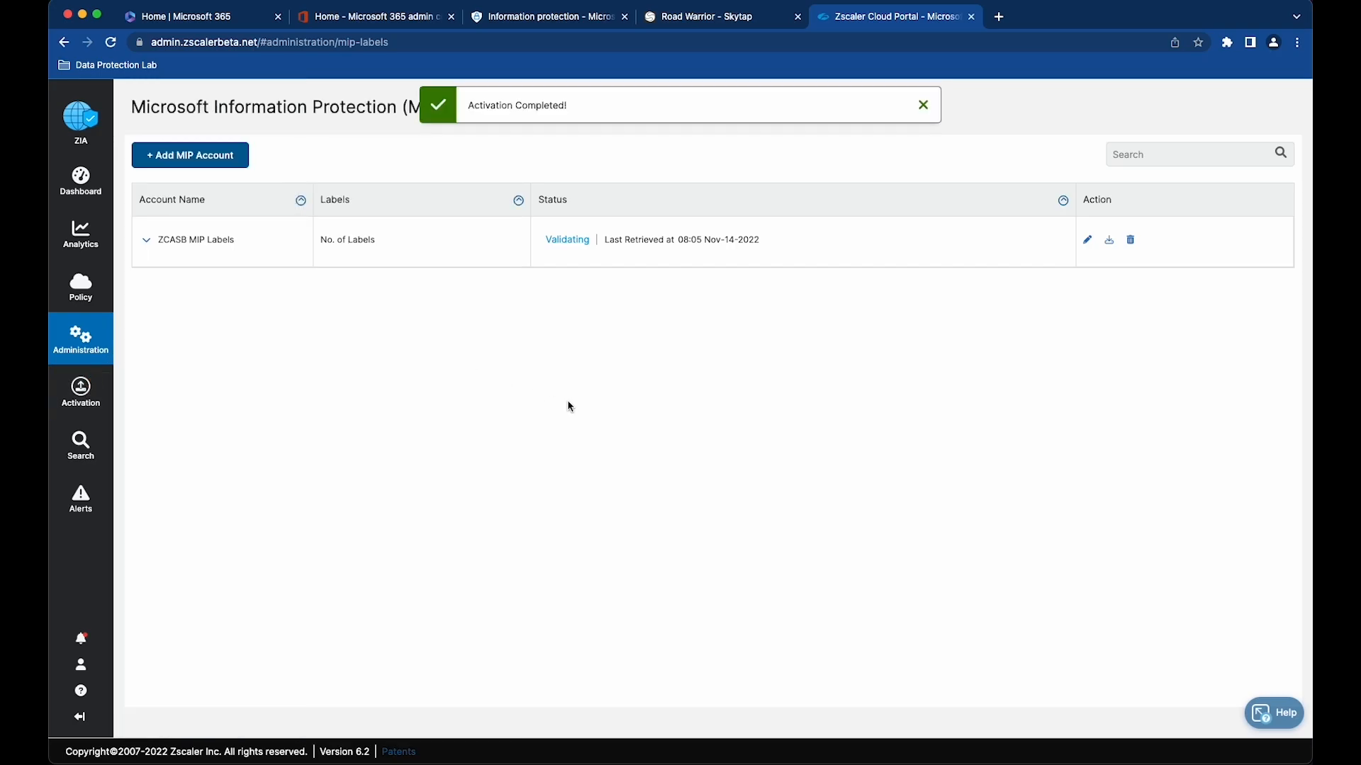
pyautogui.moveTo(108, 82)
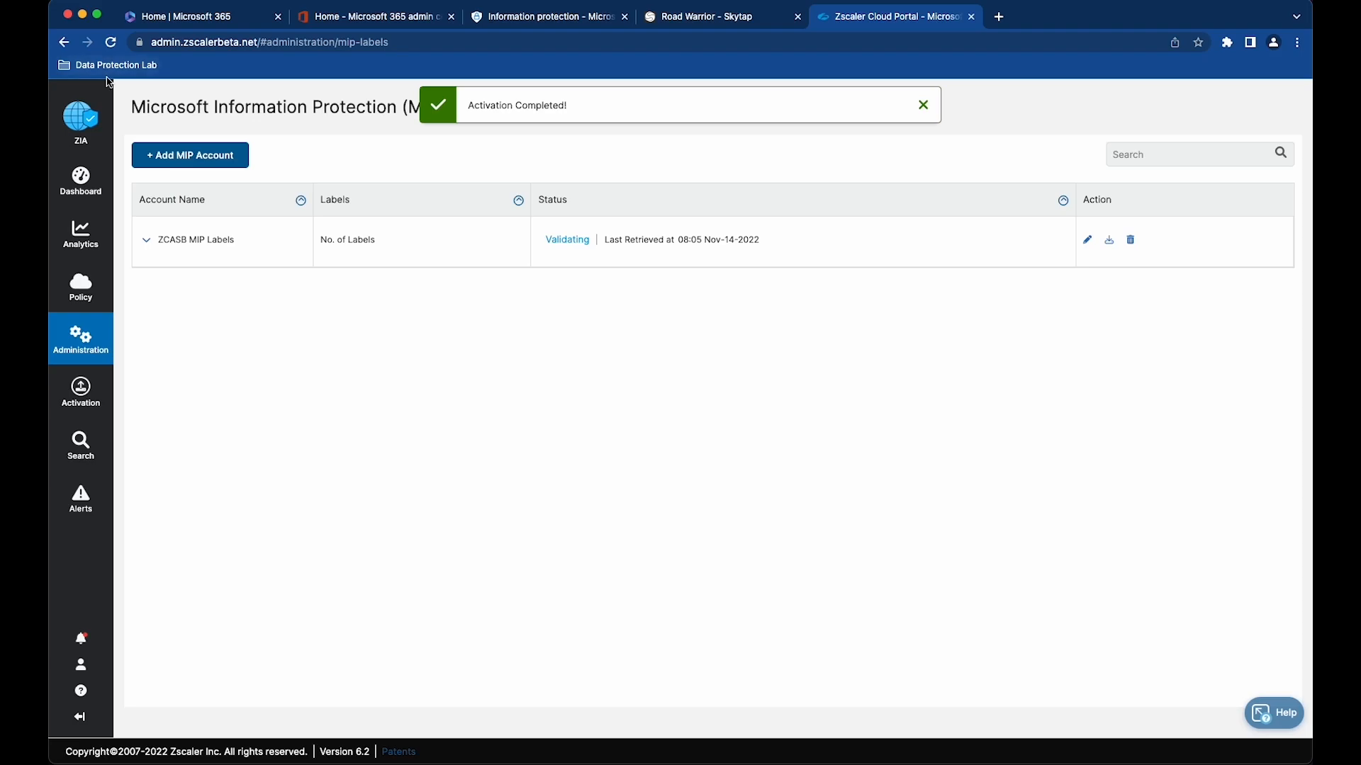
pyautogui.click(80, 180)
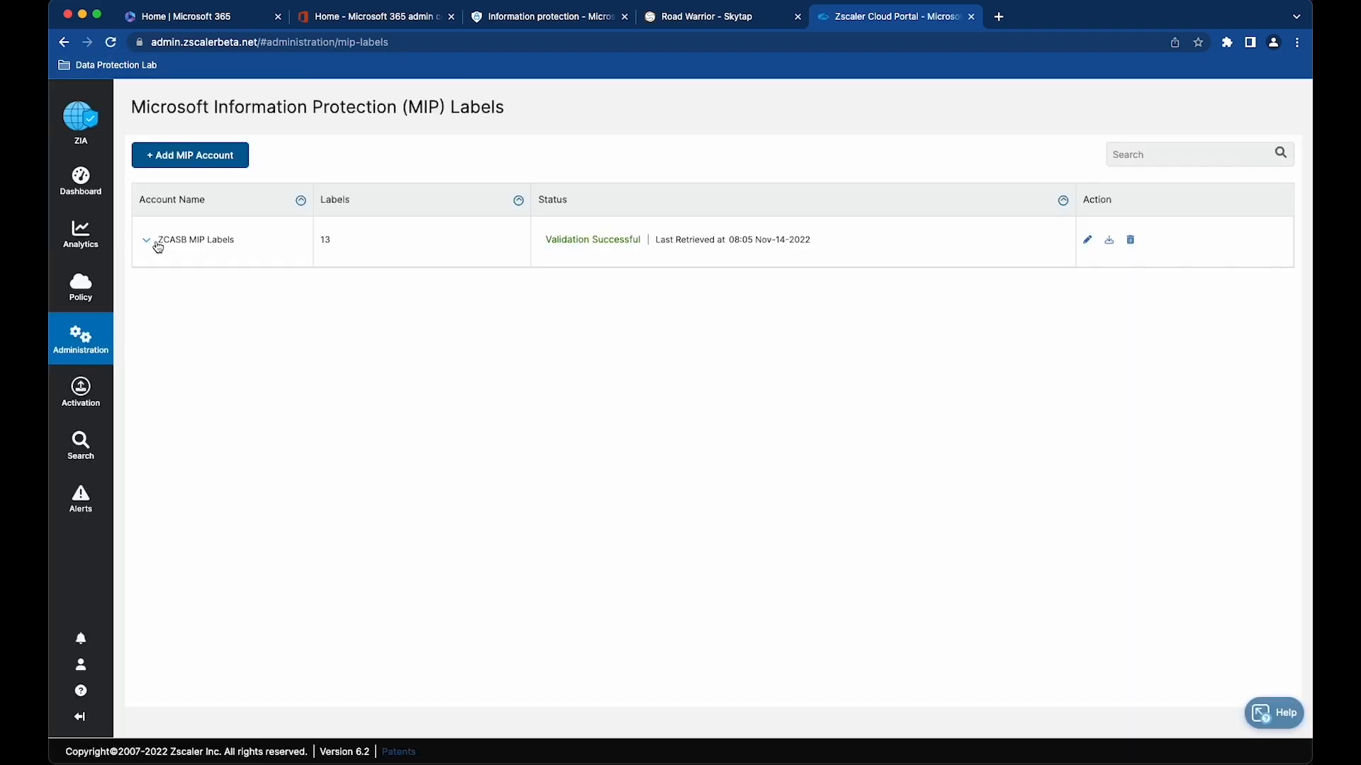
pyautogui.click(146, 240)
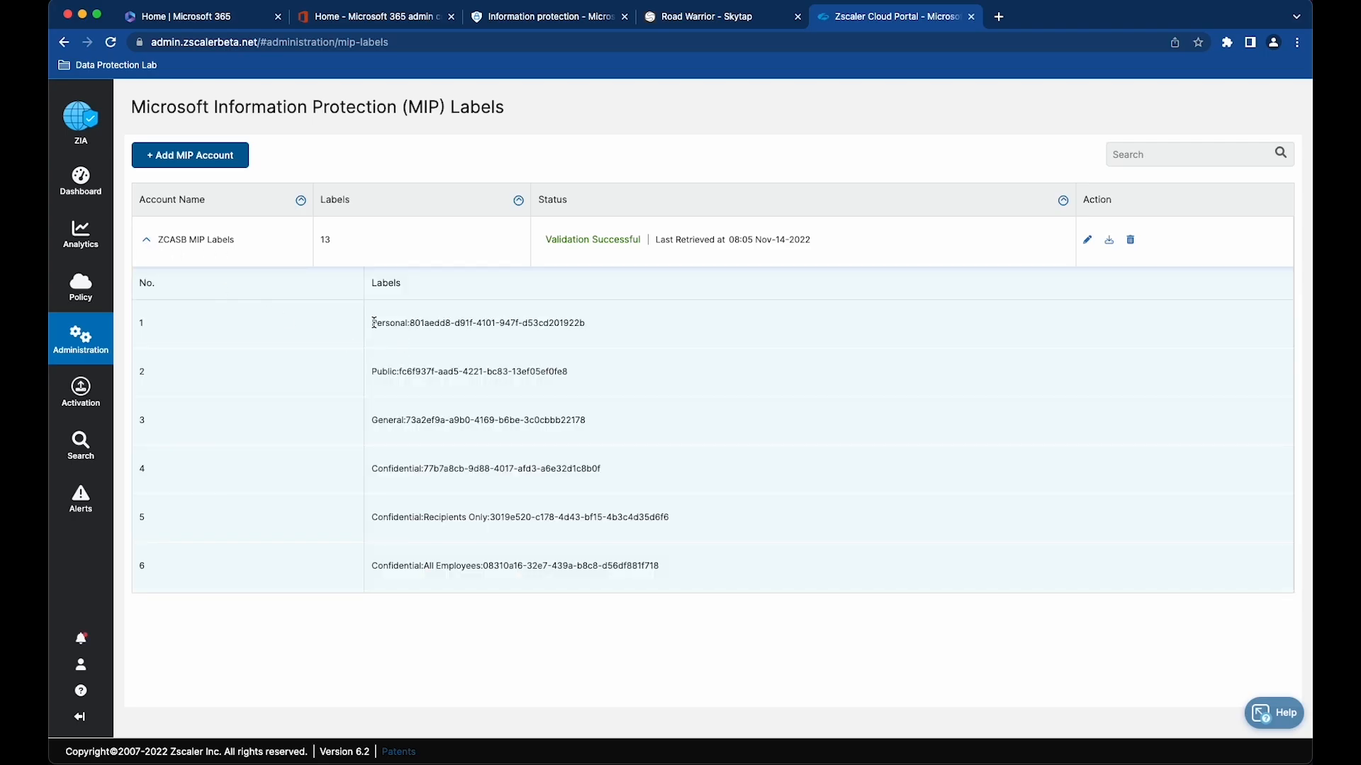
pyautogui.click(720, 16)
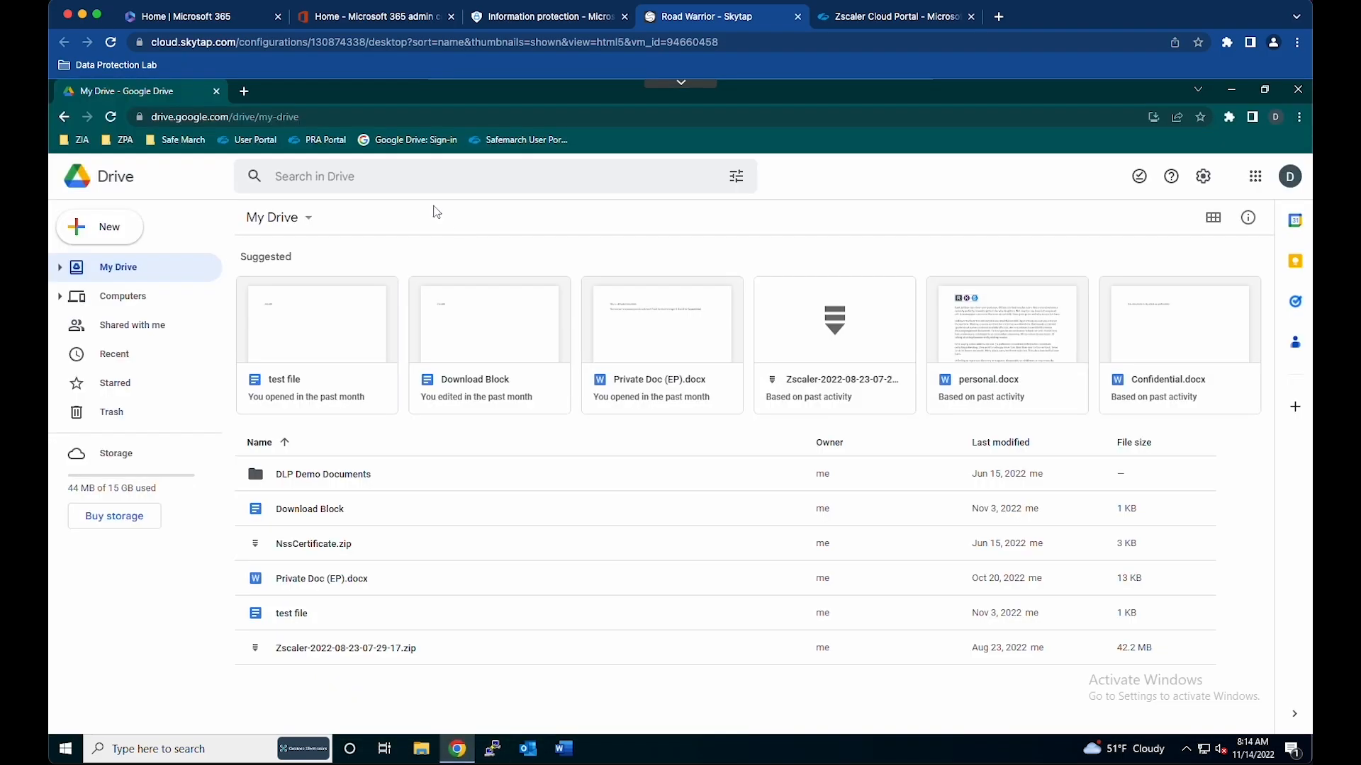
pyautogui.moveTo(424, 733)
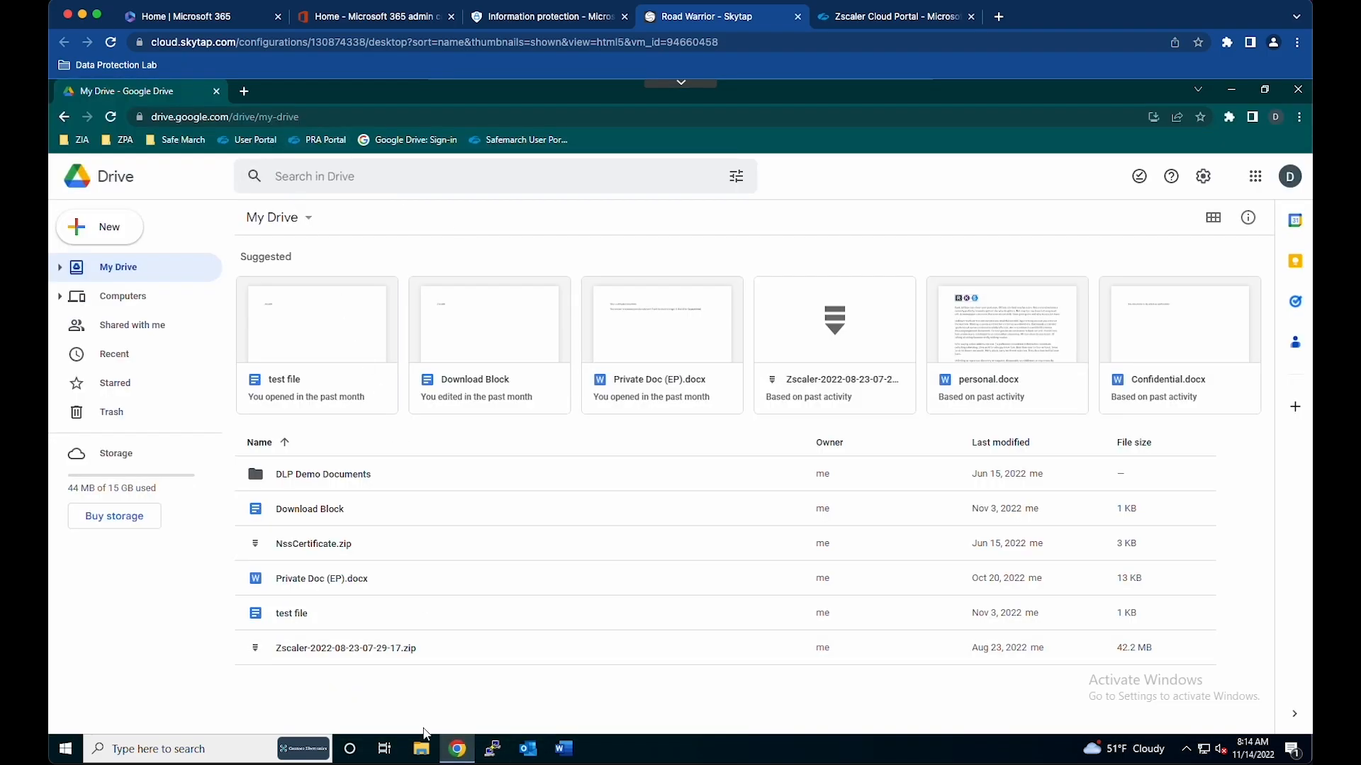
# Drag MIP Test File from the remote Desktop folder into My Drive to upload it.
pyautogui.click(421, 748)
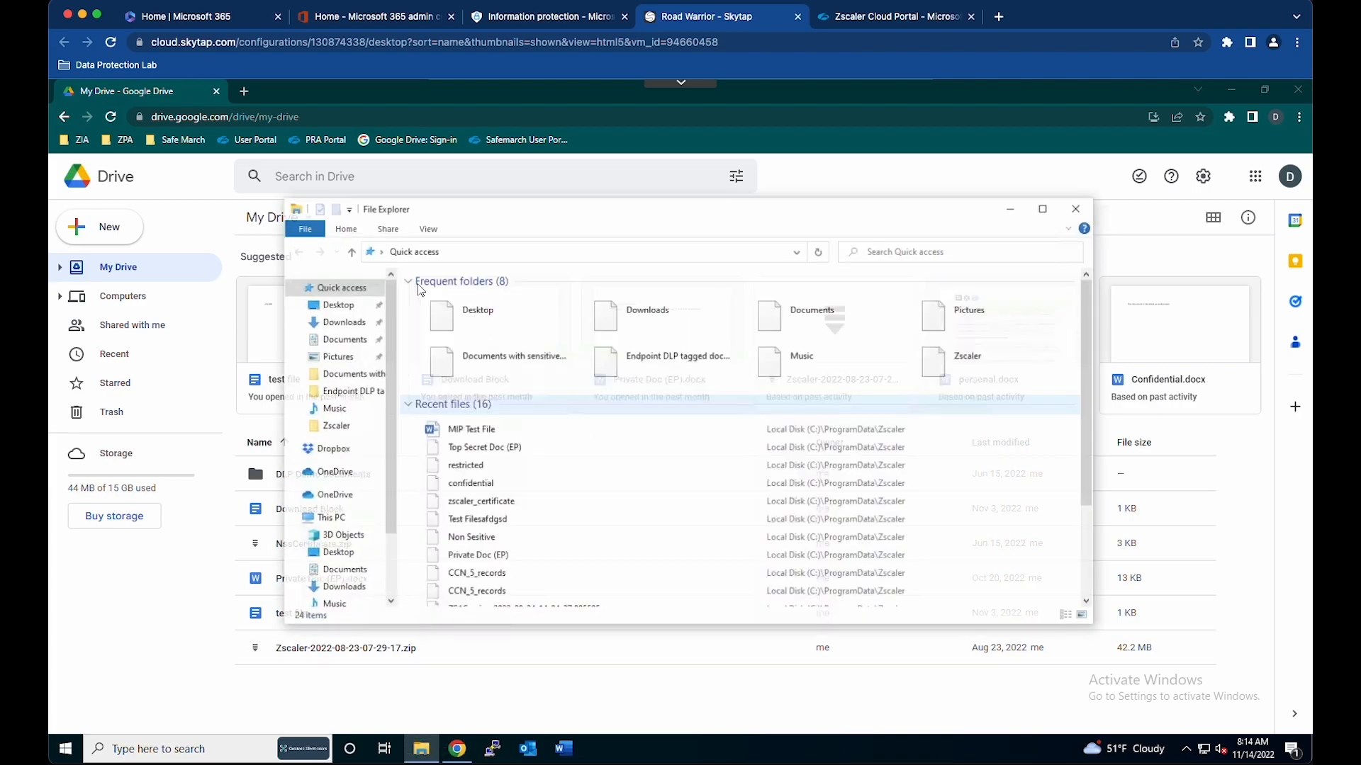
pyautogui.click(339, 303)
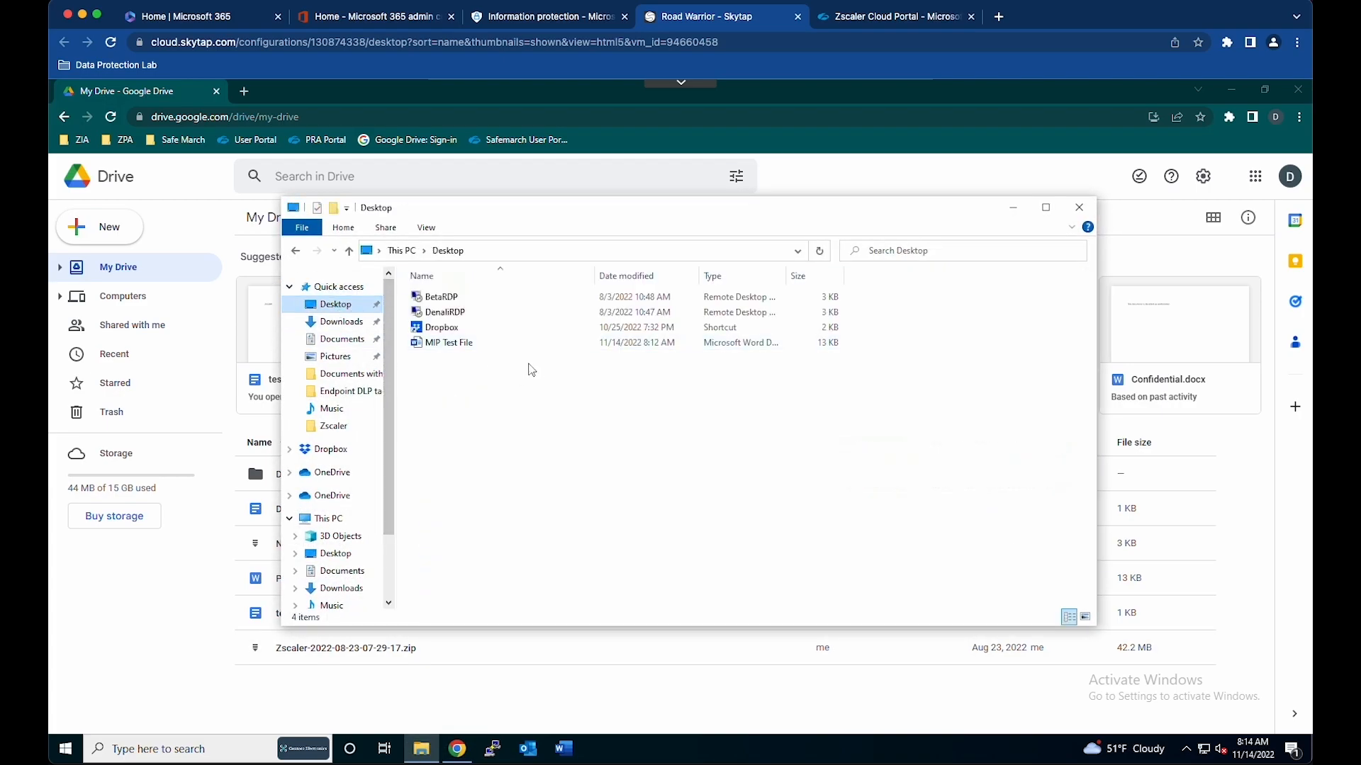
pyautogui.click(449, 342)
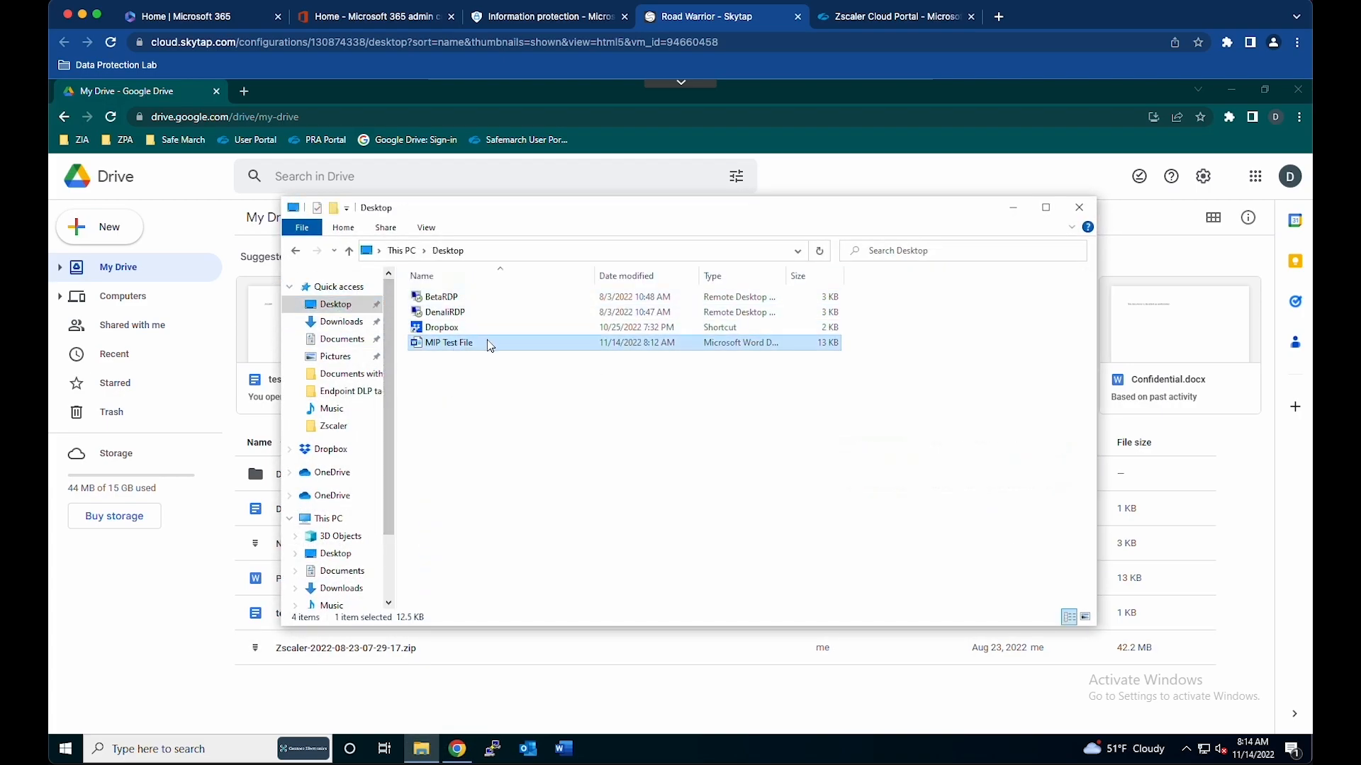
pyautogui.moveTo(450, 341); pyautogui.dragTo(368, 659)
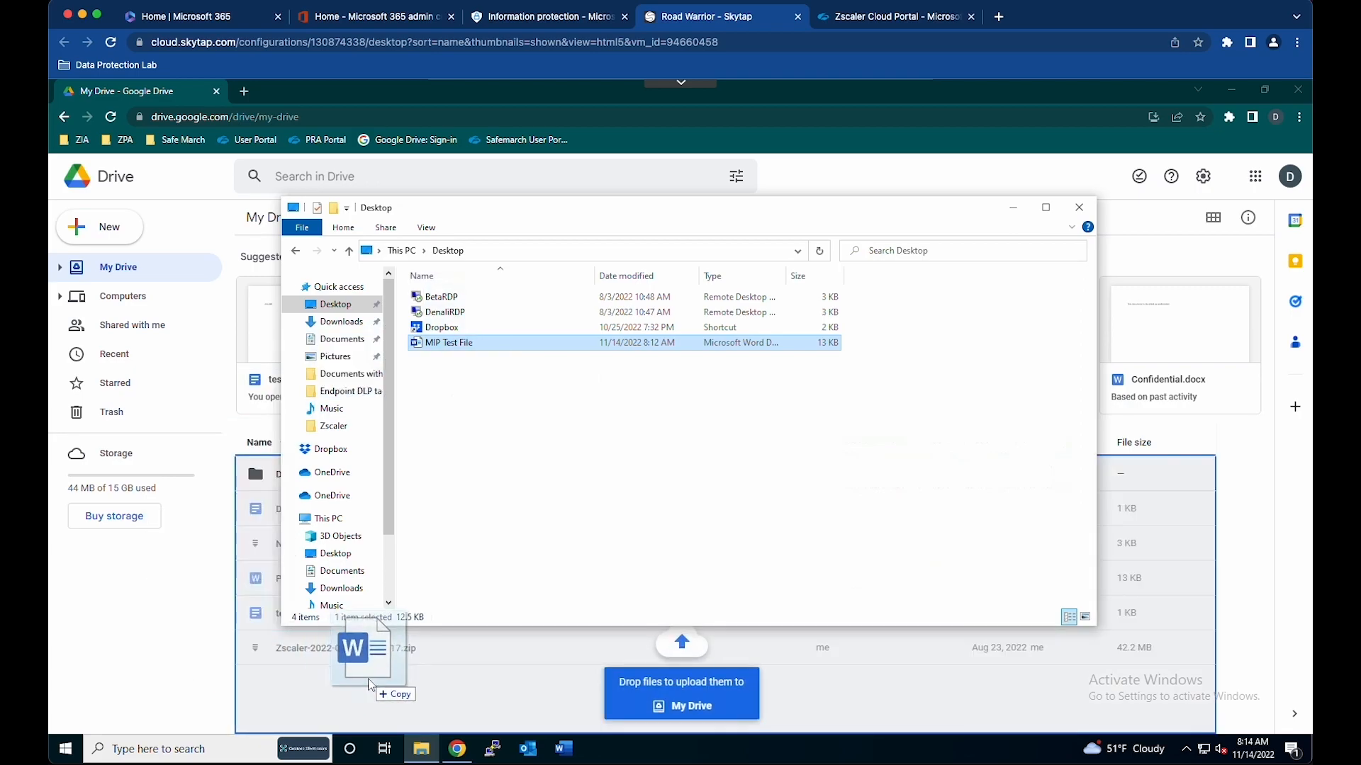
pyautogui.moveTo(351, 651); pyautogui.dragTo(682, 682)
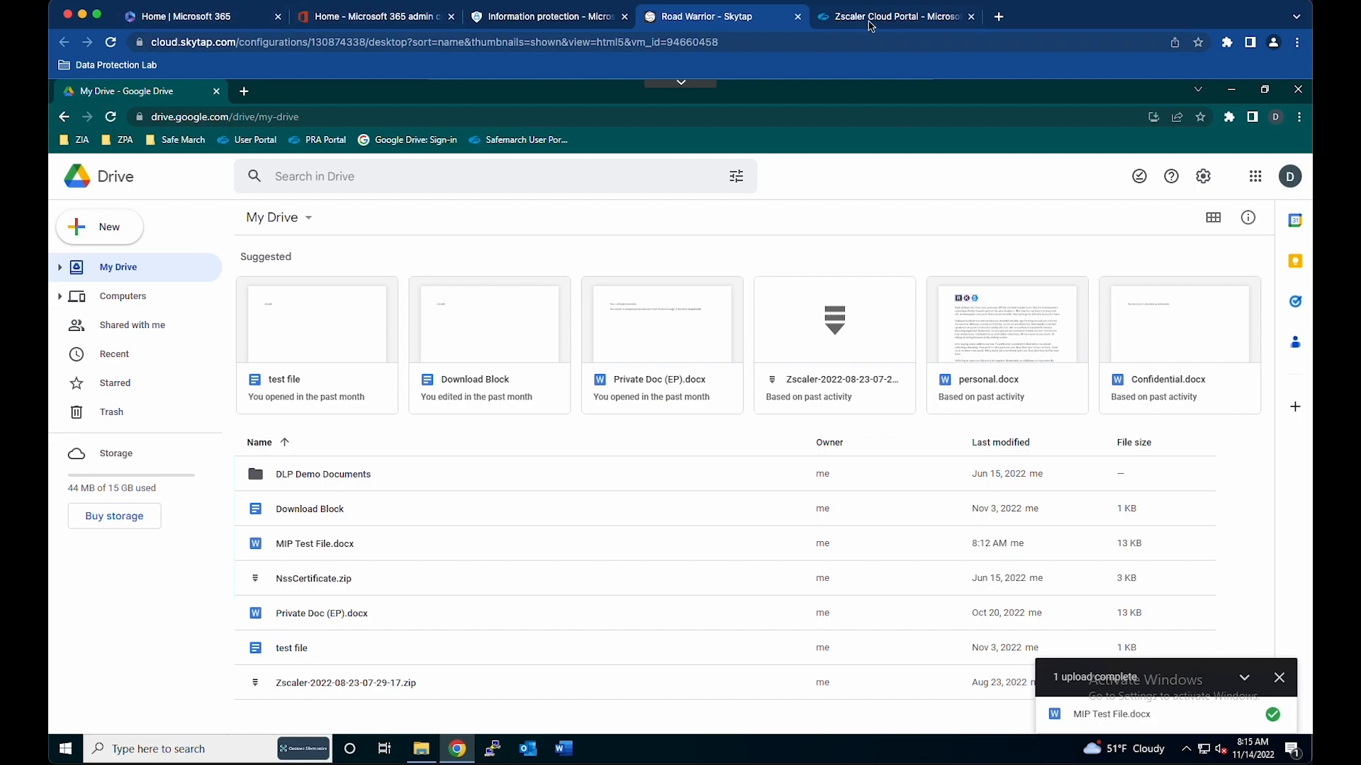
# Draft a DLP dictionary 'MIP Label Personal' of type Microsoft Information Protection matching the Personal label.
pyautogui.click(895, 17)
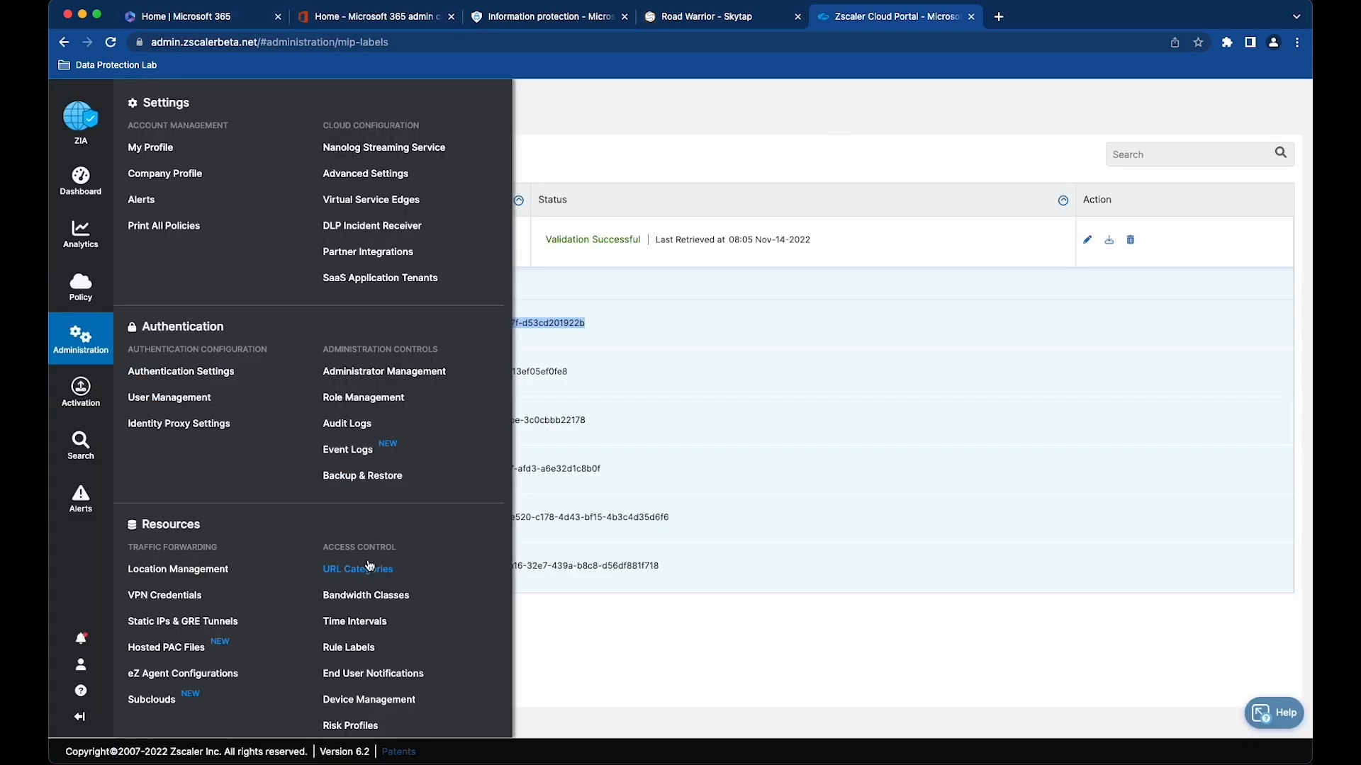
pyautogui.click(383, 494)
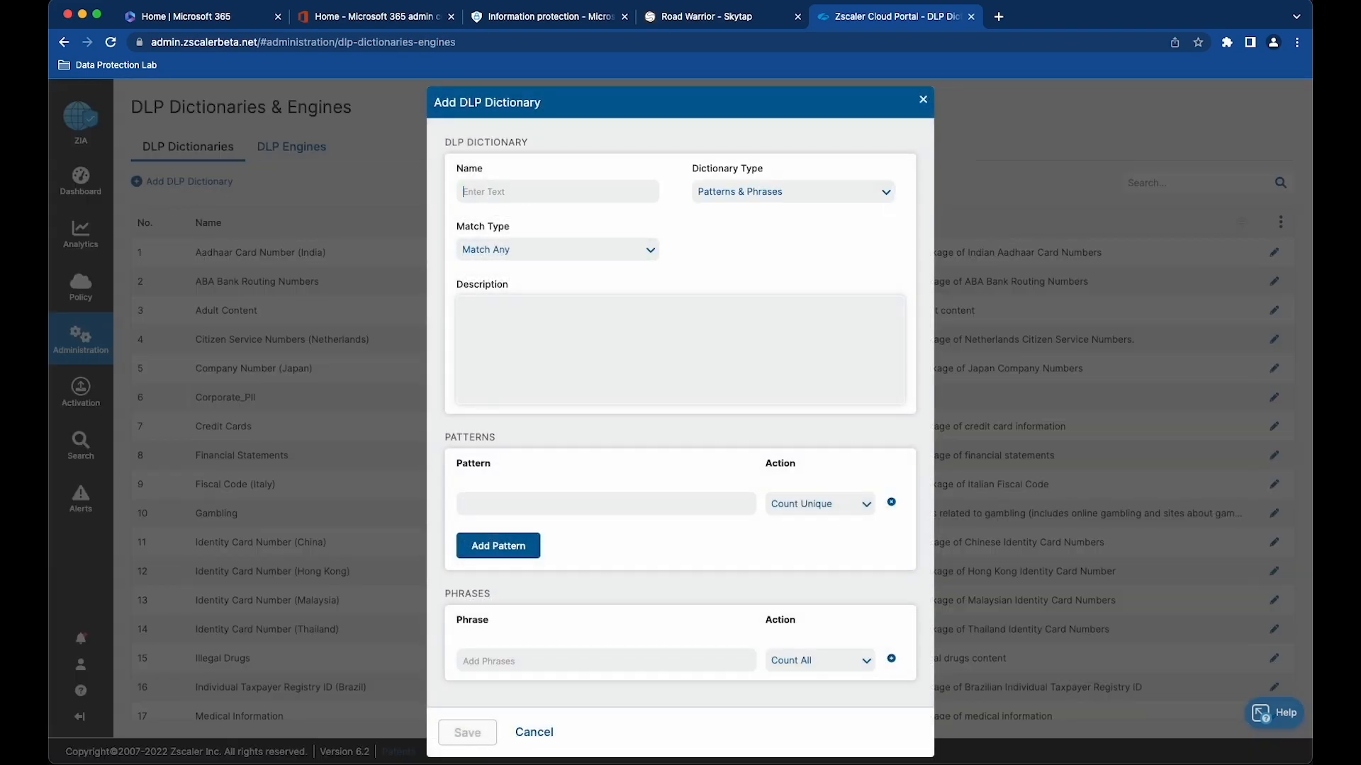
pyautogui.write('MIP Label Personal')
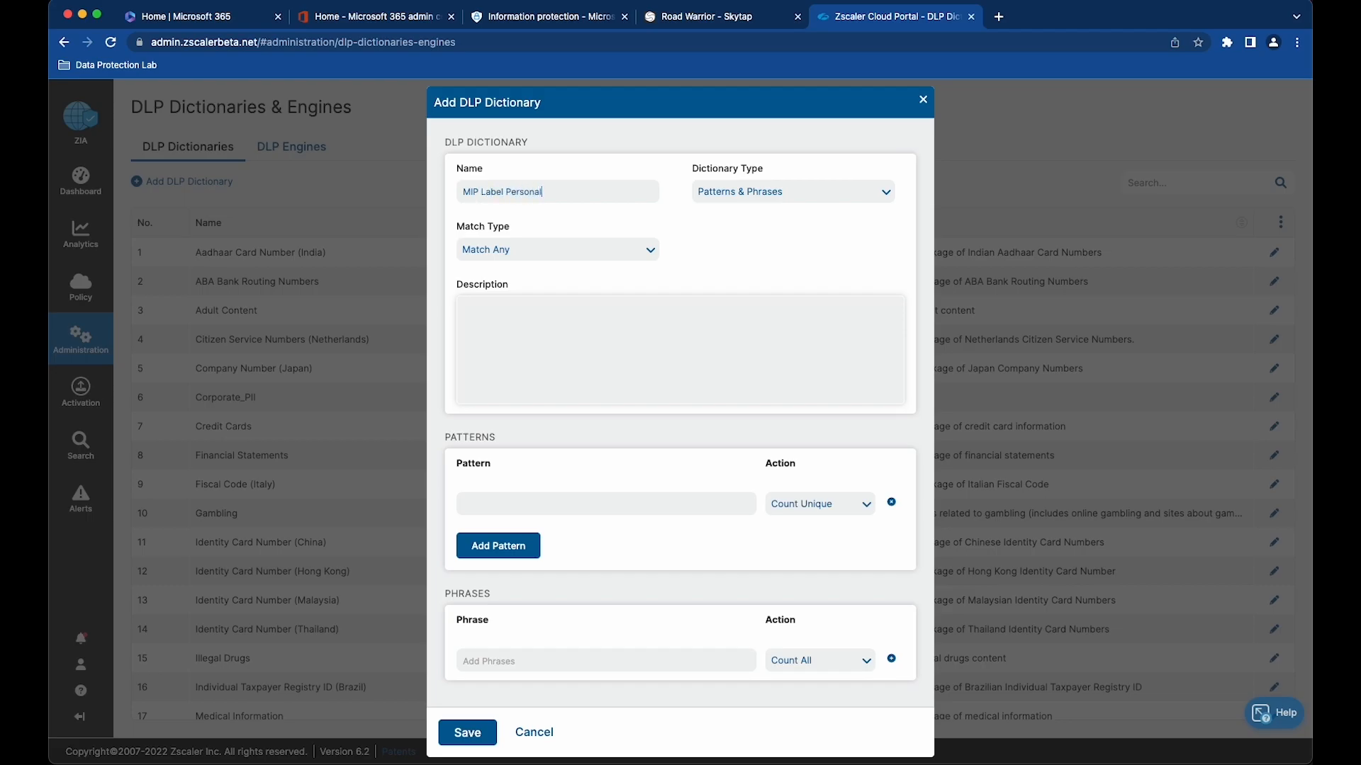
pyautogui.click(790, 191)
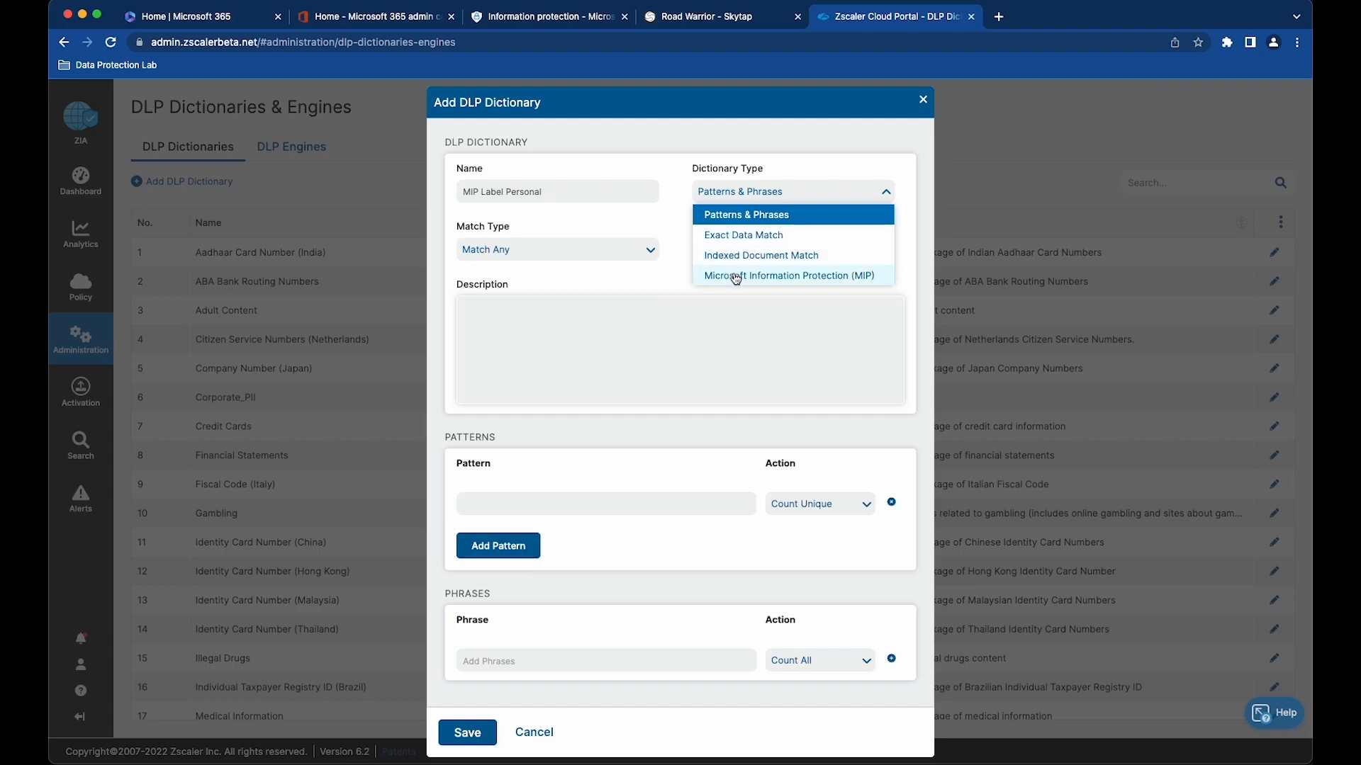
pyautogui.click(790, 275)
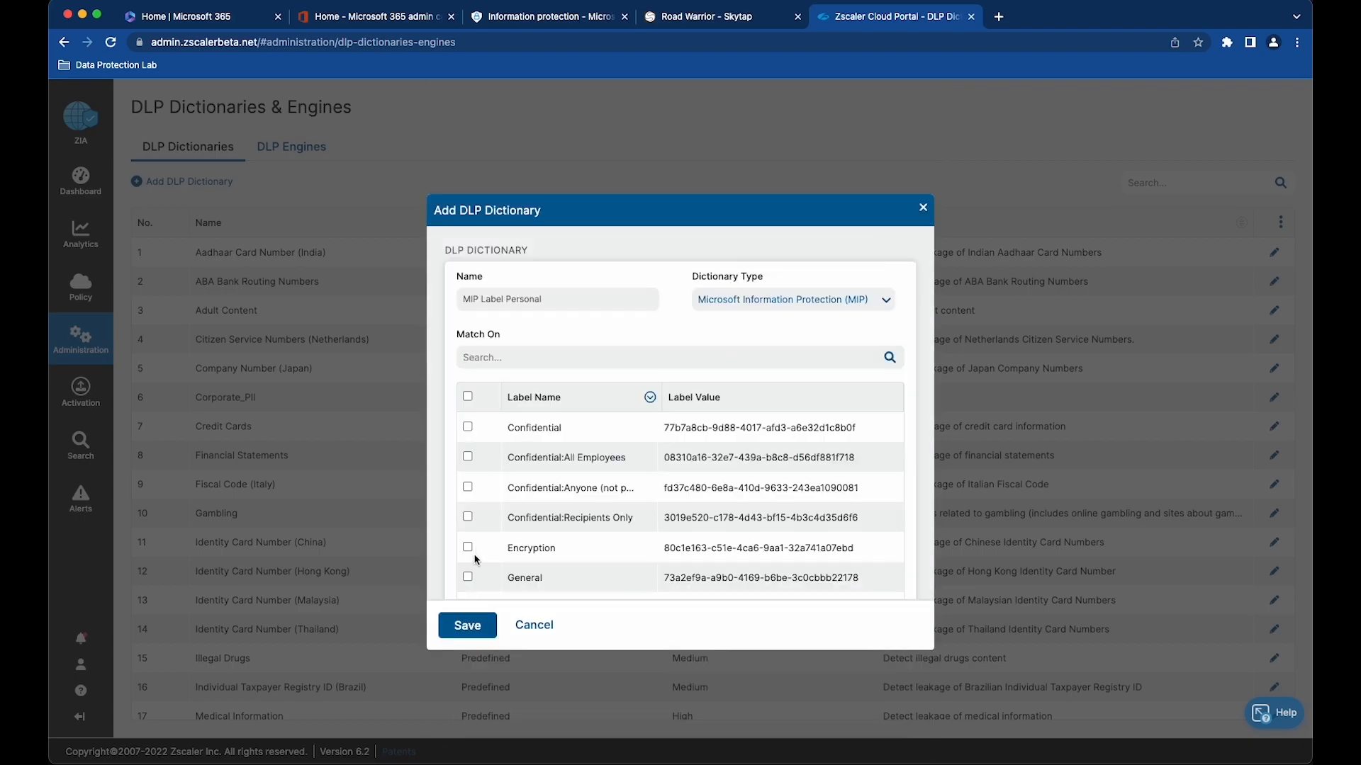
pyautogui.scroll(-3)
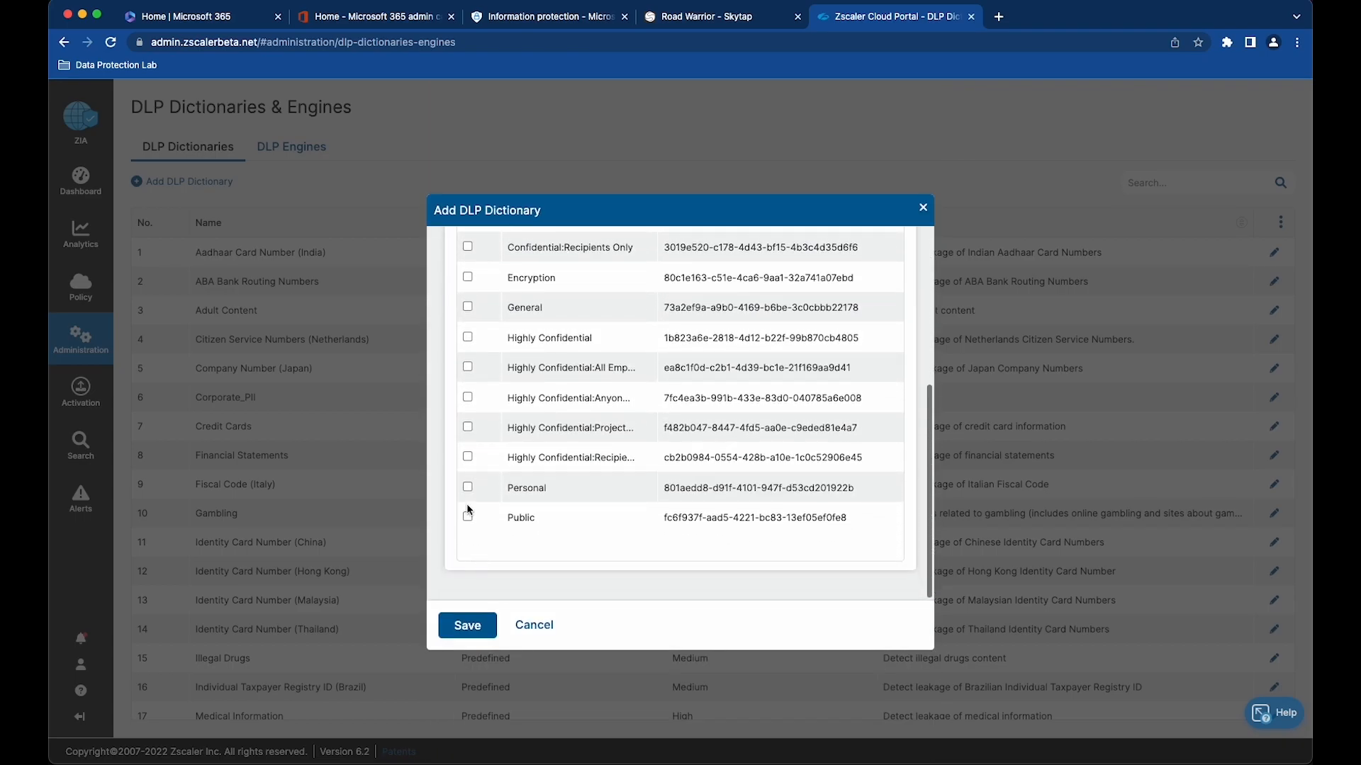
pyautogui.click(703, 15)
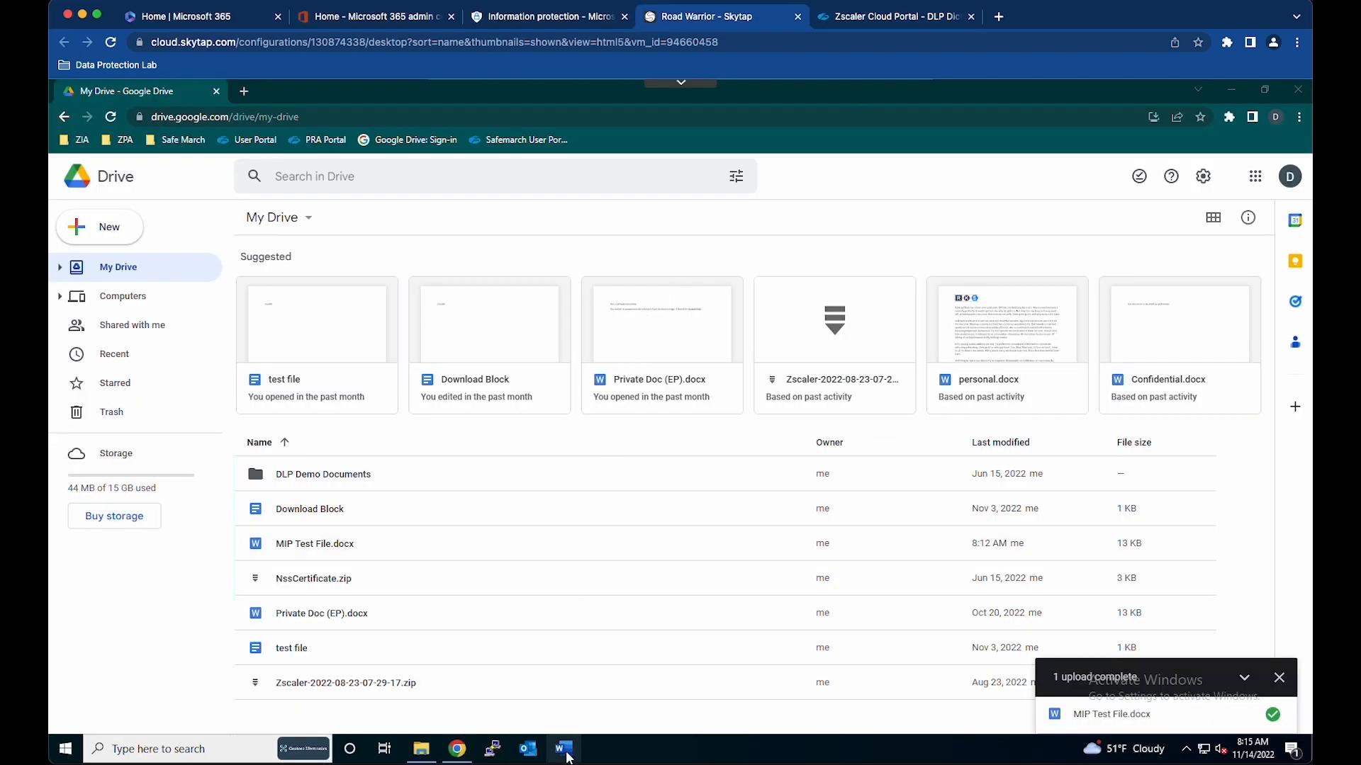
# Check MIP Test File in Word, save the MIP Label Personal dictionary, and list the DLP engines.
pyautogui.rightClick(563, 748)
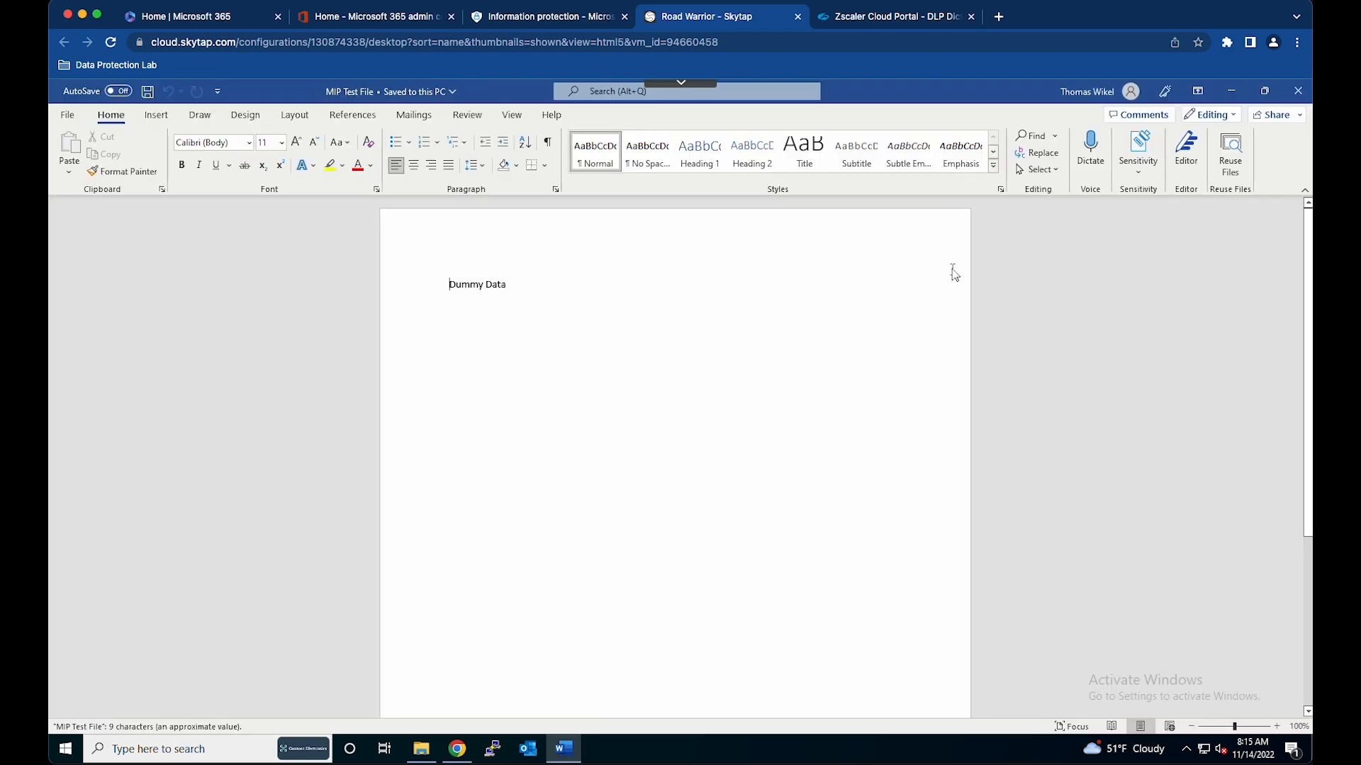
pyautogui.click(1138, 151)
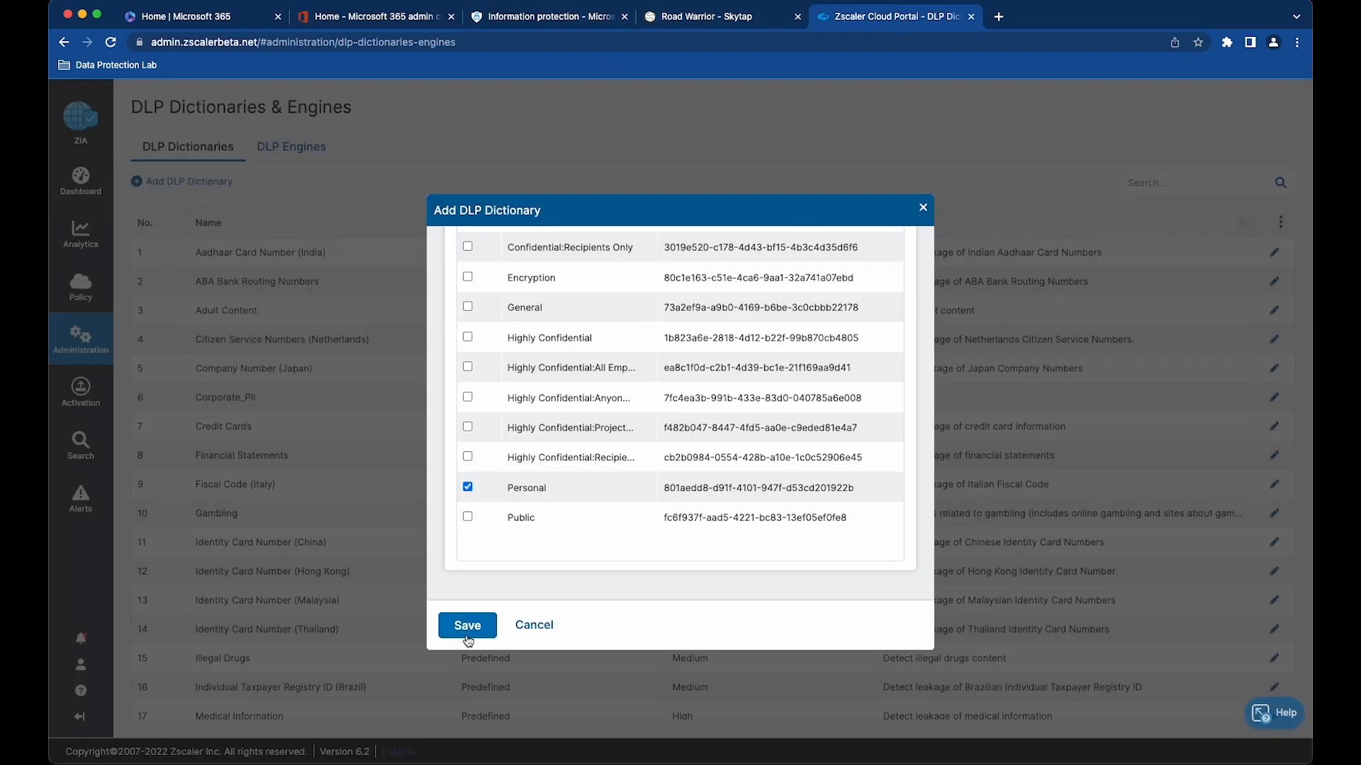
pyautogui.click(467, 625)
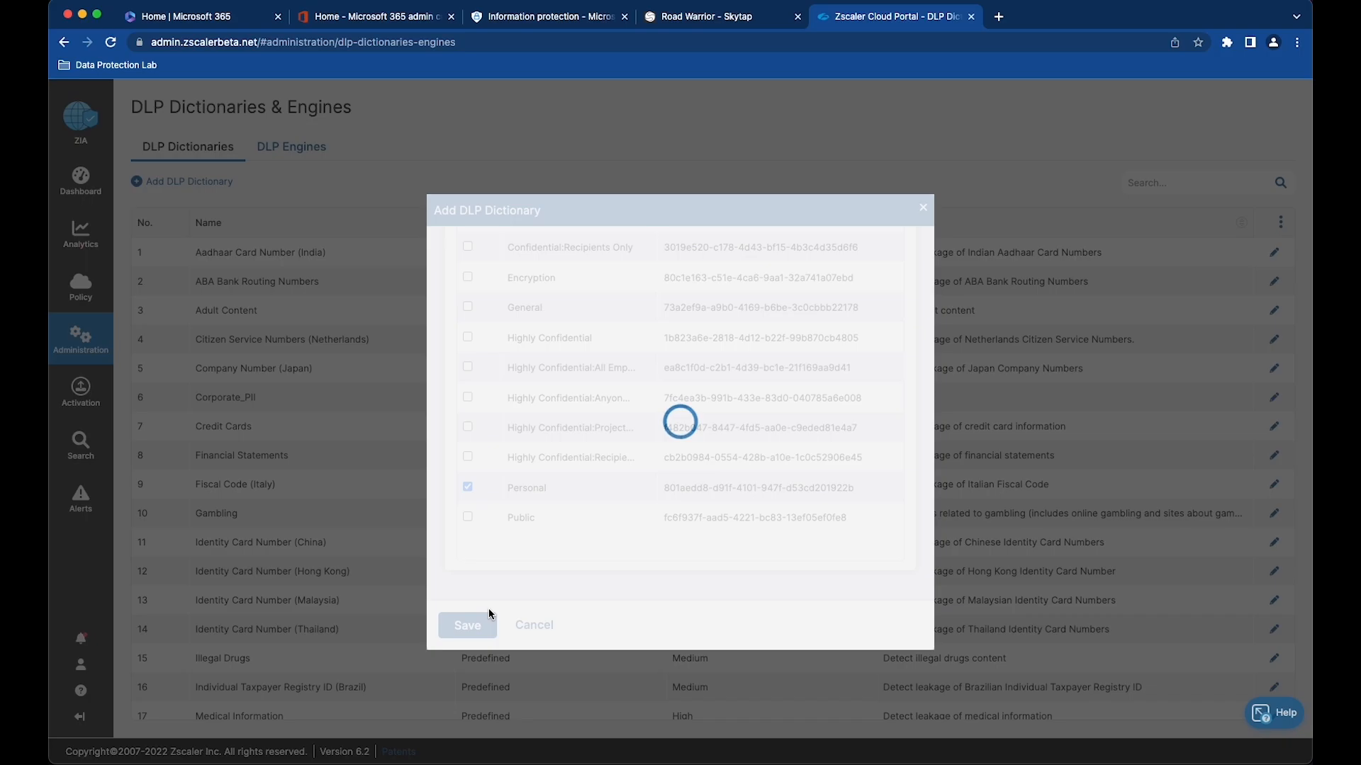
pyautogui.click(467, 625)
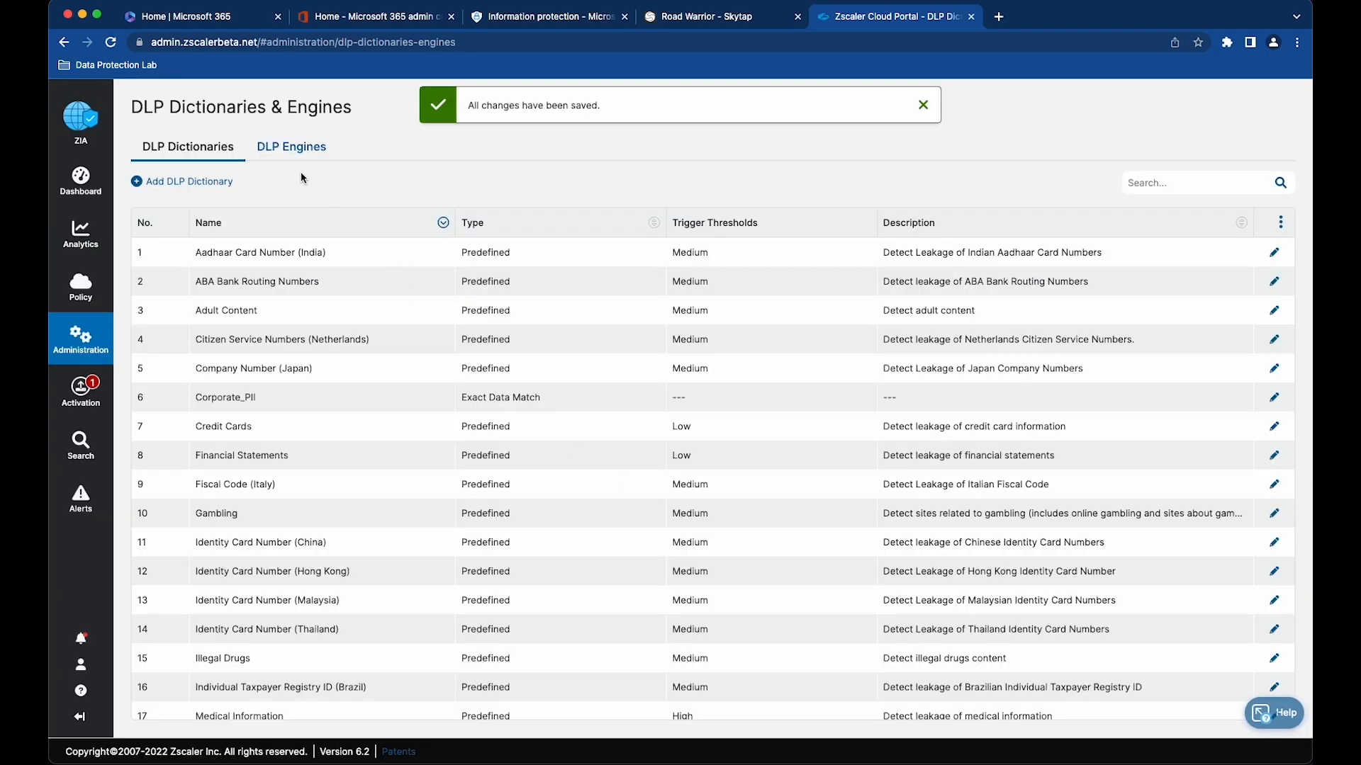
pyautogui.click(292, 146)
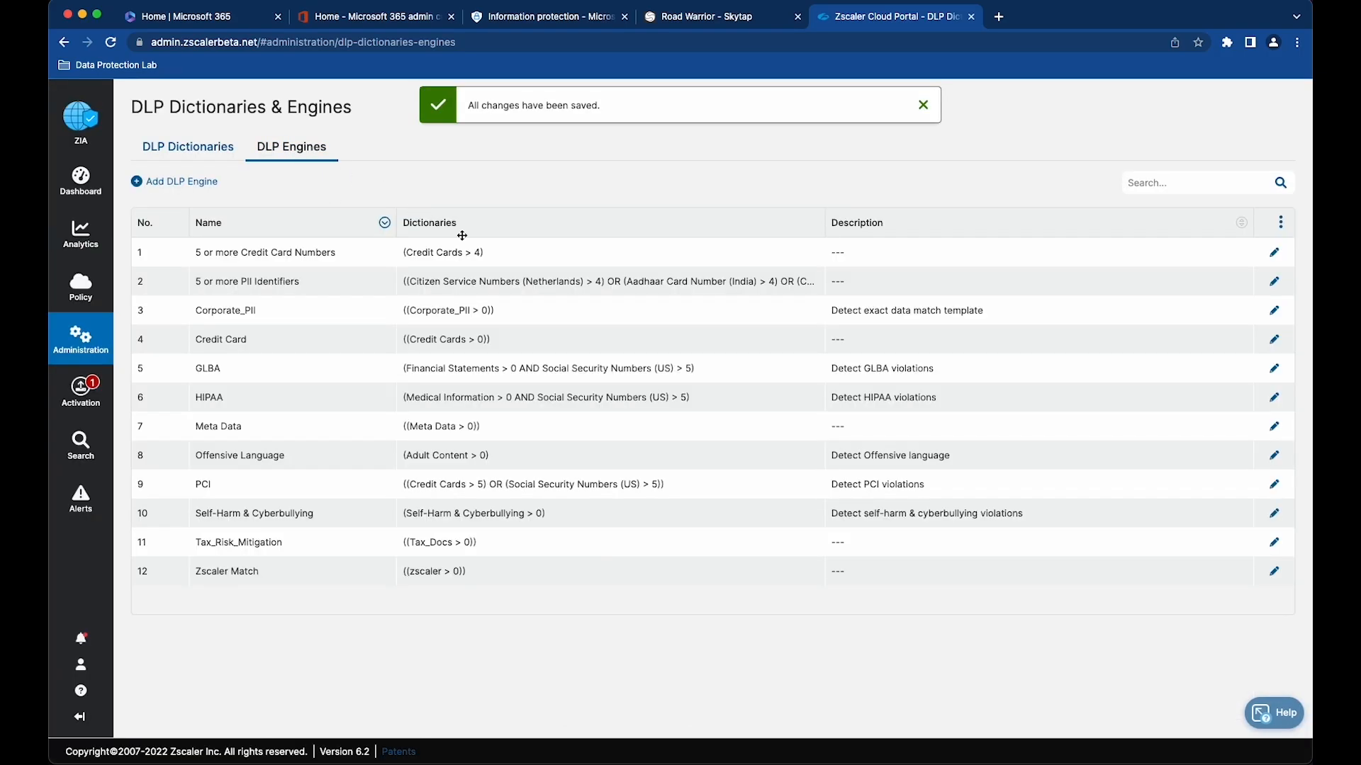
# Add a DLP engine 'MIP Personal Label' using the MIP Label Personal dictionary and save it.
pyautogui.click(180, 182)
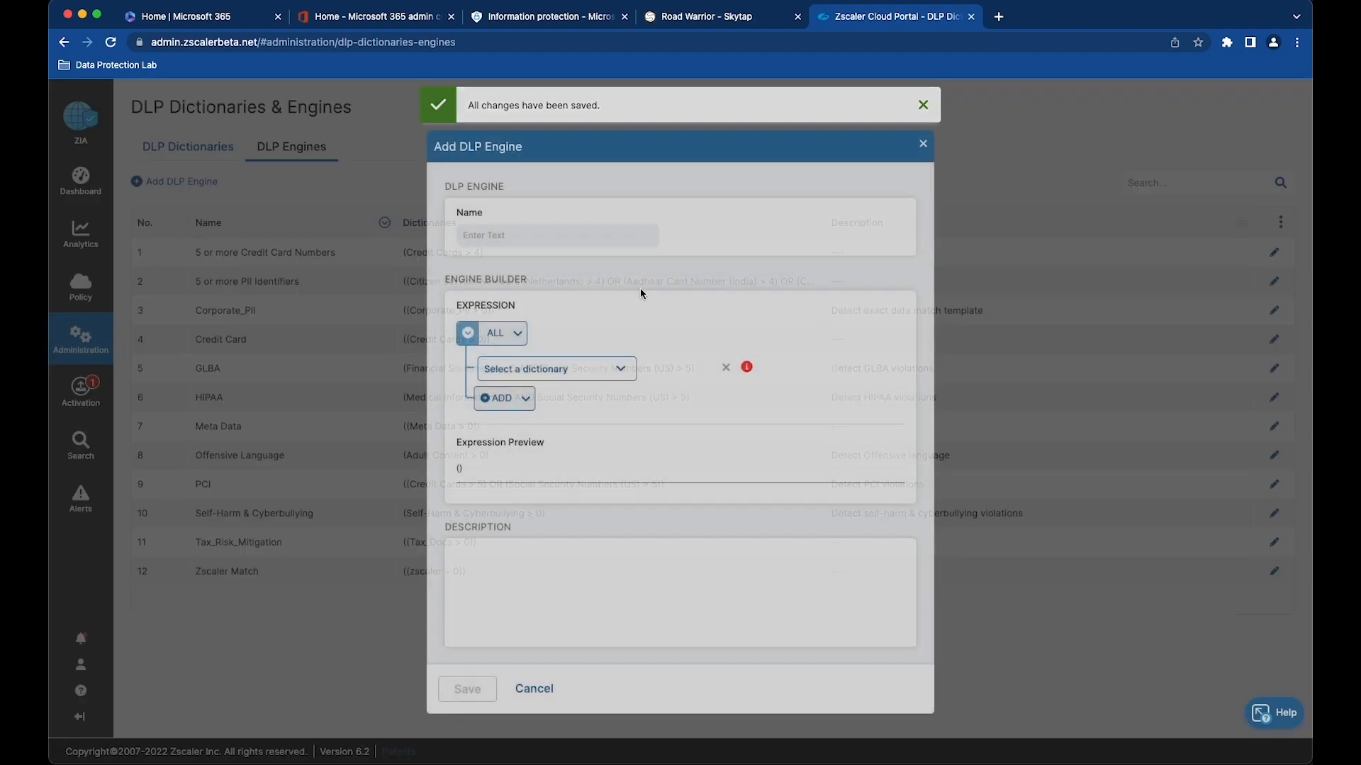
pyautogui.write('MIP P')
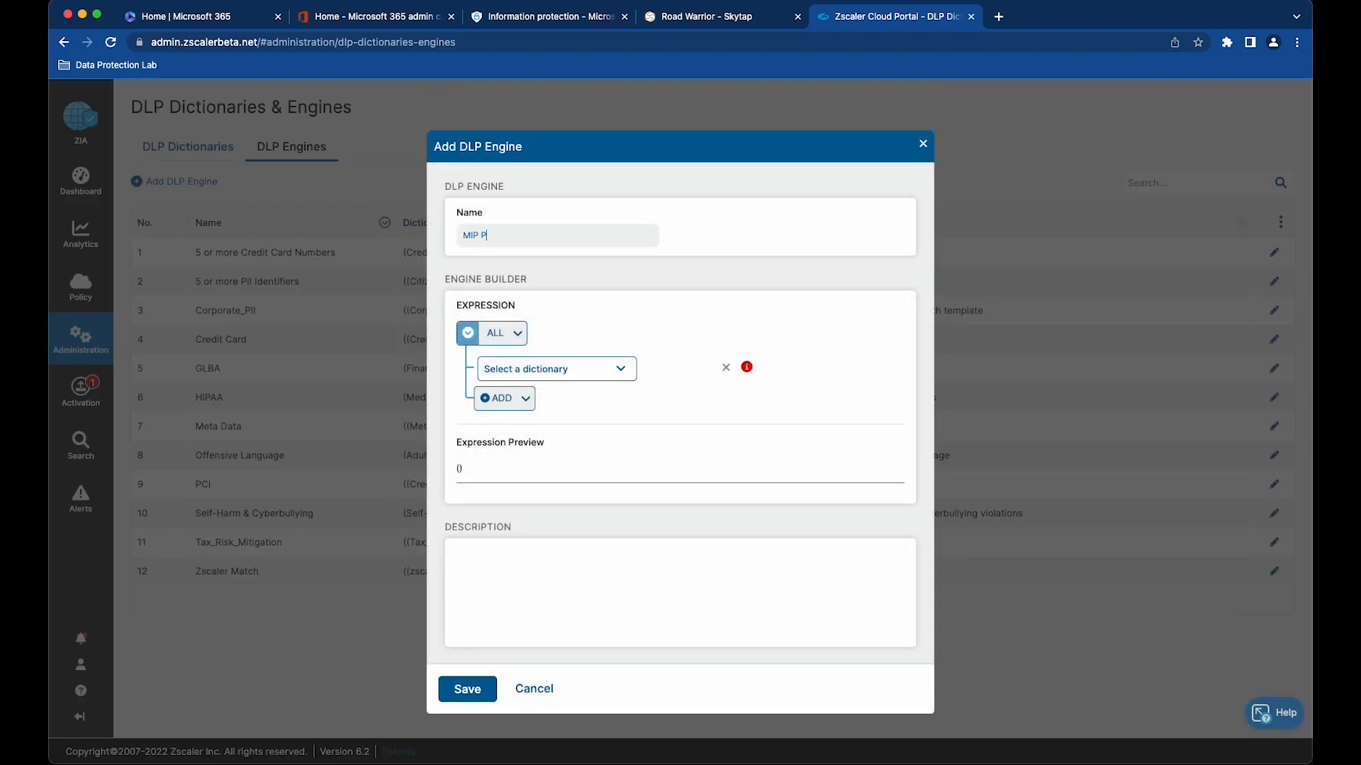
pyautogui.write('erna')
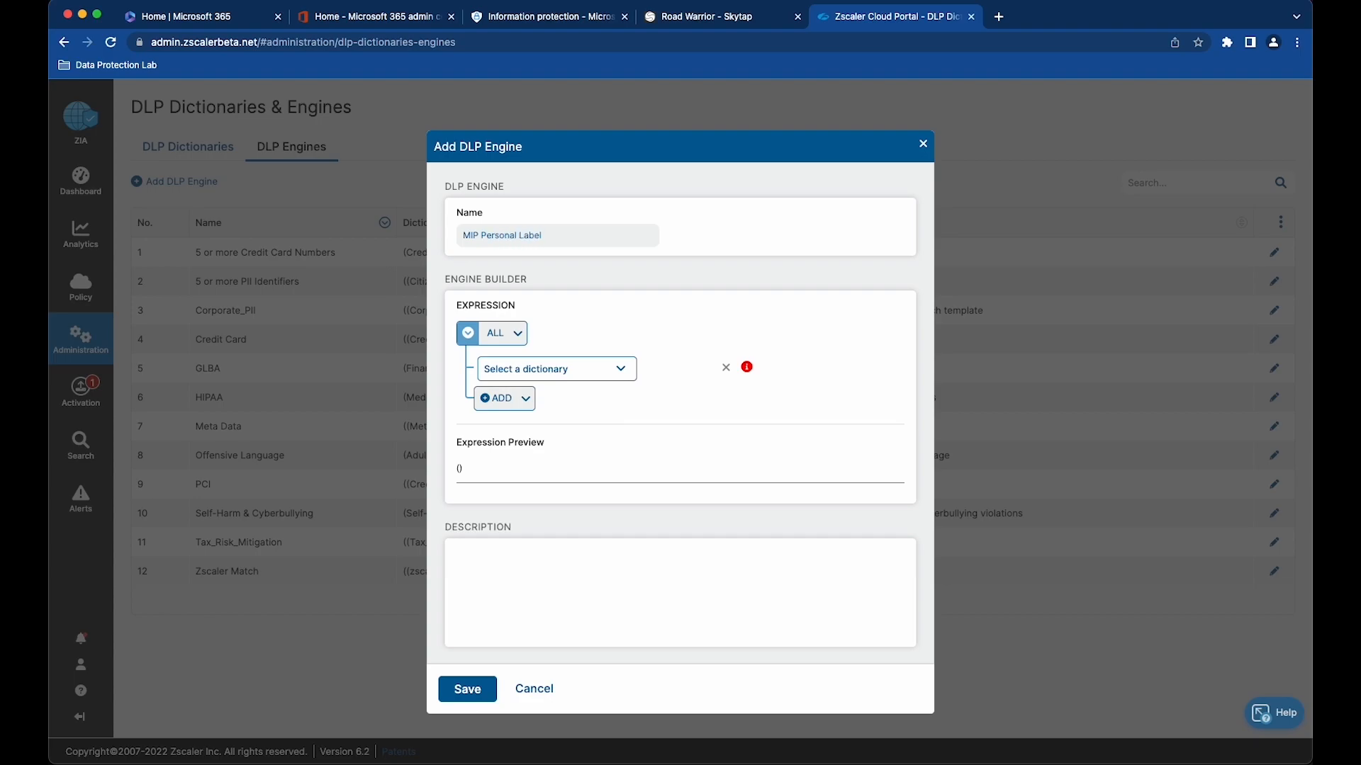
pyautogui.click(555, 368)
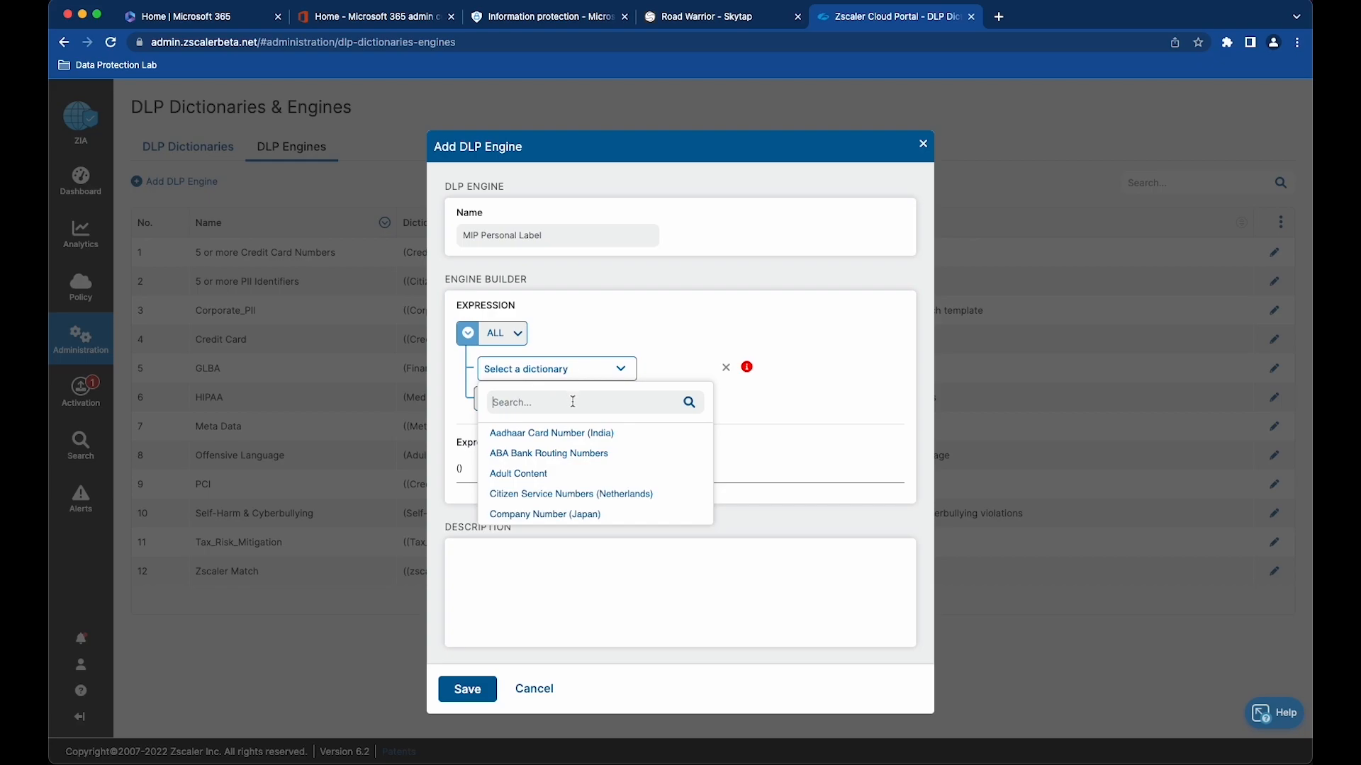
pyautogui.write('mip')
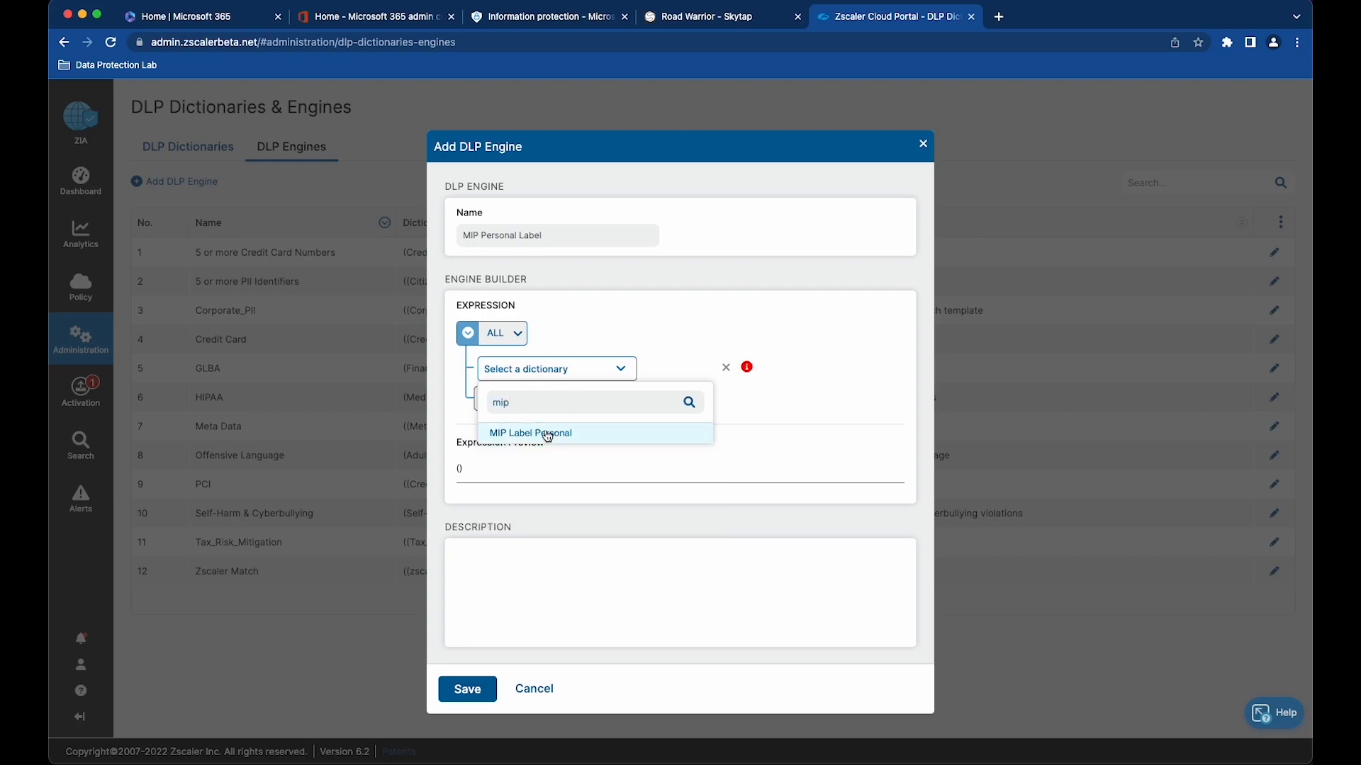
pyautogui.click(530, 434)
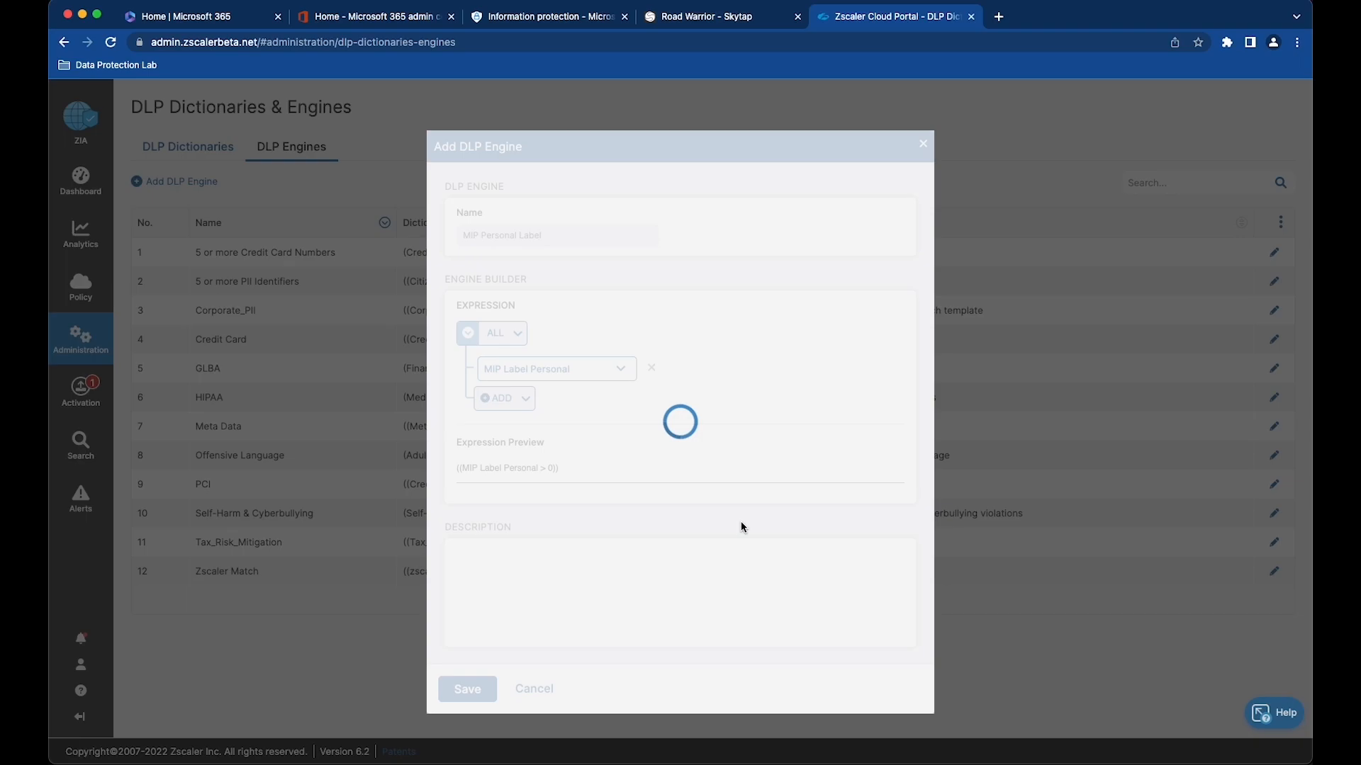
pyautogui.click(466, 689)
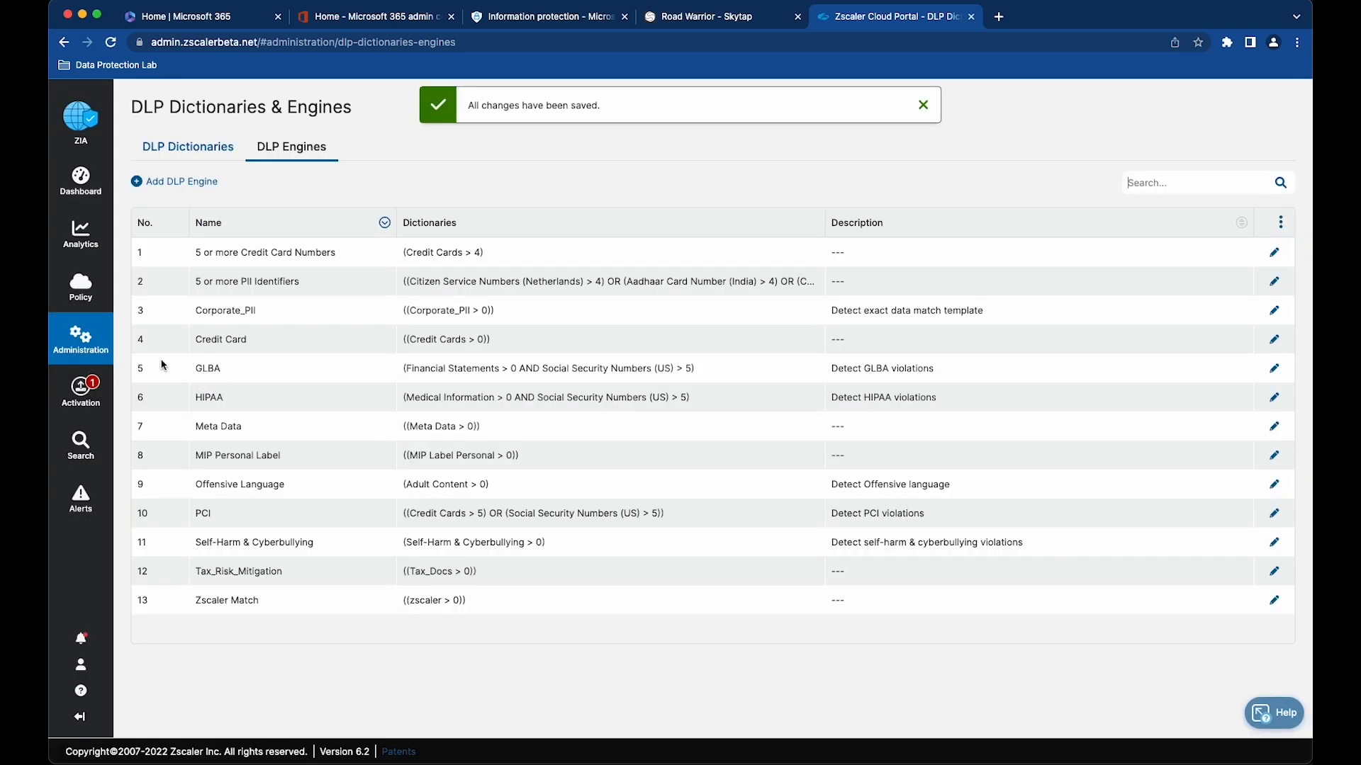
pyautogui.click(79, 287)
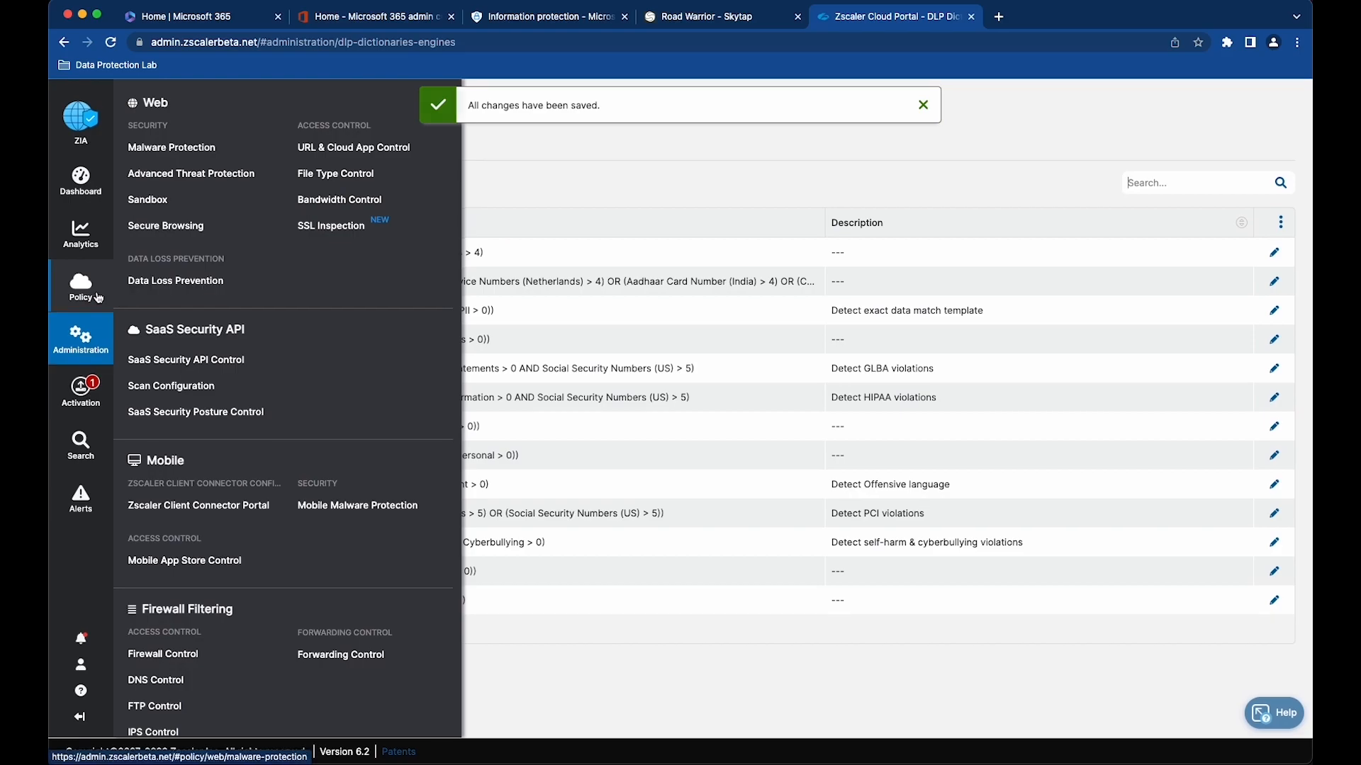
# Show the Data Loss Prevention policy rules with the Add rule options.
pyautogui.click(174, 281)
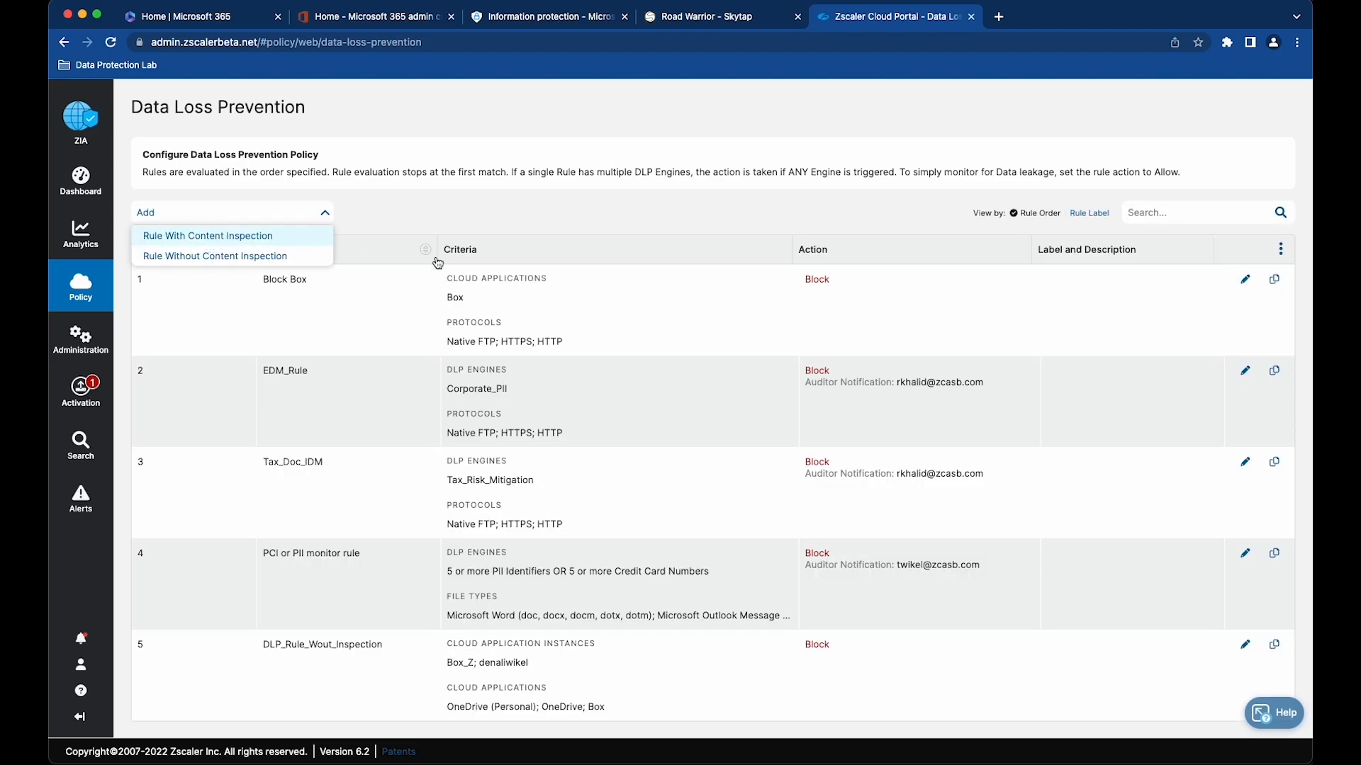
# Start a content-inspection rule named MIP Personal Label Block with rule order 2.
pyautogui.click(207, 235)
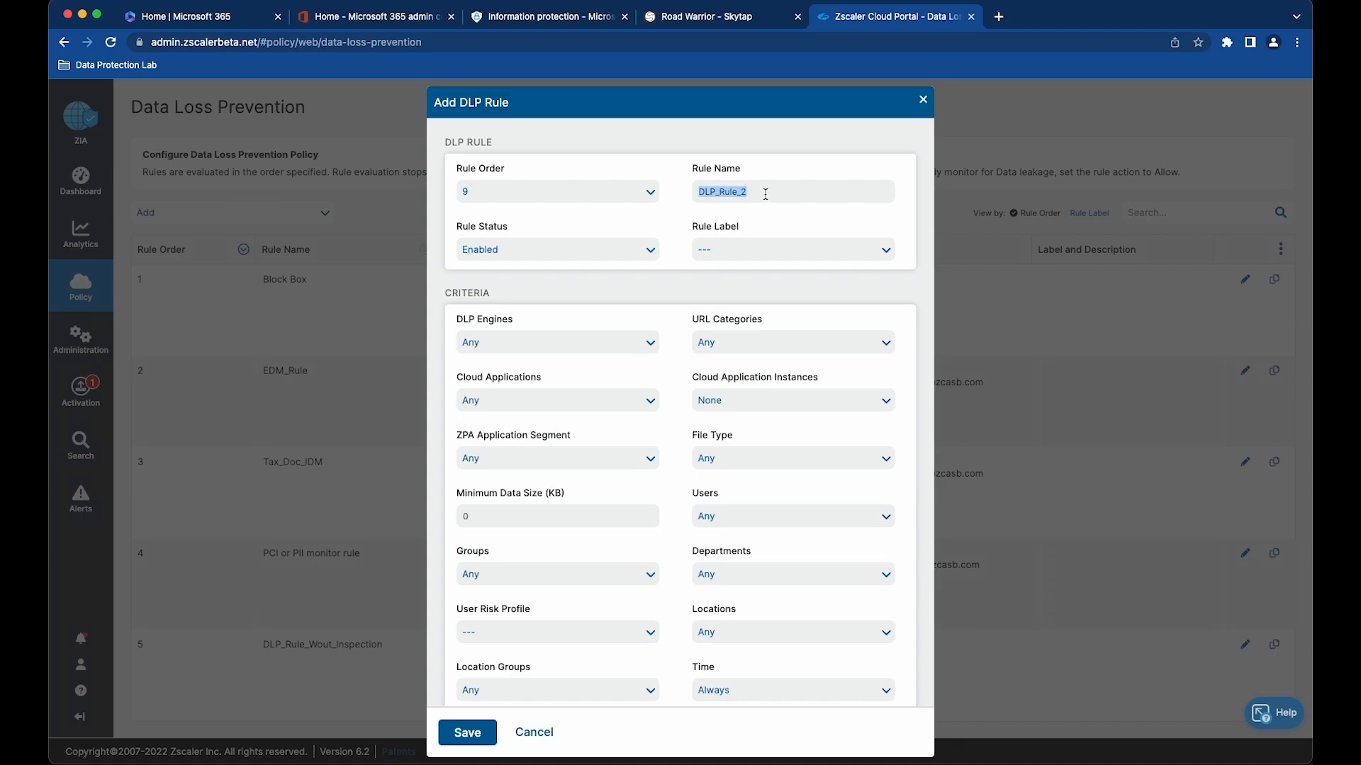
pyautogui.write('MIP Peros')
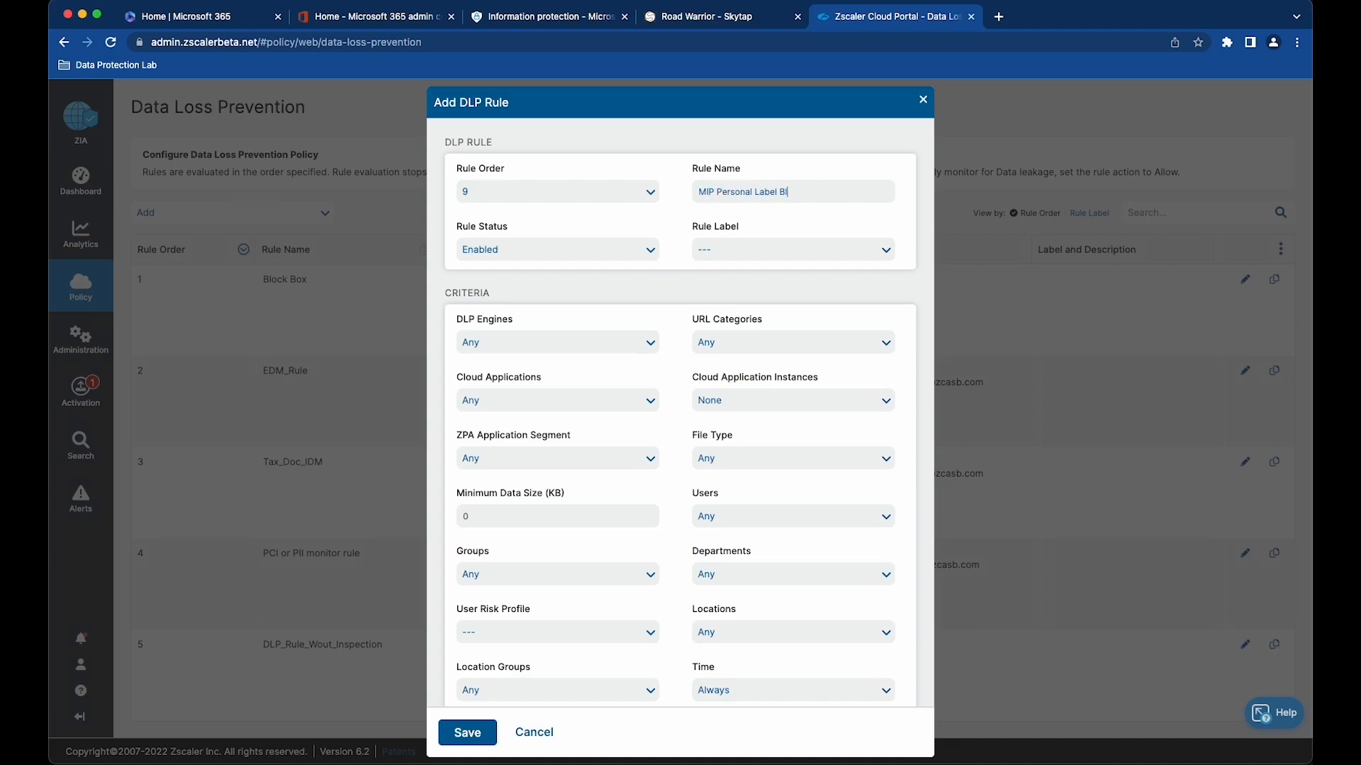
pyautogui.click(557, 192)
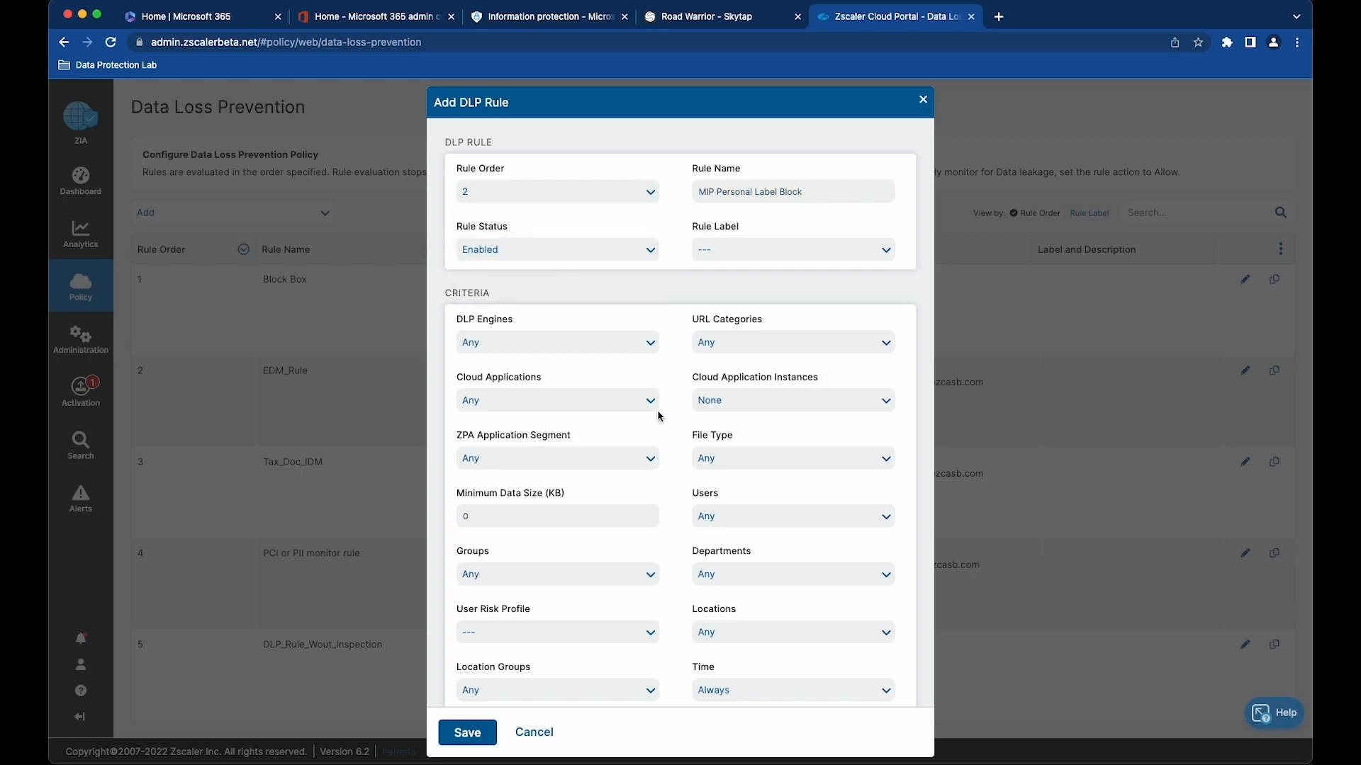
# Assign the MIP Personal Label DLP engine to the rule.
pyautogui.click(557, 341)
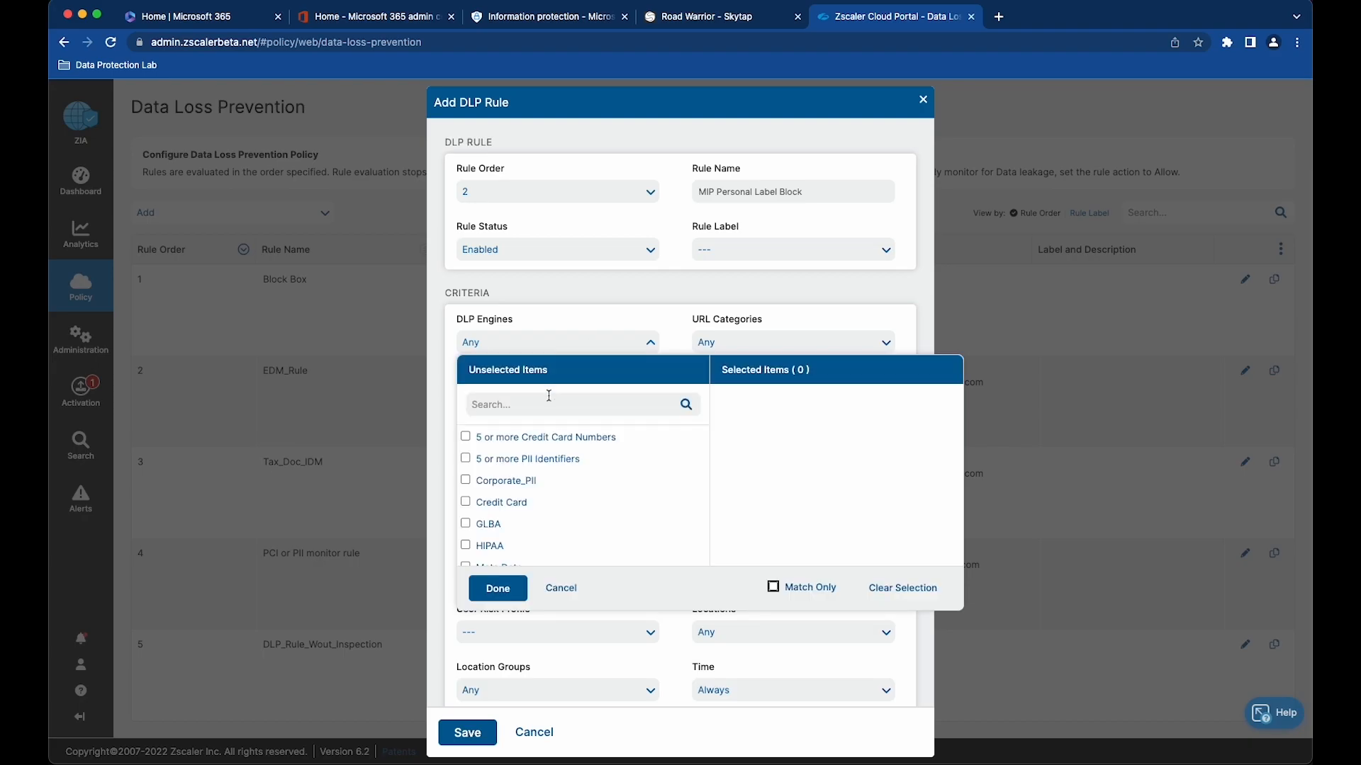
pyautogui.write('mip')
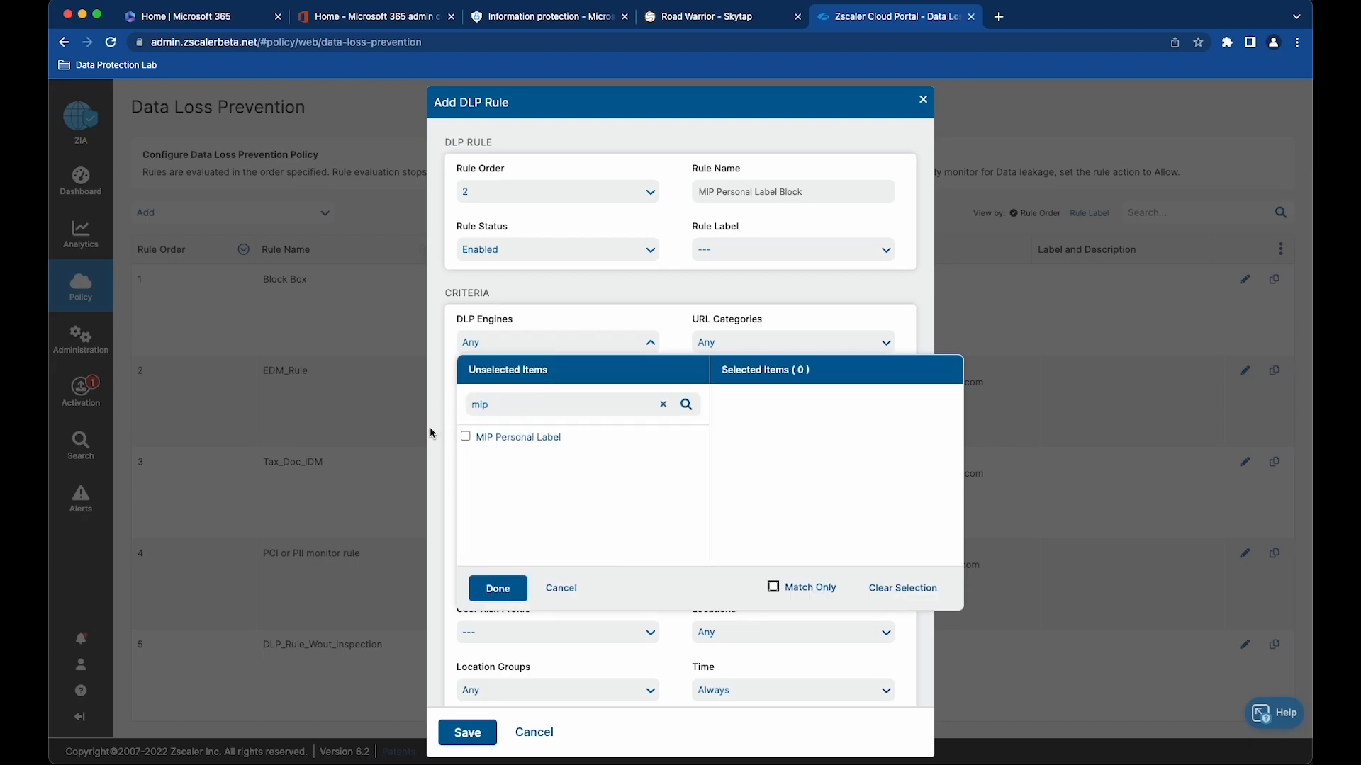
pyautogui.click(498, 587)
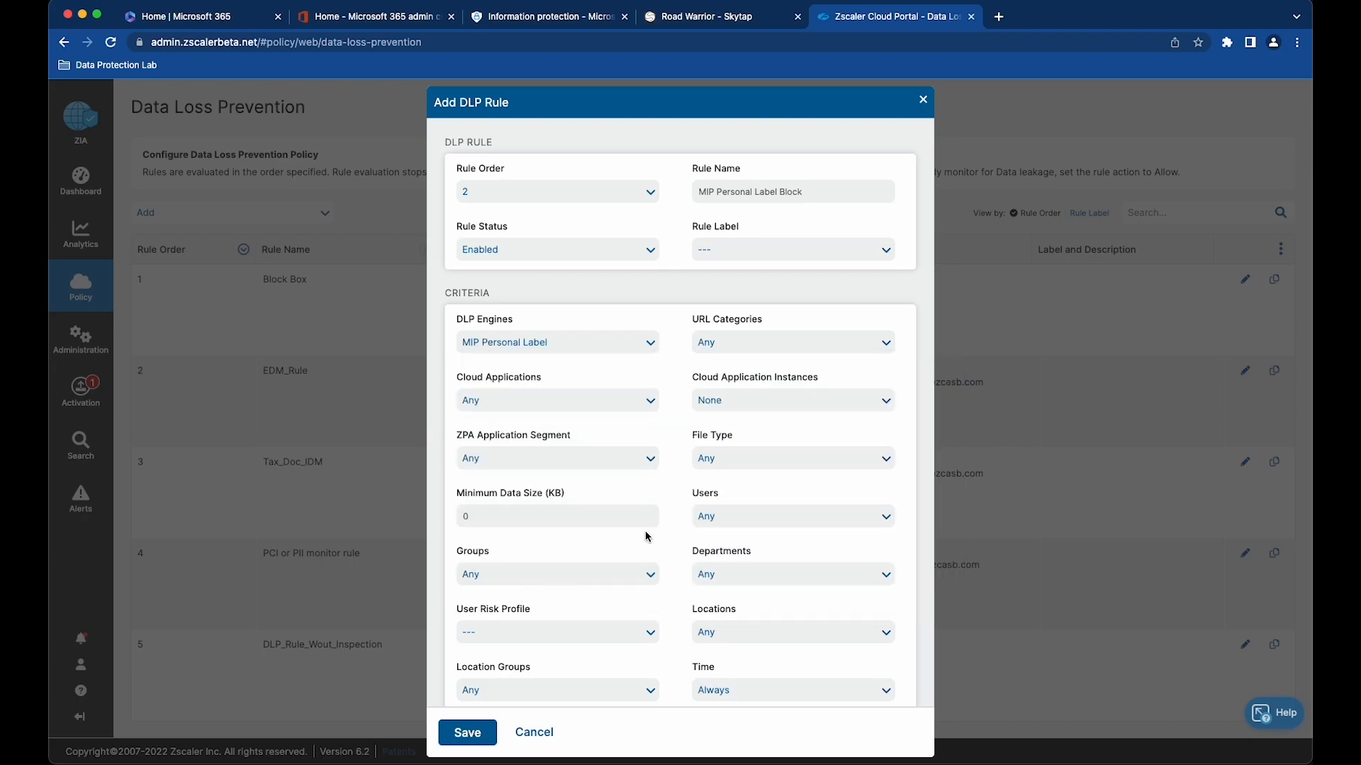
pyautogui.scroll(-3)
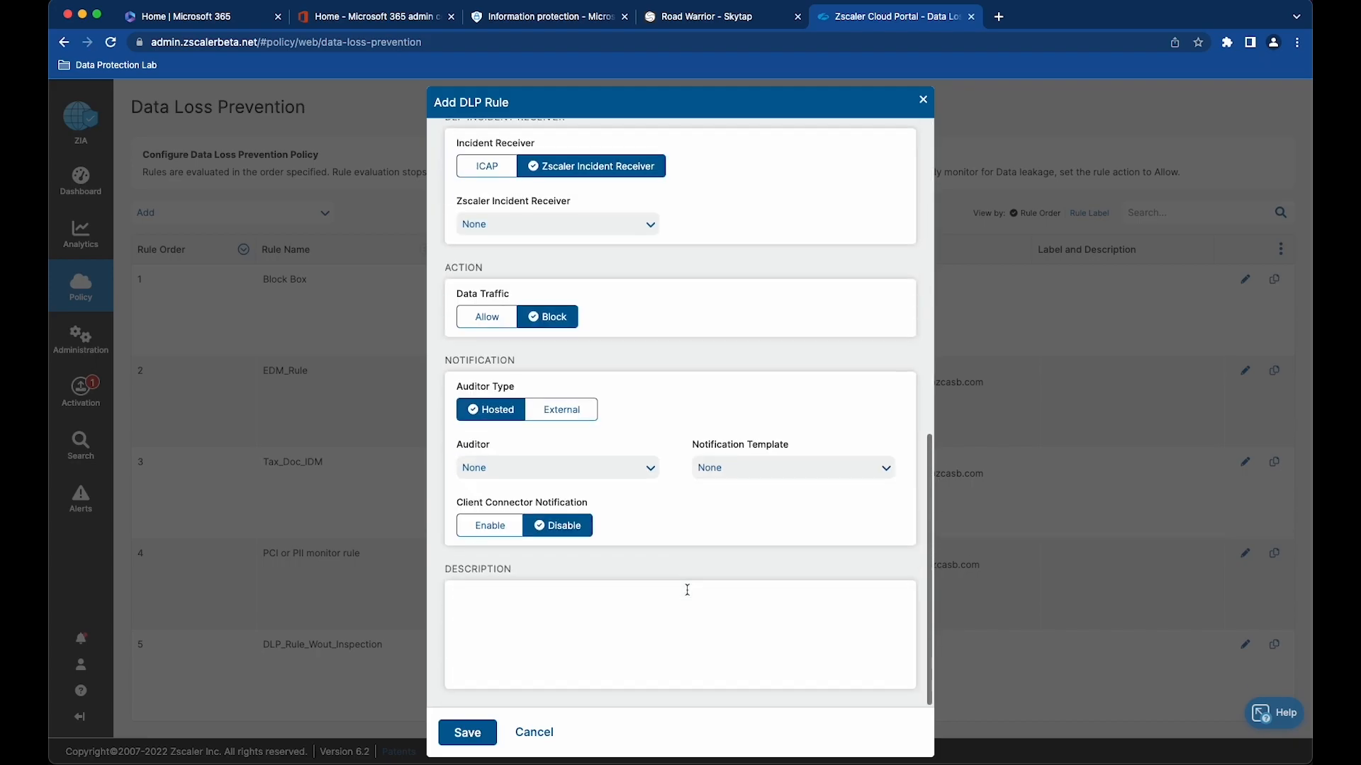
pyautogui.click(555, 466)
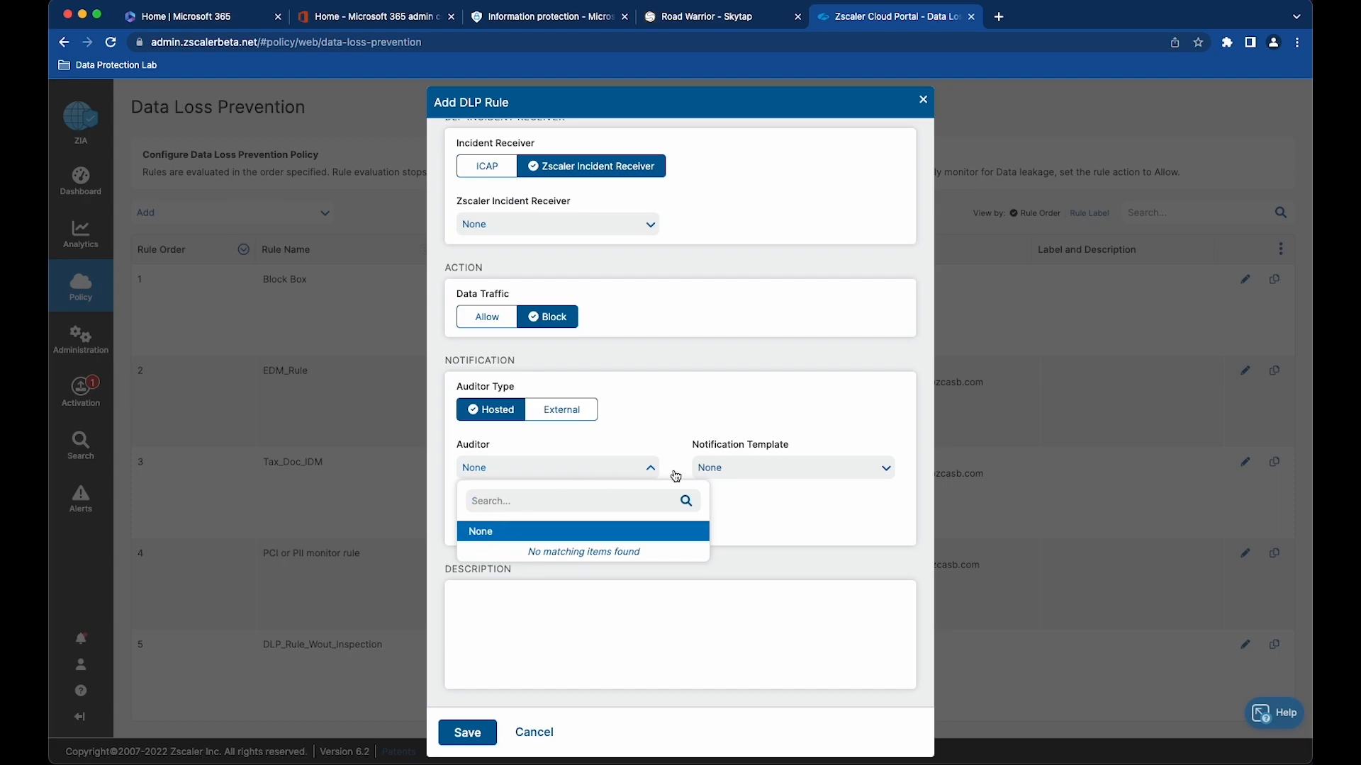
pyautogui.click(561, 409)
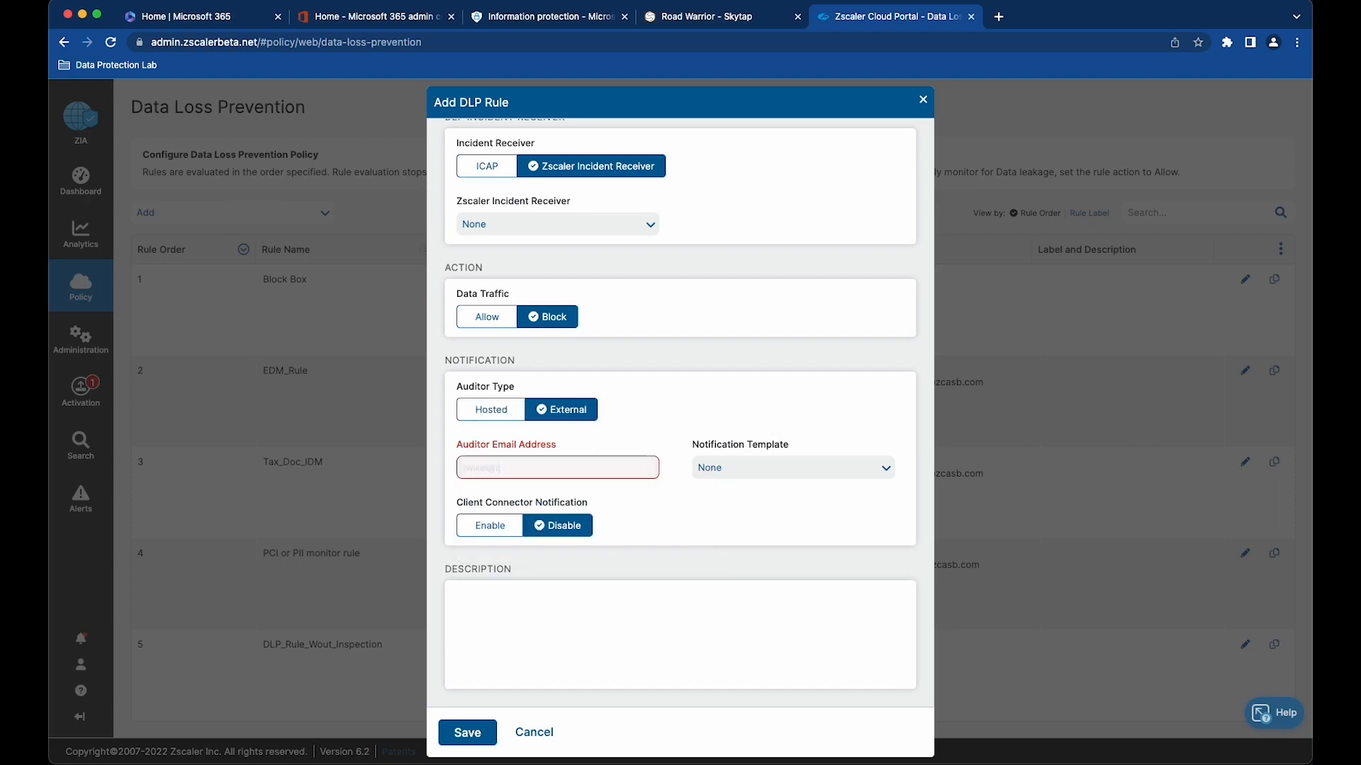
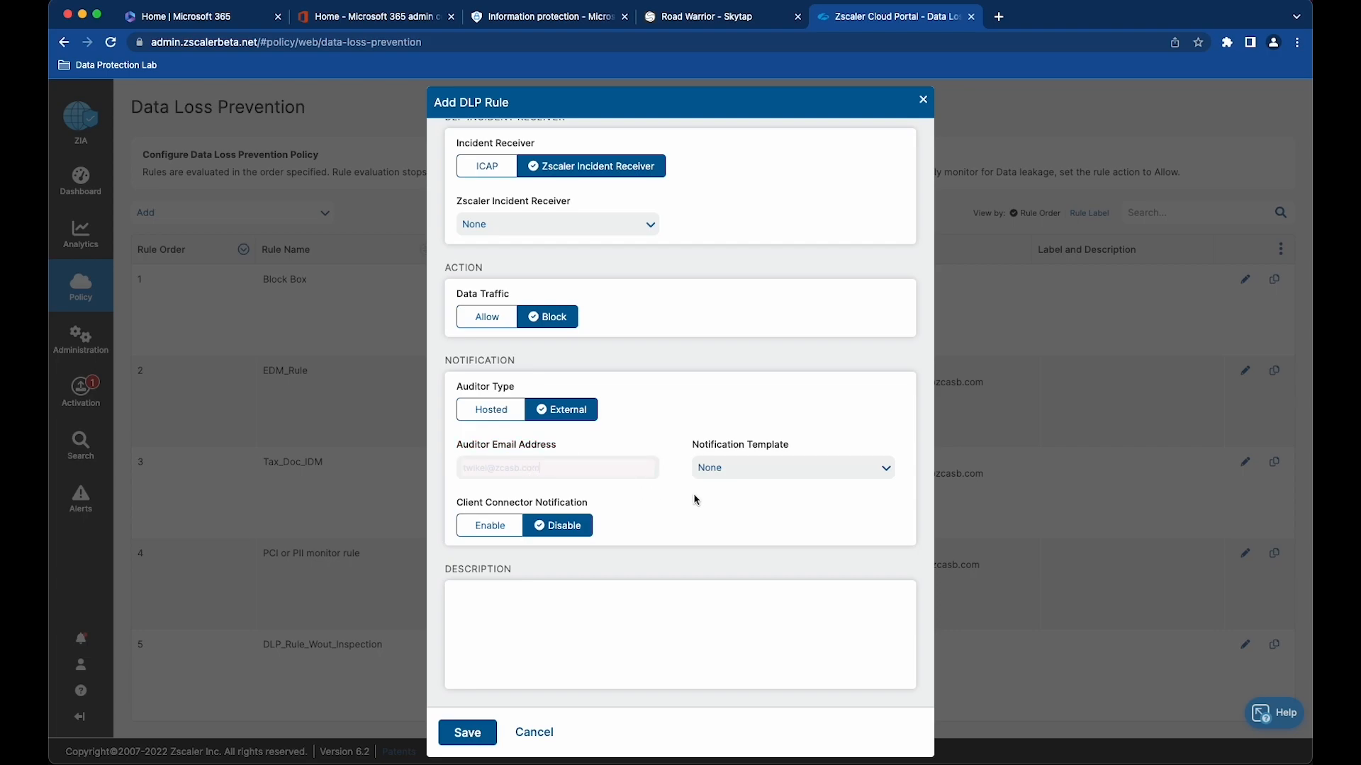
pyautogui.click(790, 467)
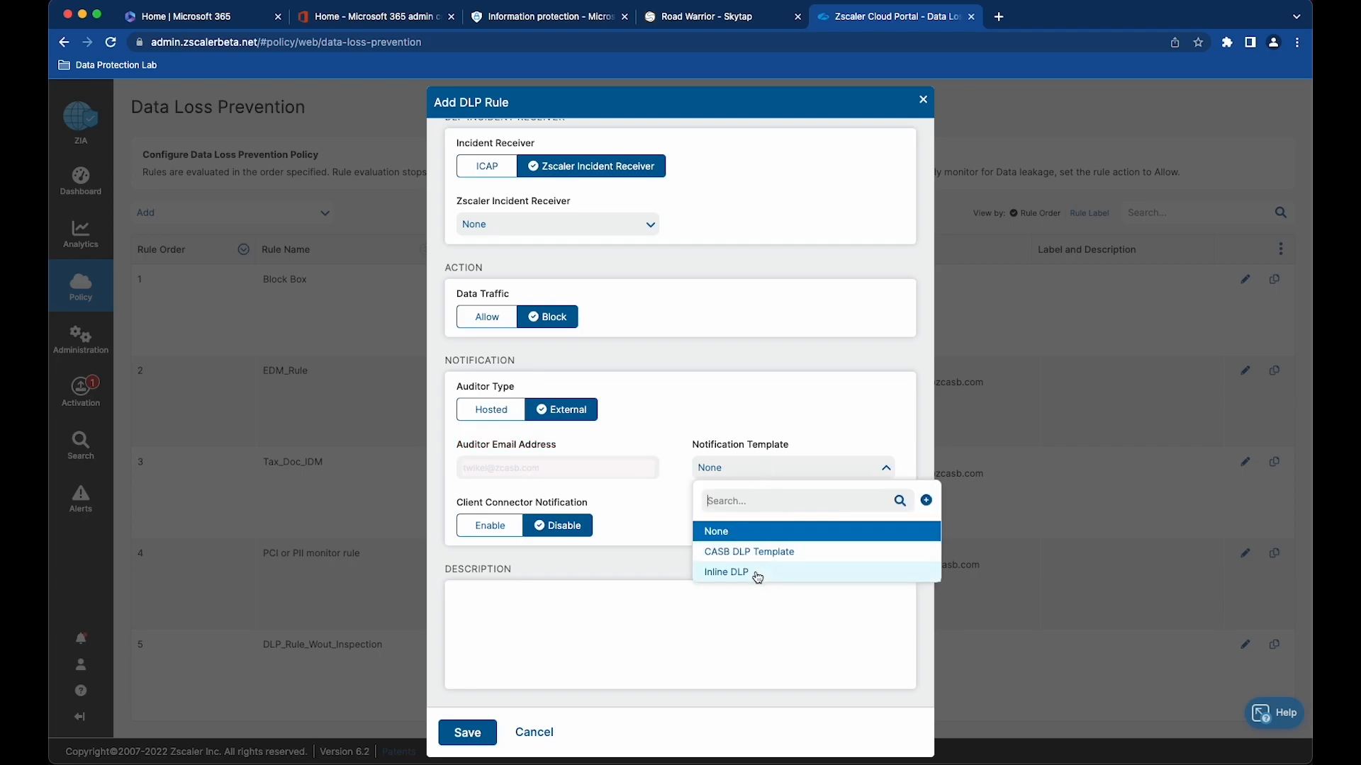
pyautogui.click(726, 571)
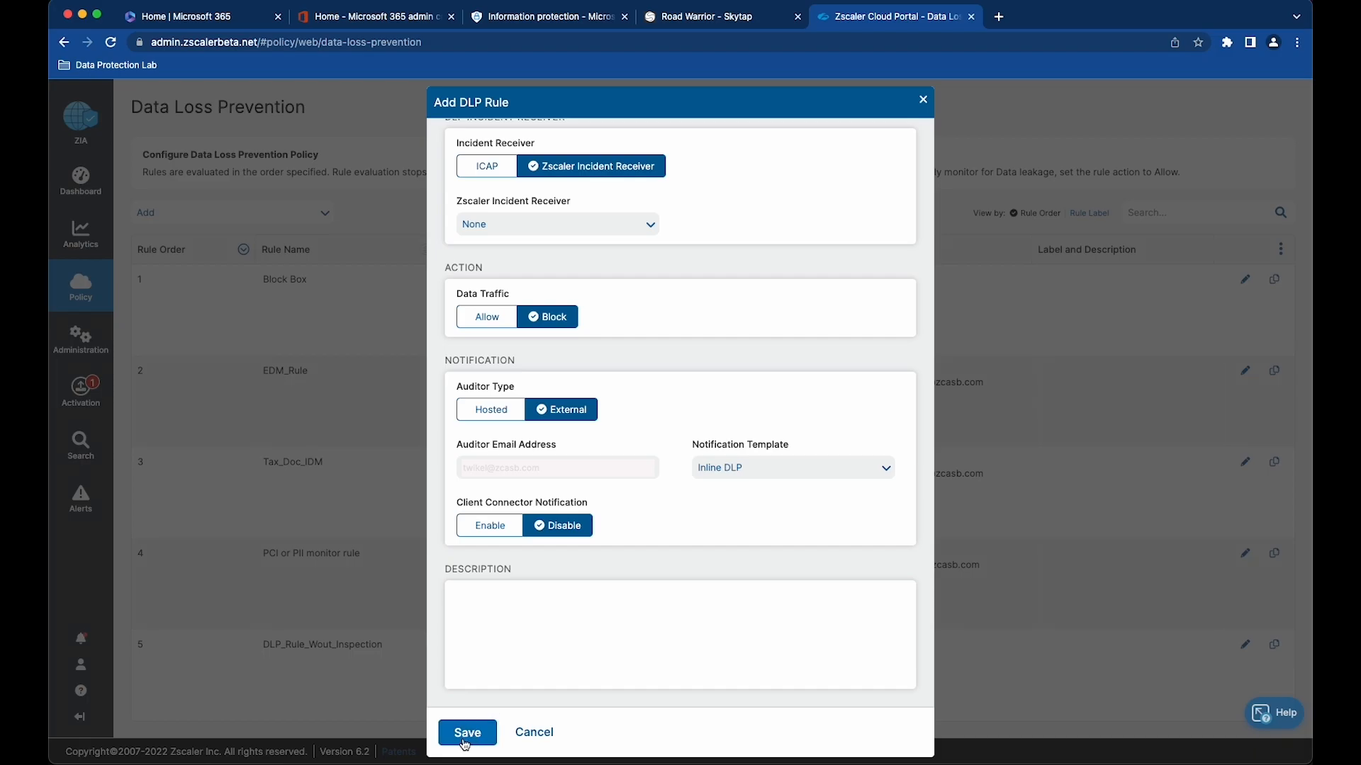
pyautogui.click(466, 732)
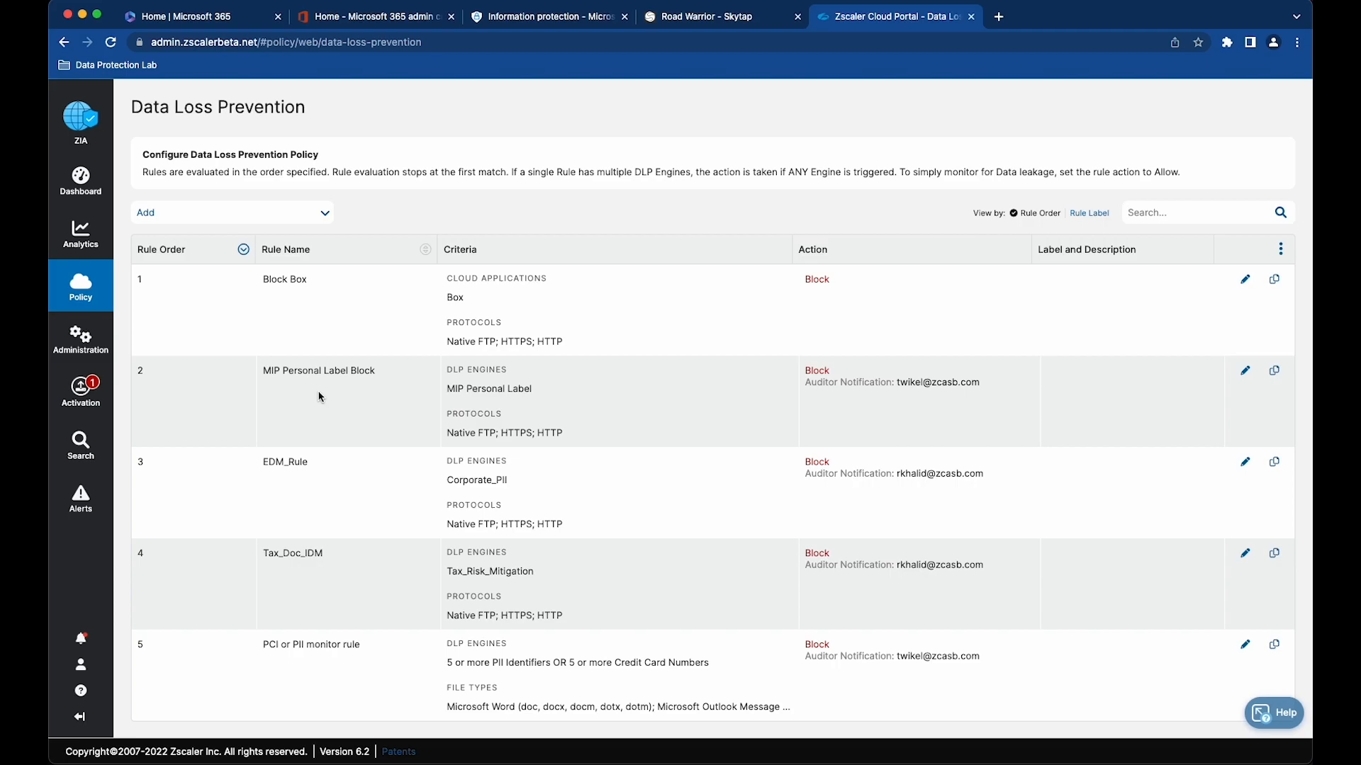
pyautogui.moveTo(837, 384)
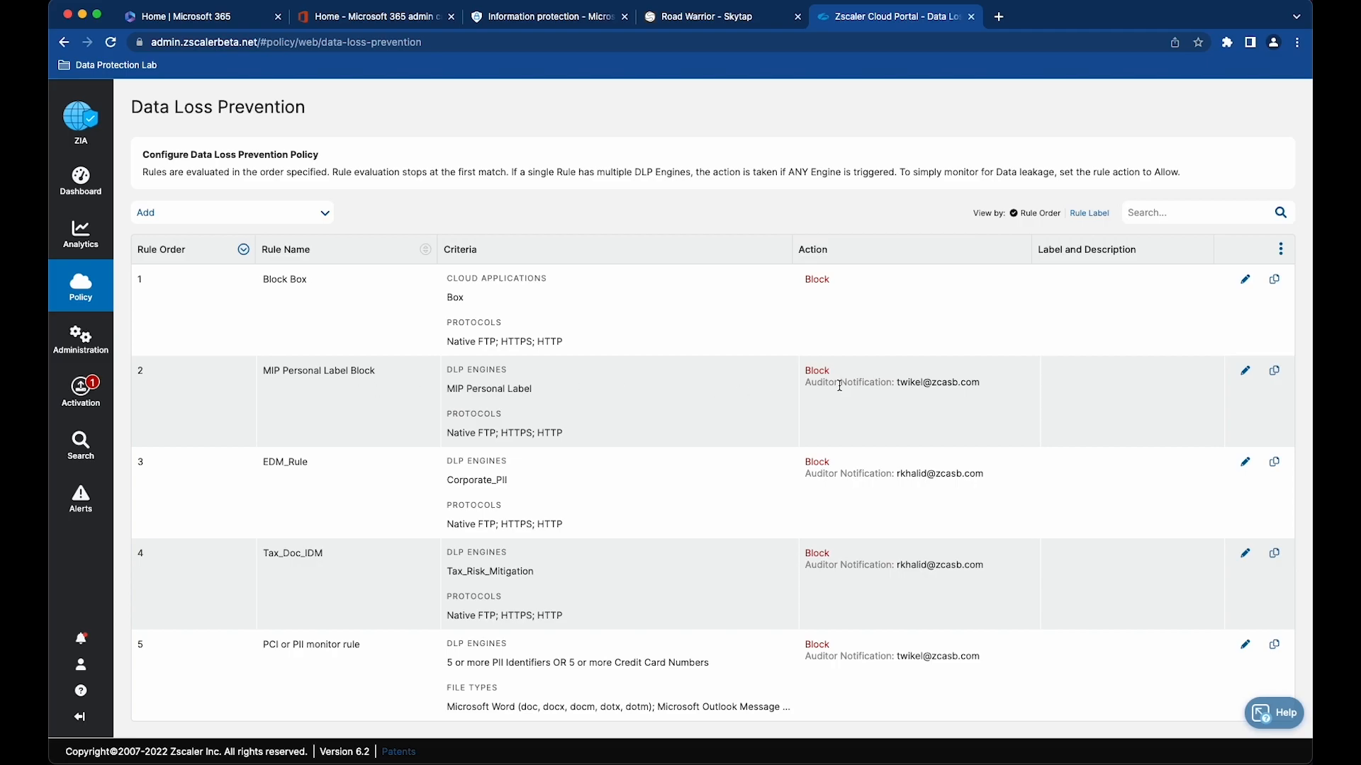
# Activate the pending ZIA policy changes and return to the remote desktop session.
pyautogui.click(79, 388)
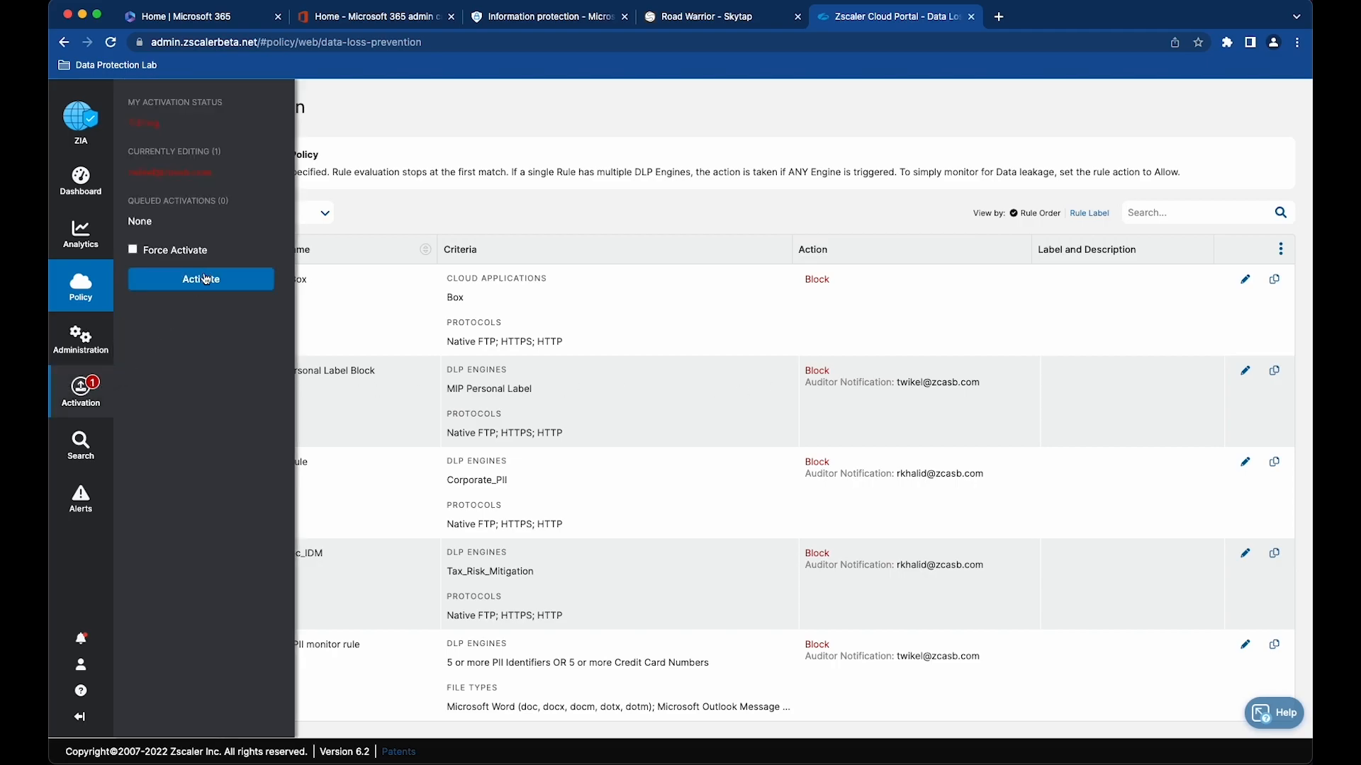
pyautogui.click(200, 280)
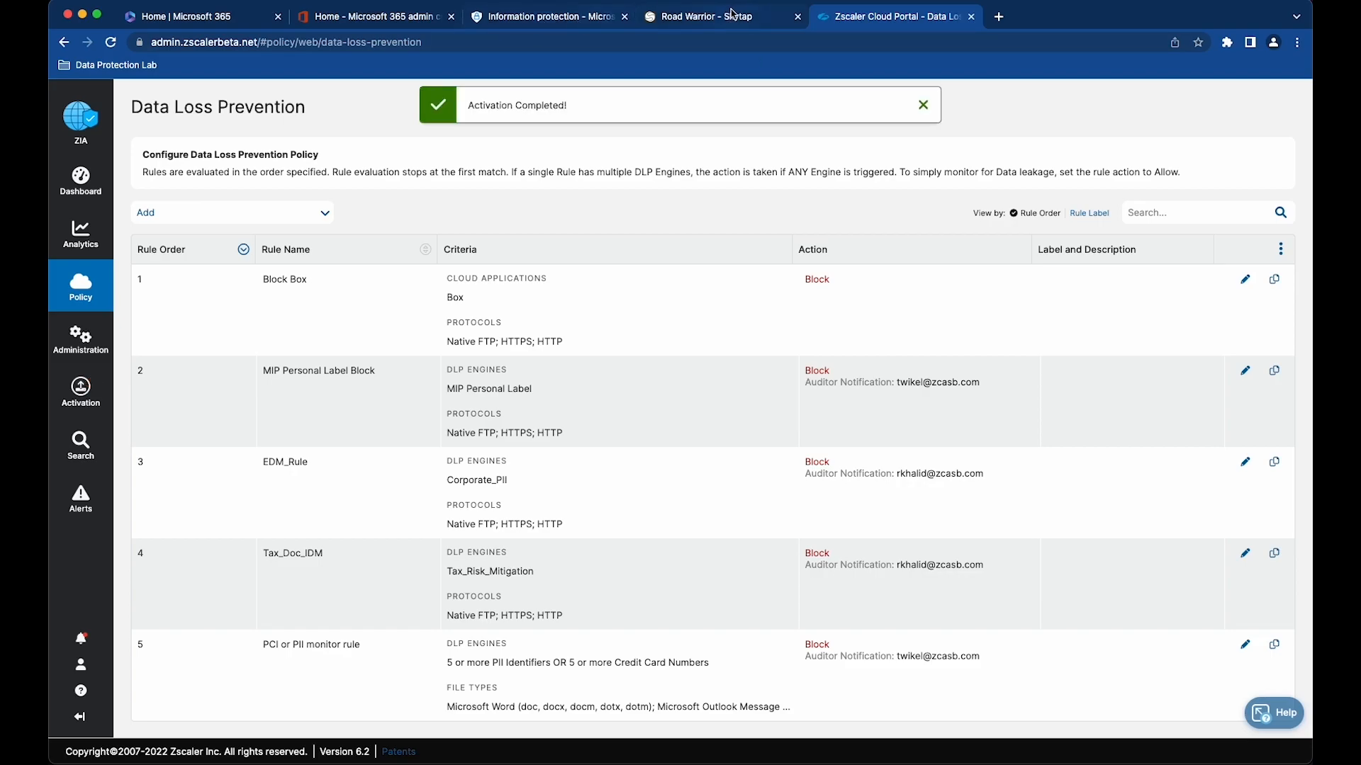
pyautogui.click(705, 16)
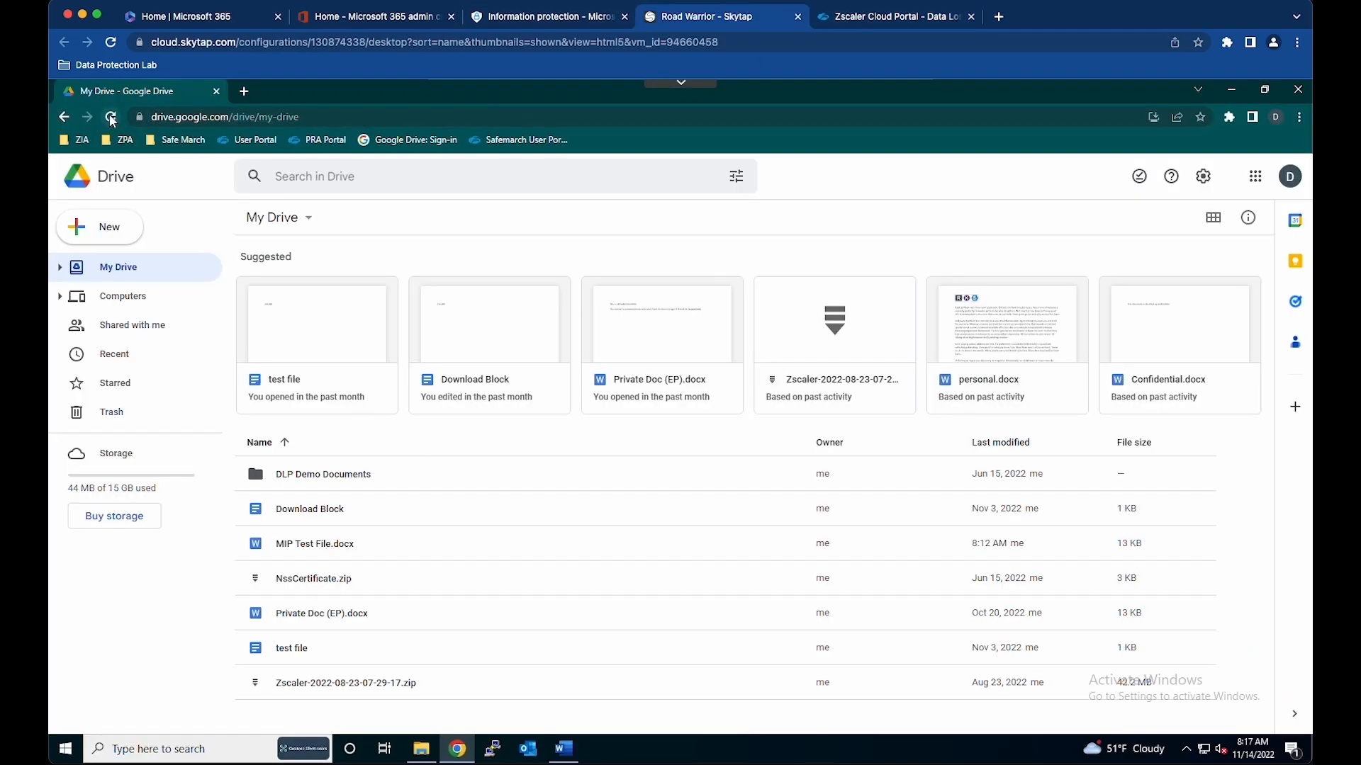
# Refresh Google Drive and re-upload MIP Test File.docx, replacing the existing copy.
pyautogui.click(309, 508)
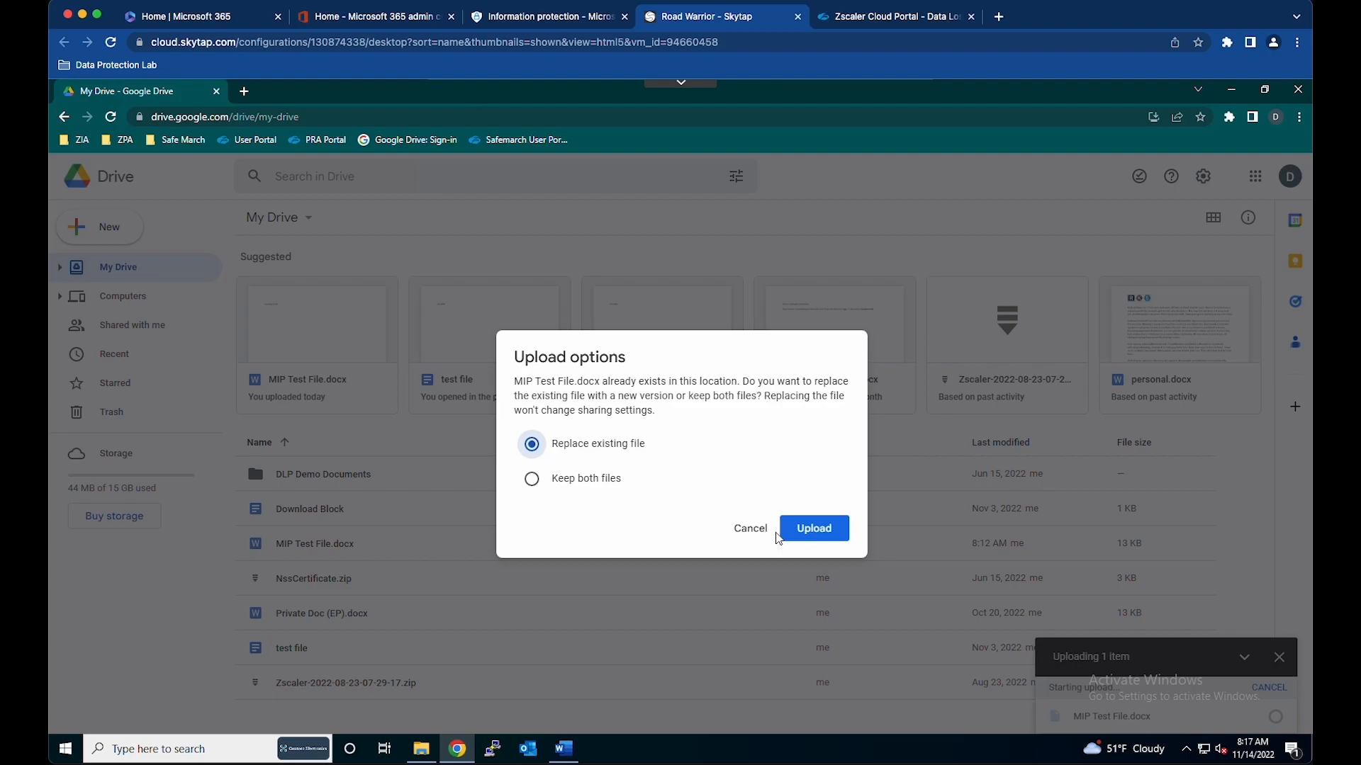
pyautogui.click(813, 527)
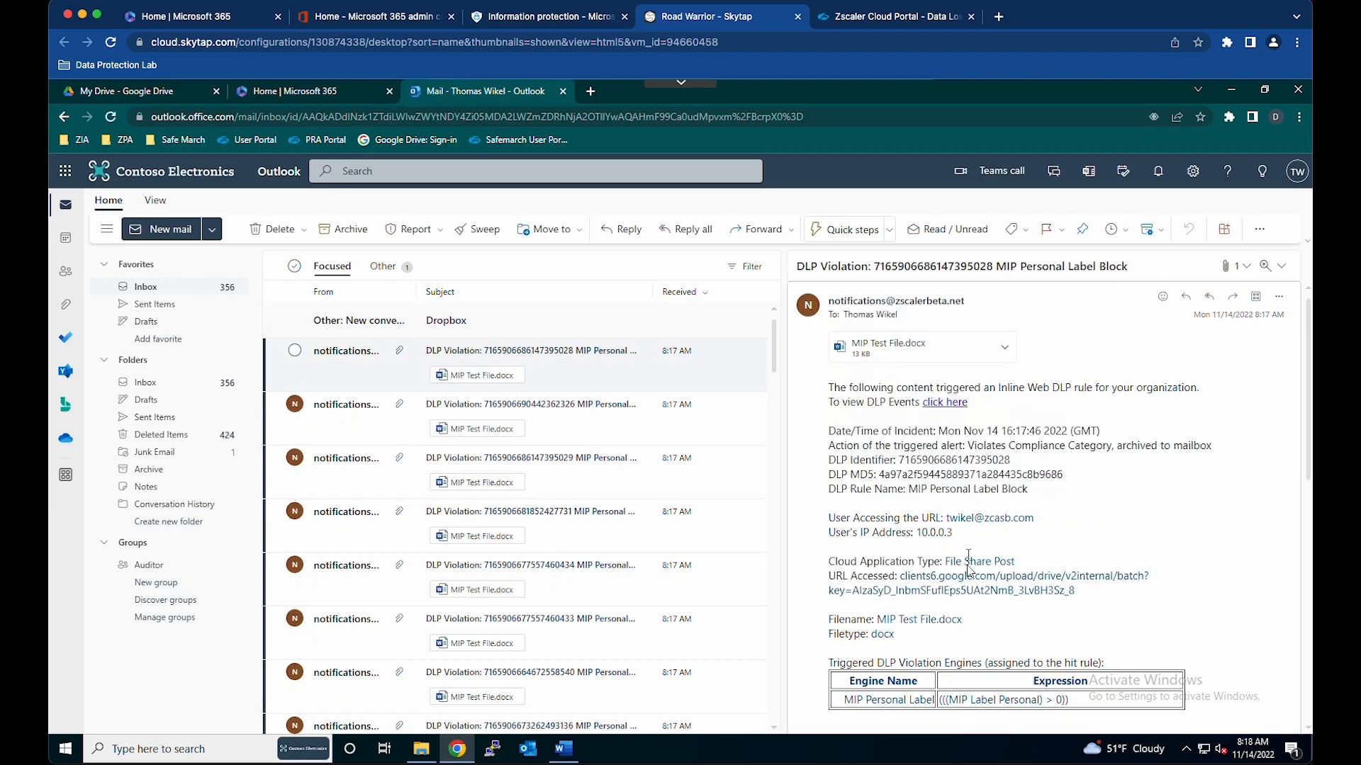
# Highlight the MIP Personal Label Block rule name in the violation email and dismiss the survey.
pyautogui.doubleClick(966, 489)
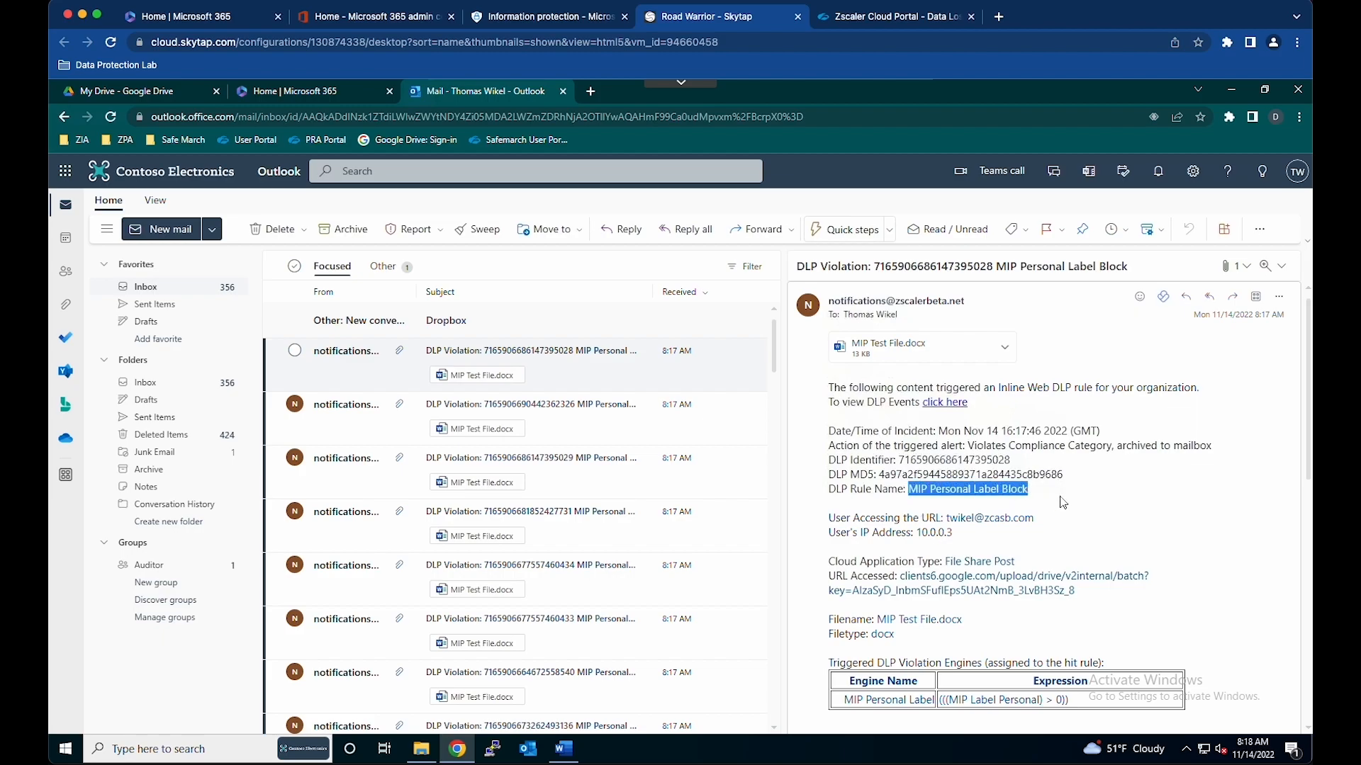
pyautogui.scroll(-3)
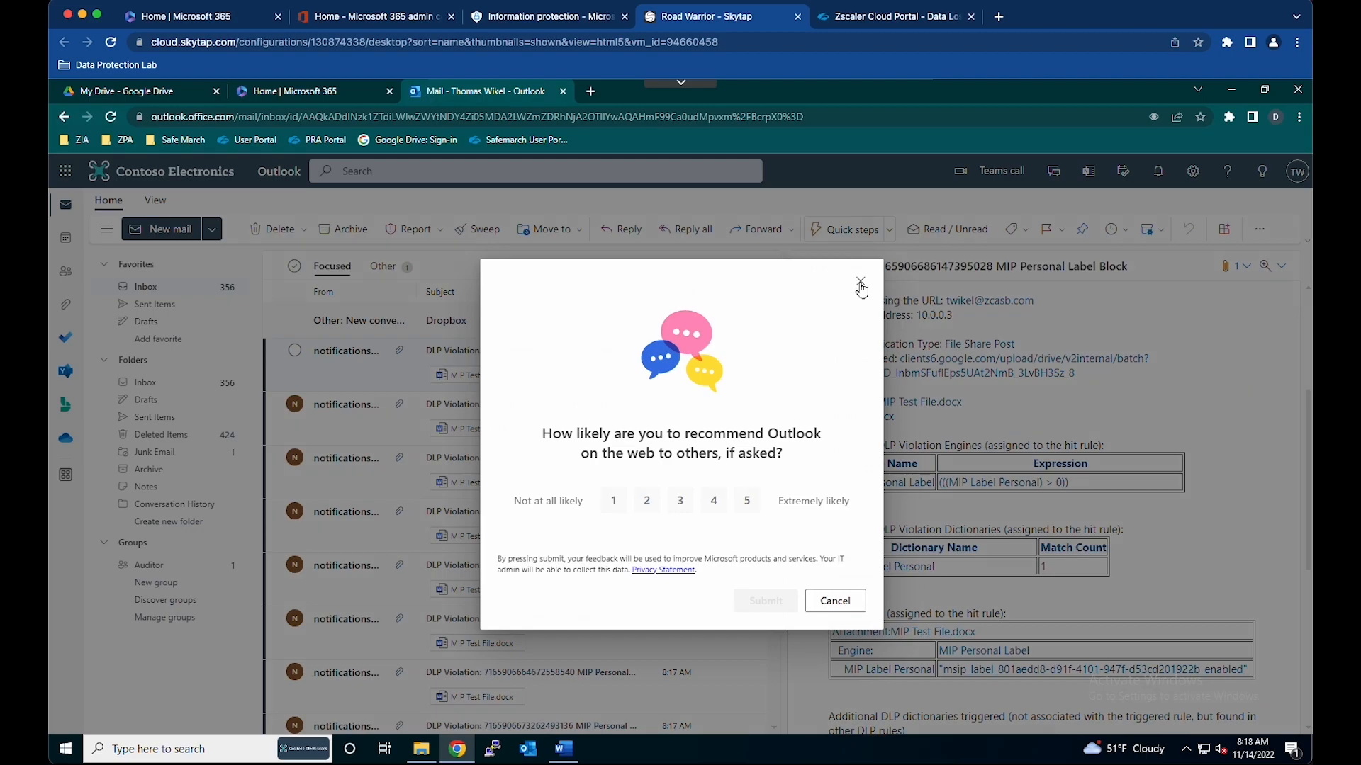
pyautogui.click(131, 91)
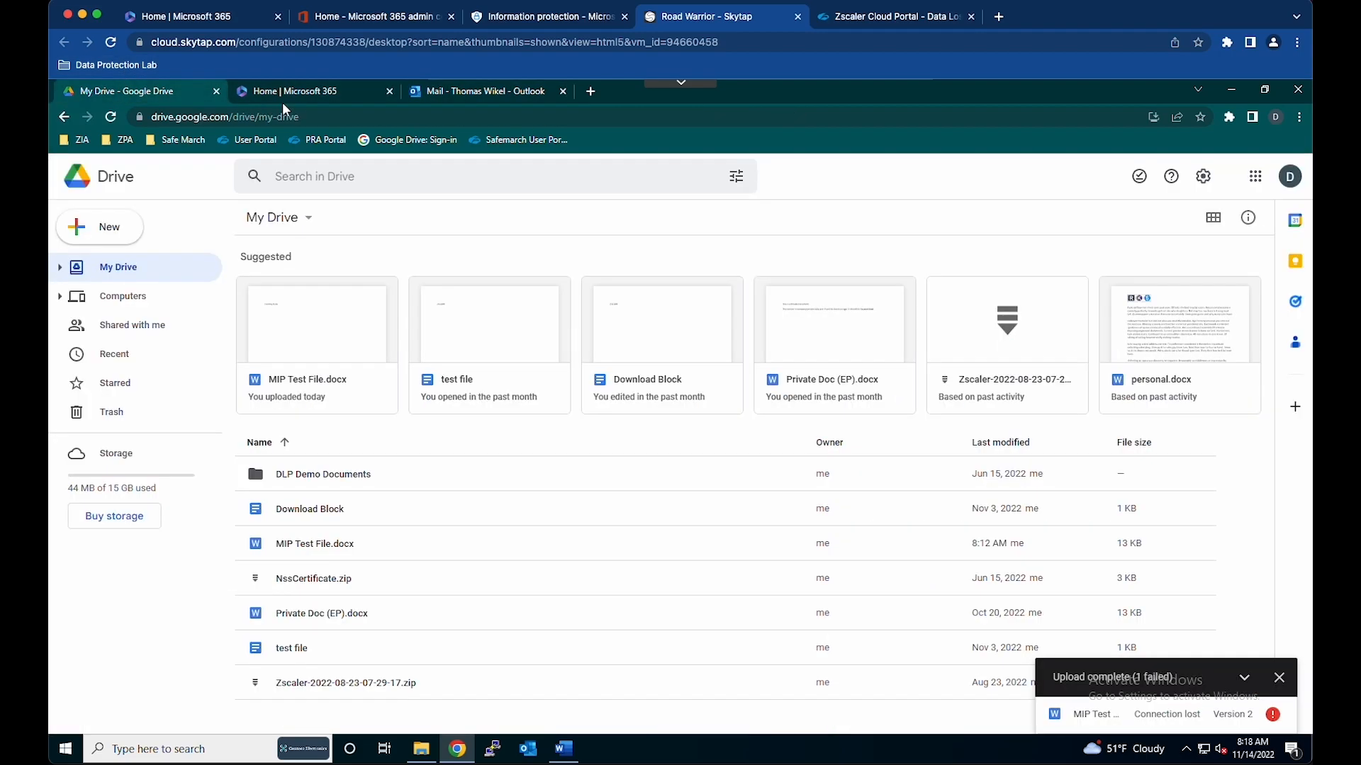